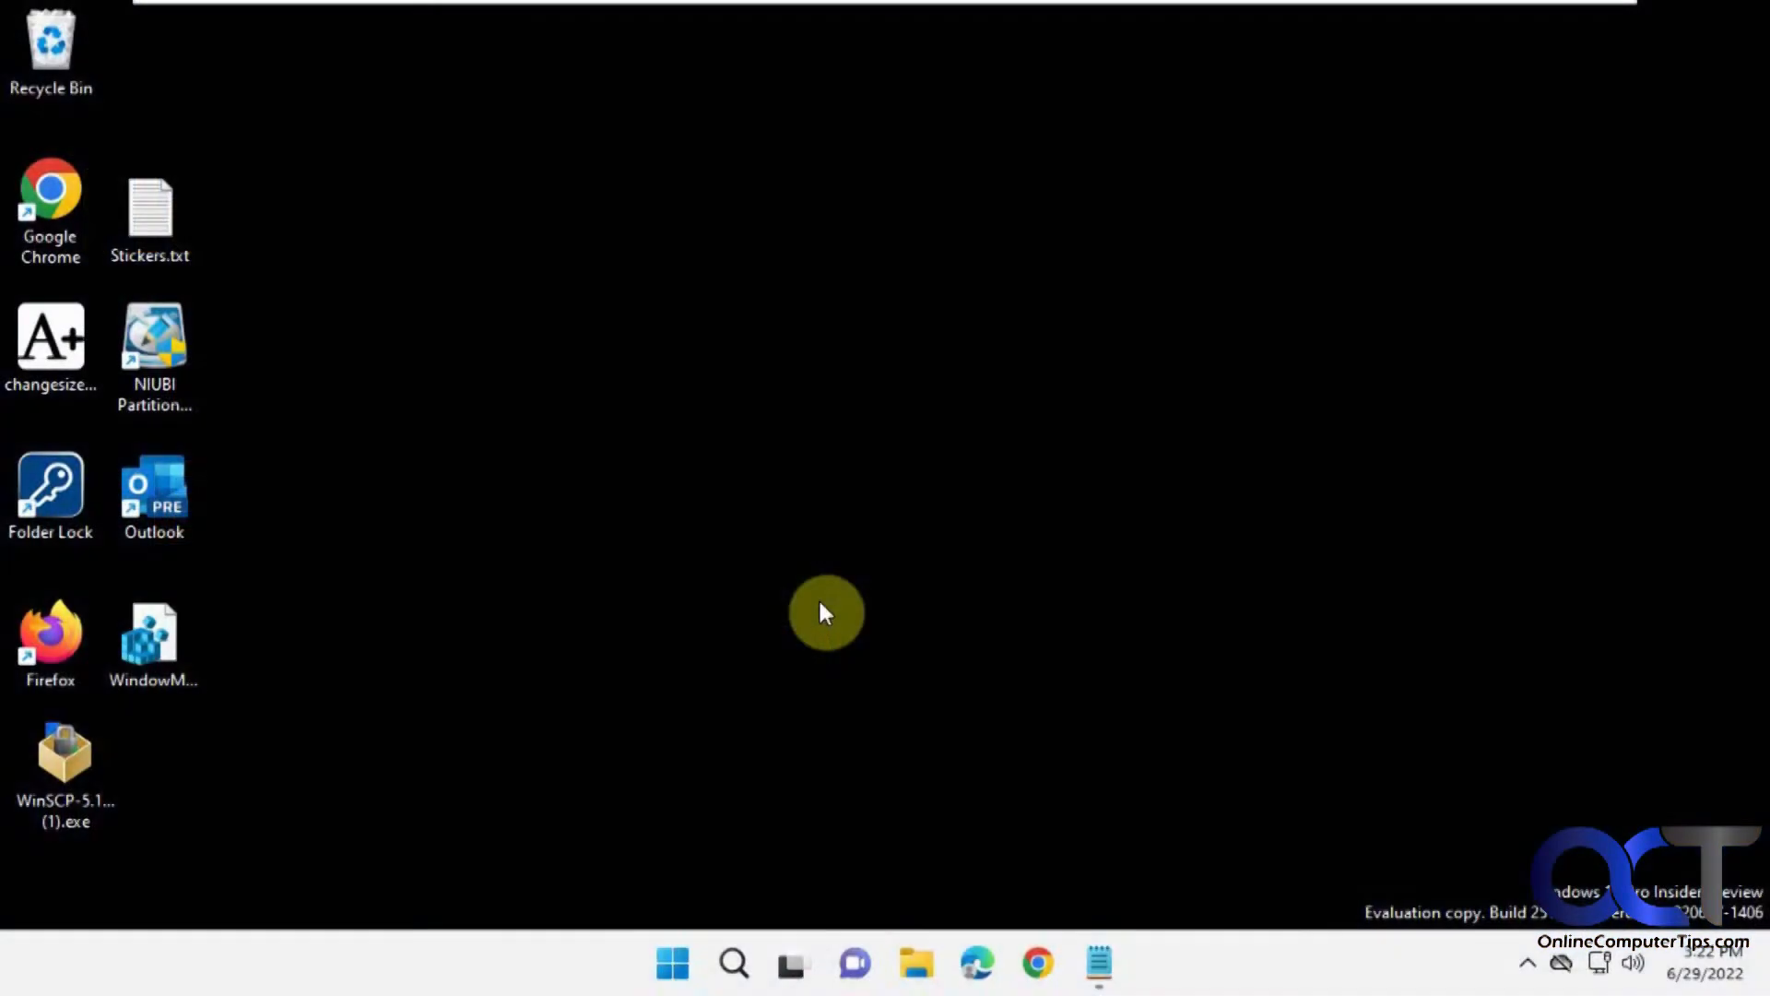
mouse_move(843, 548)
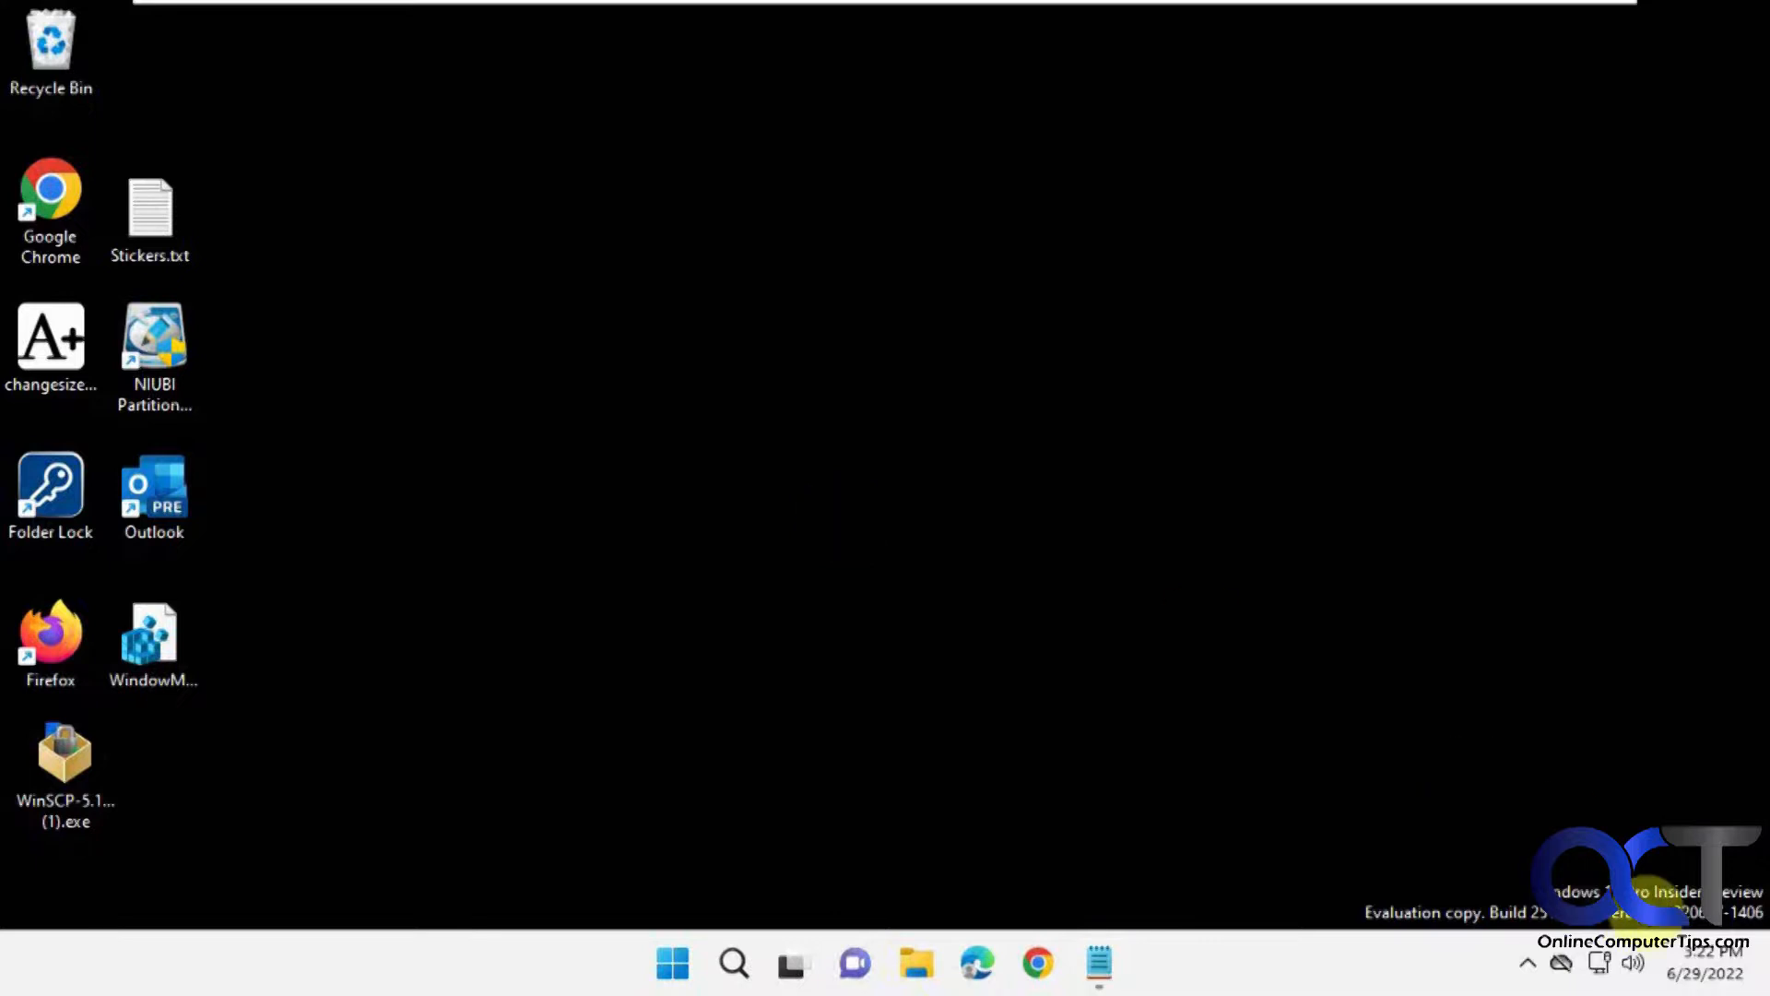
mouse_move(1216, 563)
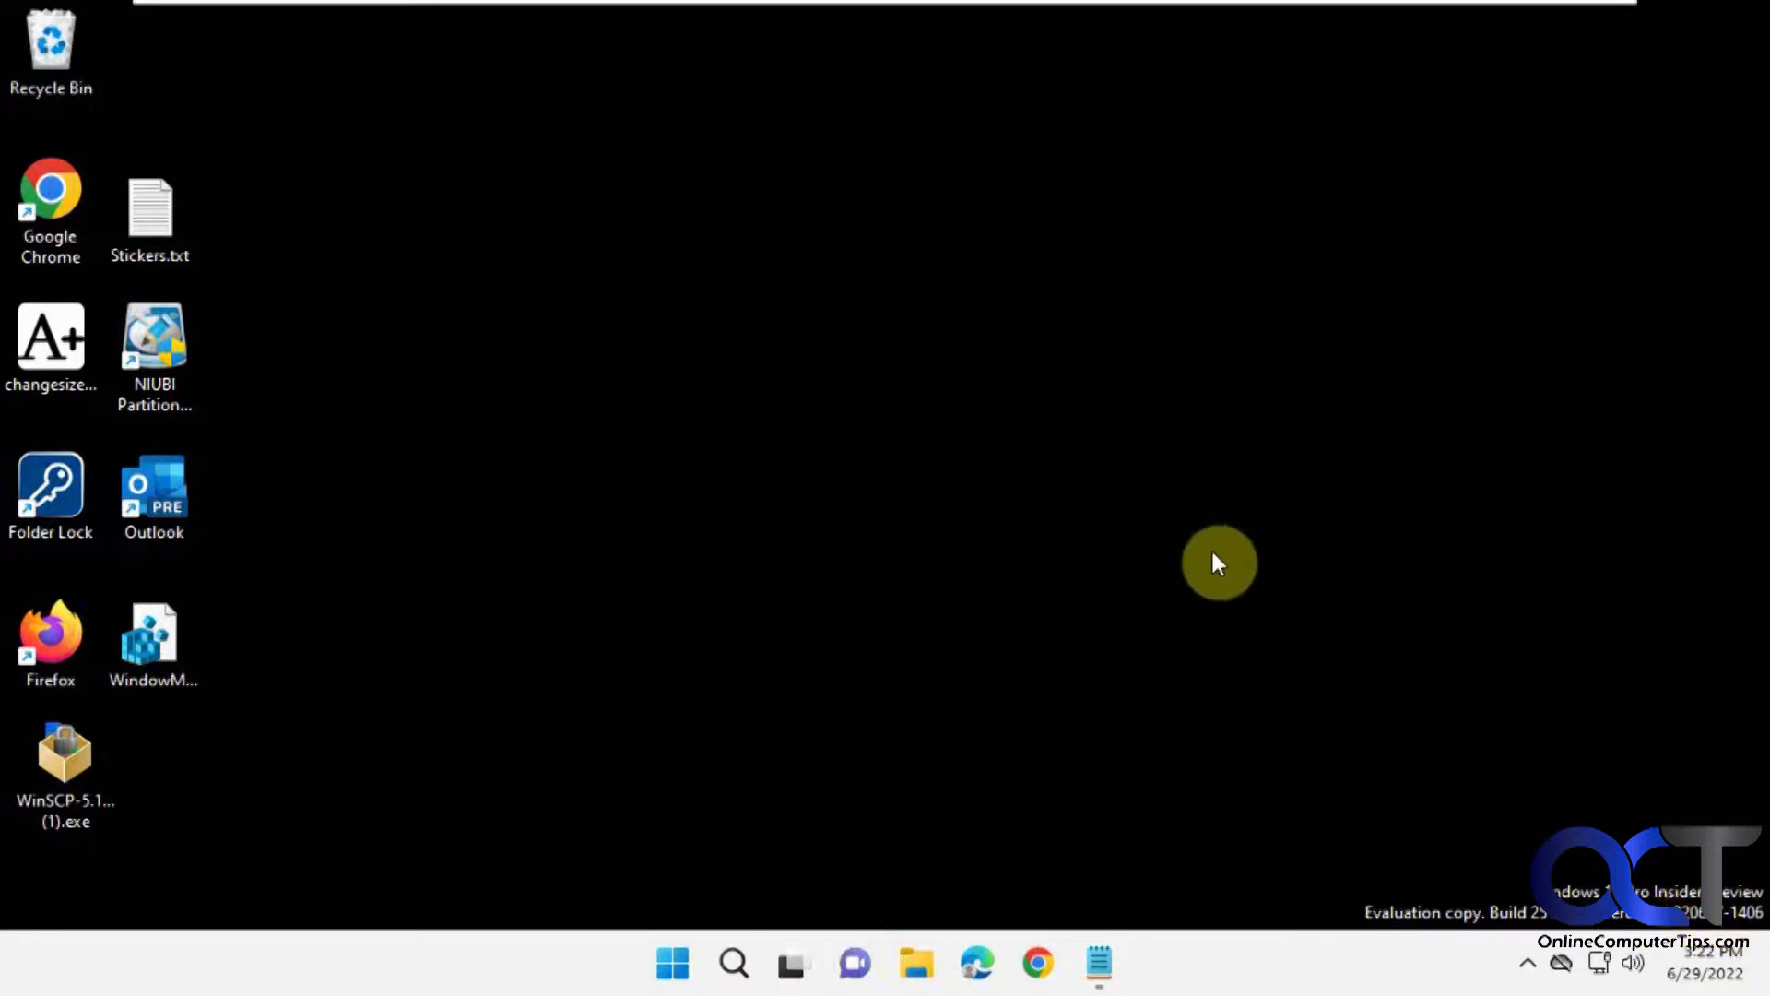
mouse_move(819, 429)
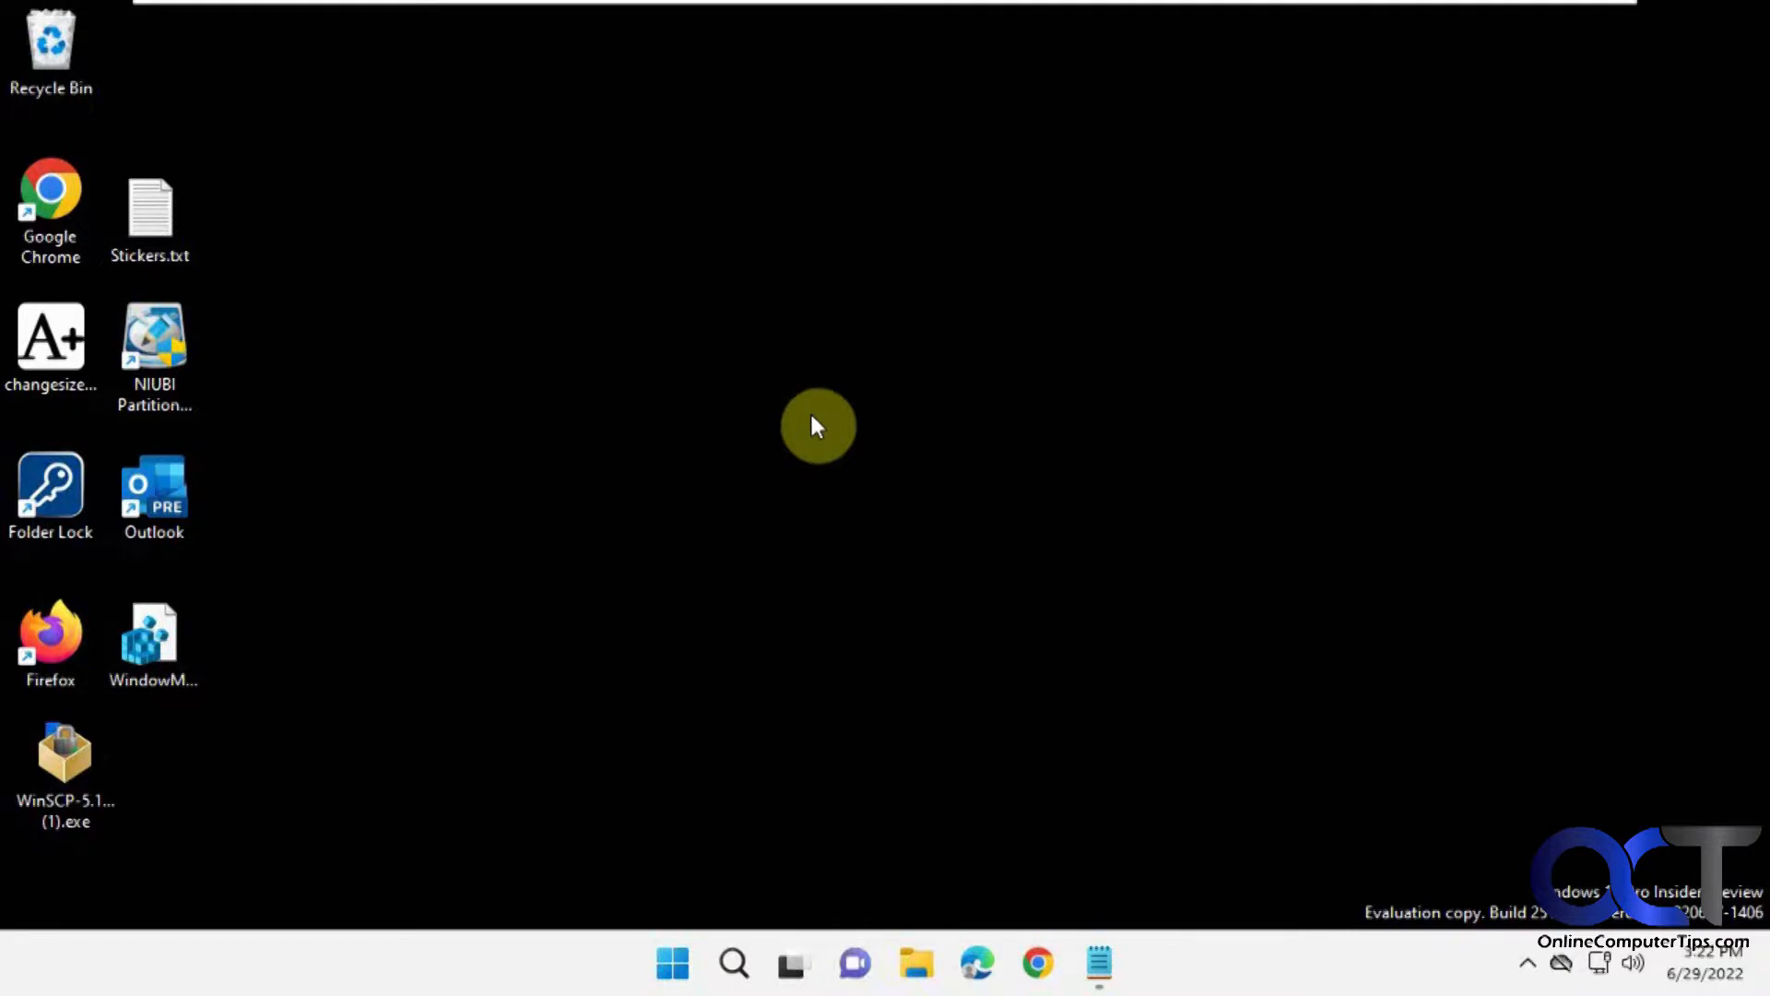
mouse_move(673, 963)
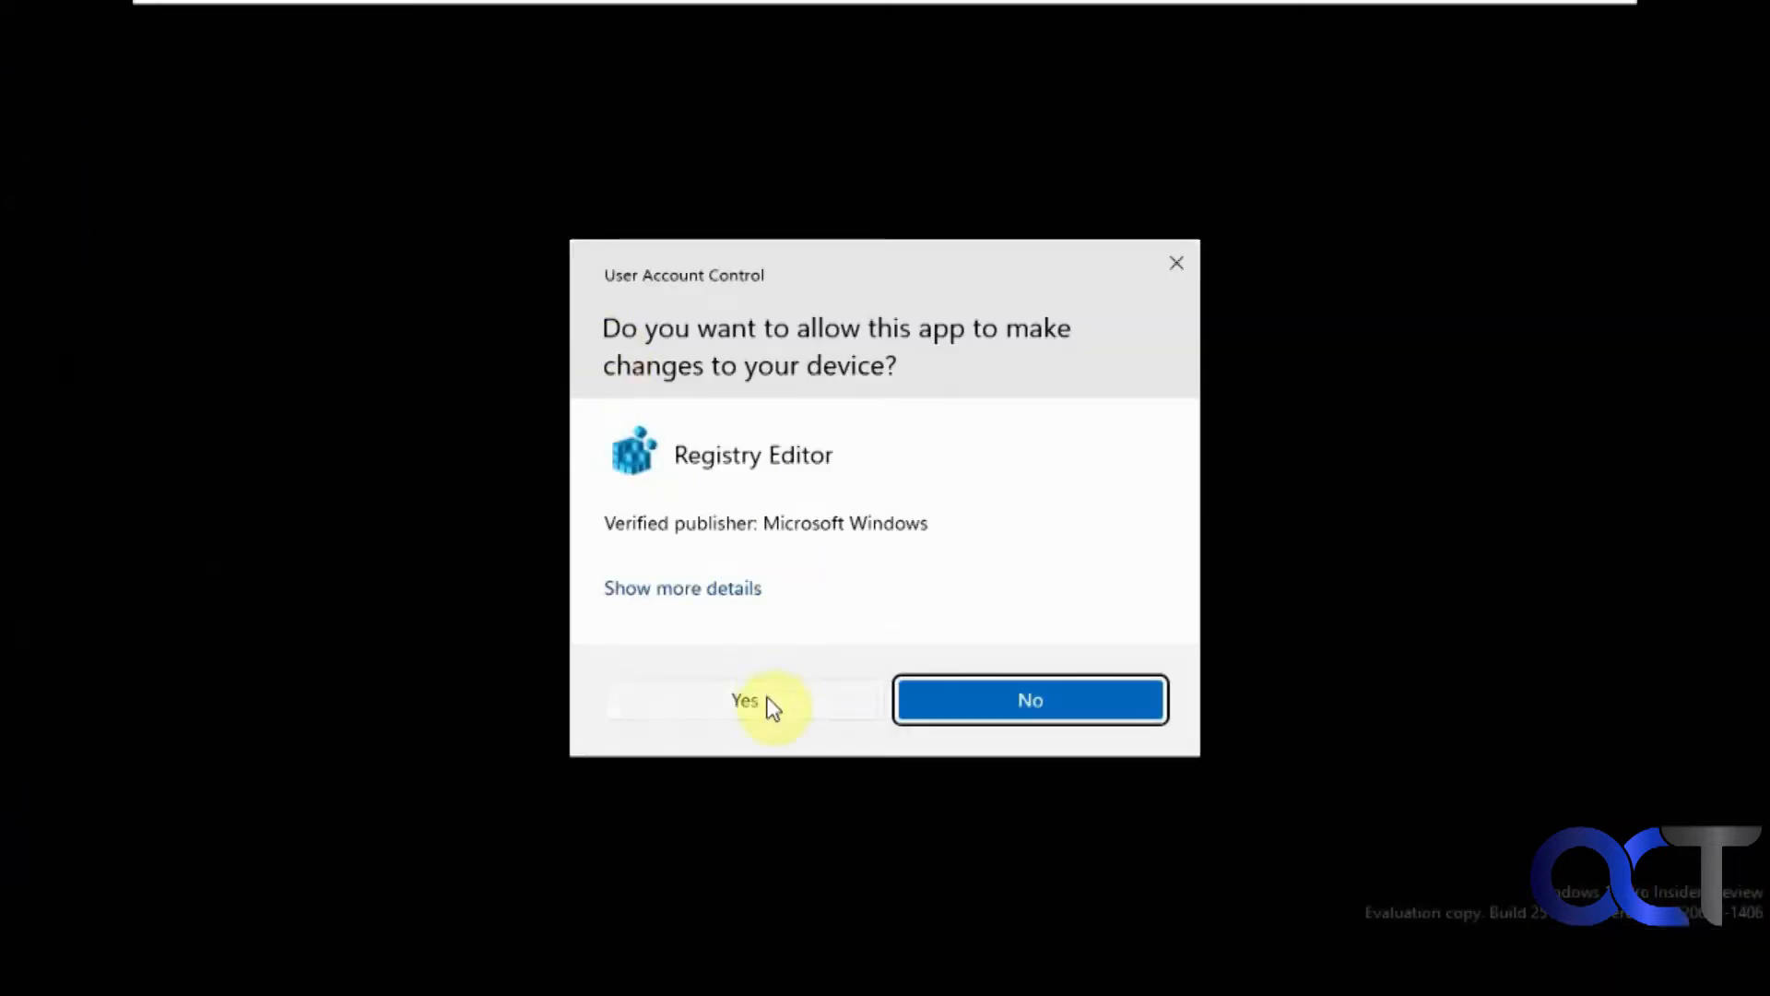
Approve Registry Editor's UAC prompt and select the device registry path in the notes
left_click(744, 700)
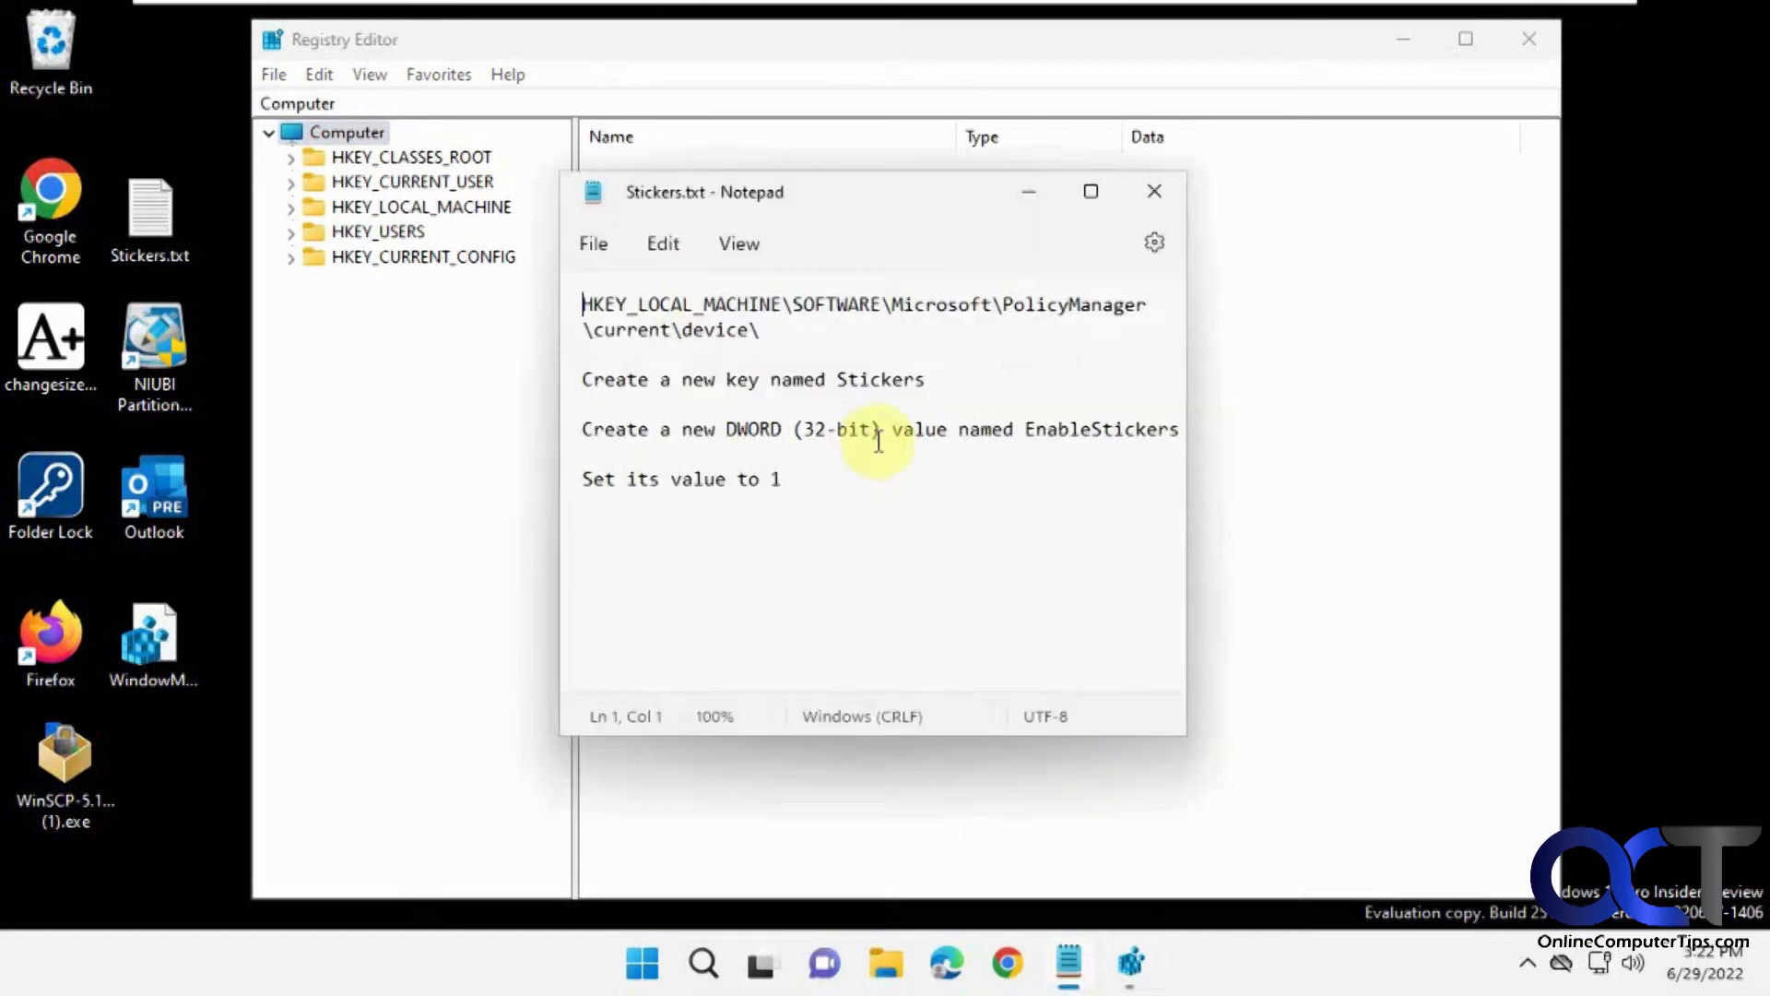
left_click_drag(874, 440, 627, 338)
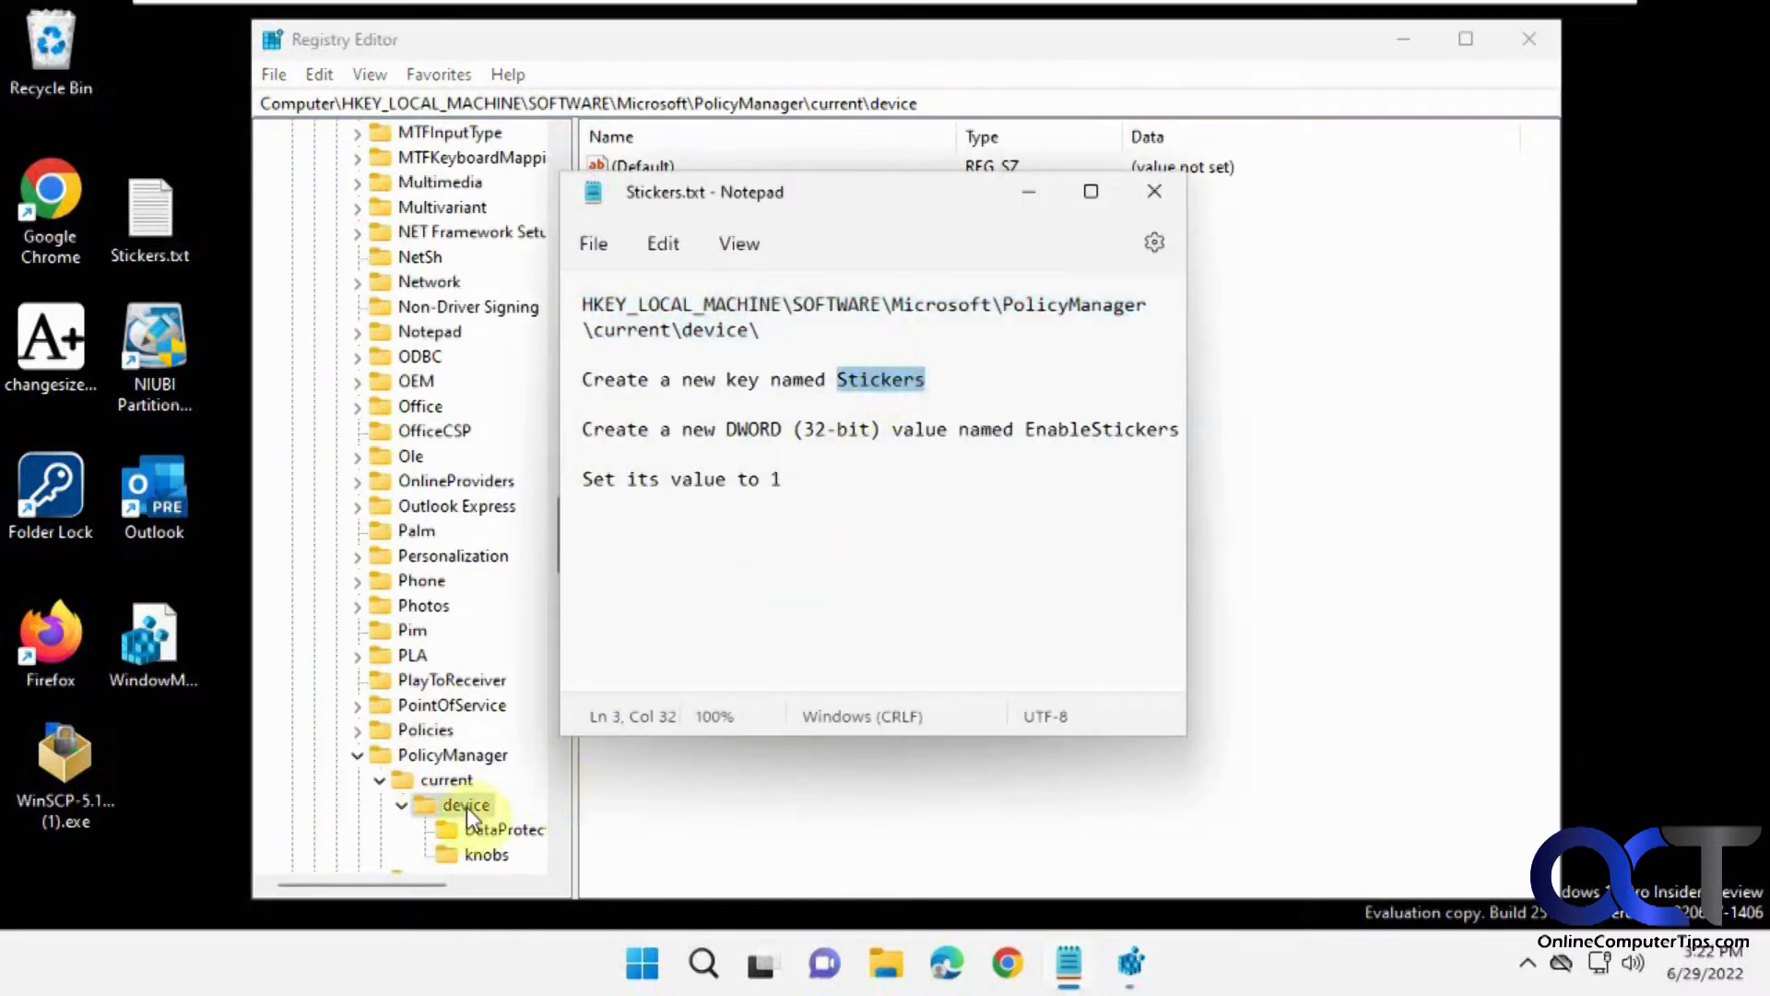
Create a Stickers key under device holding a DWORD (32-bit) value named EnableStickers
right_click(464, 804)
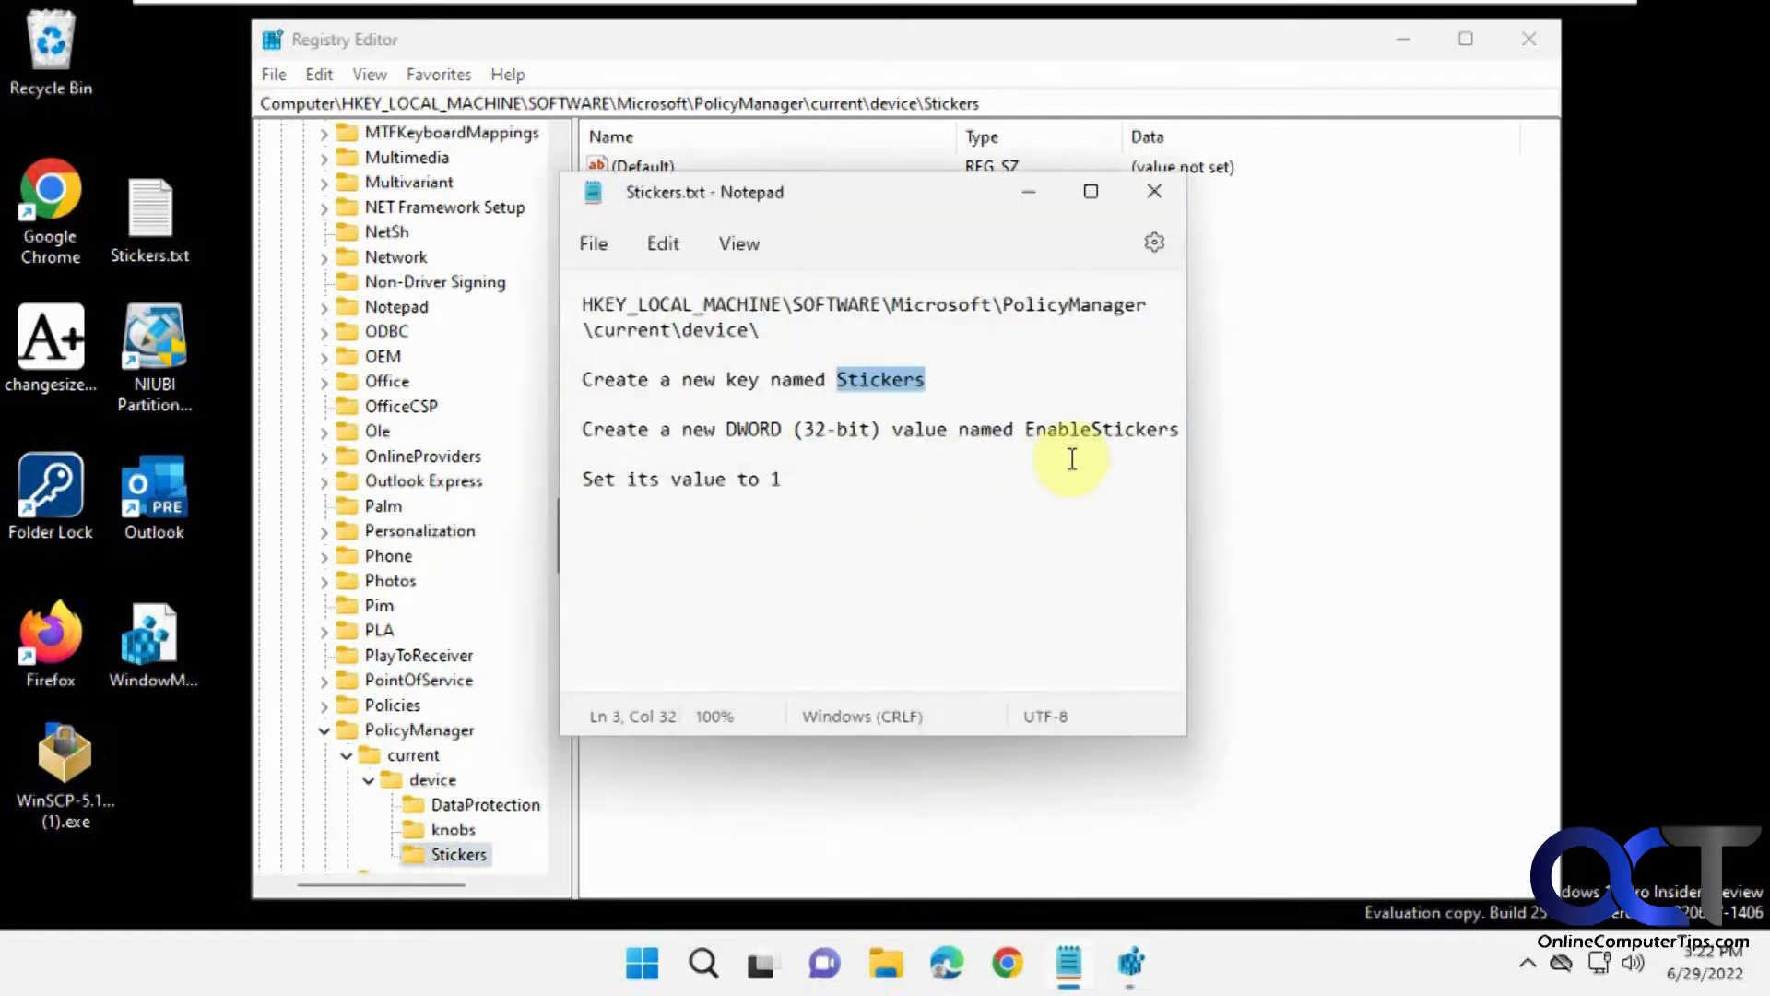
double_click(1100, 429)
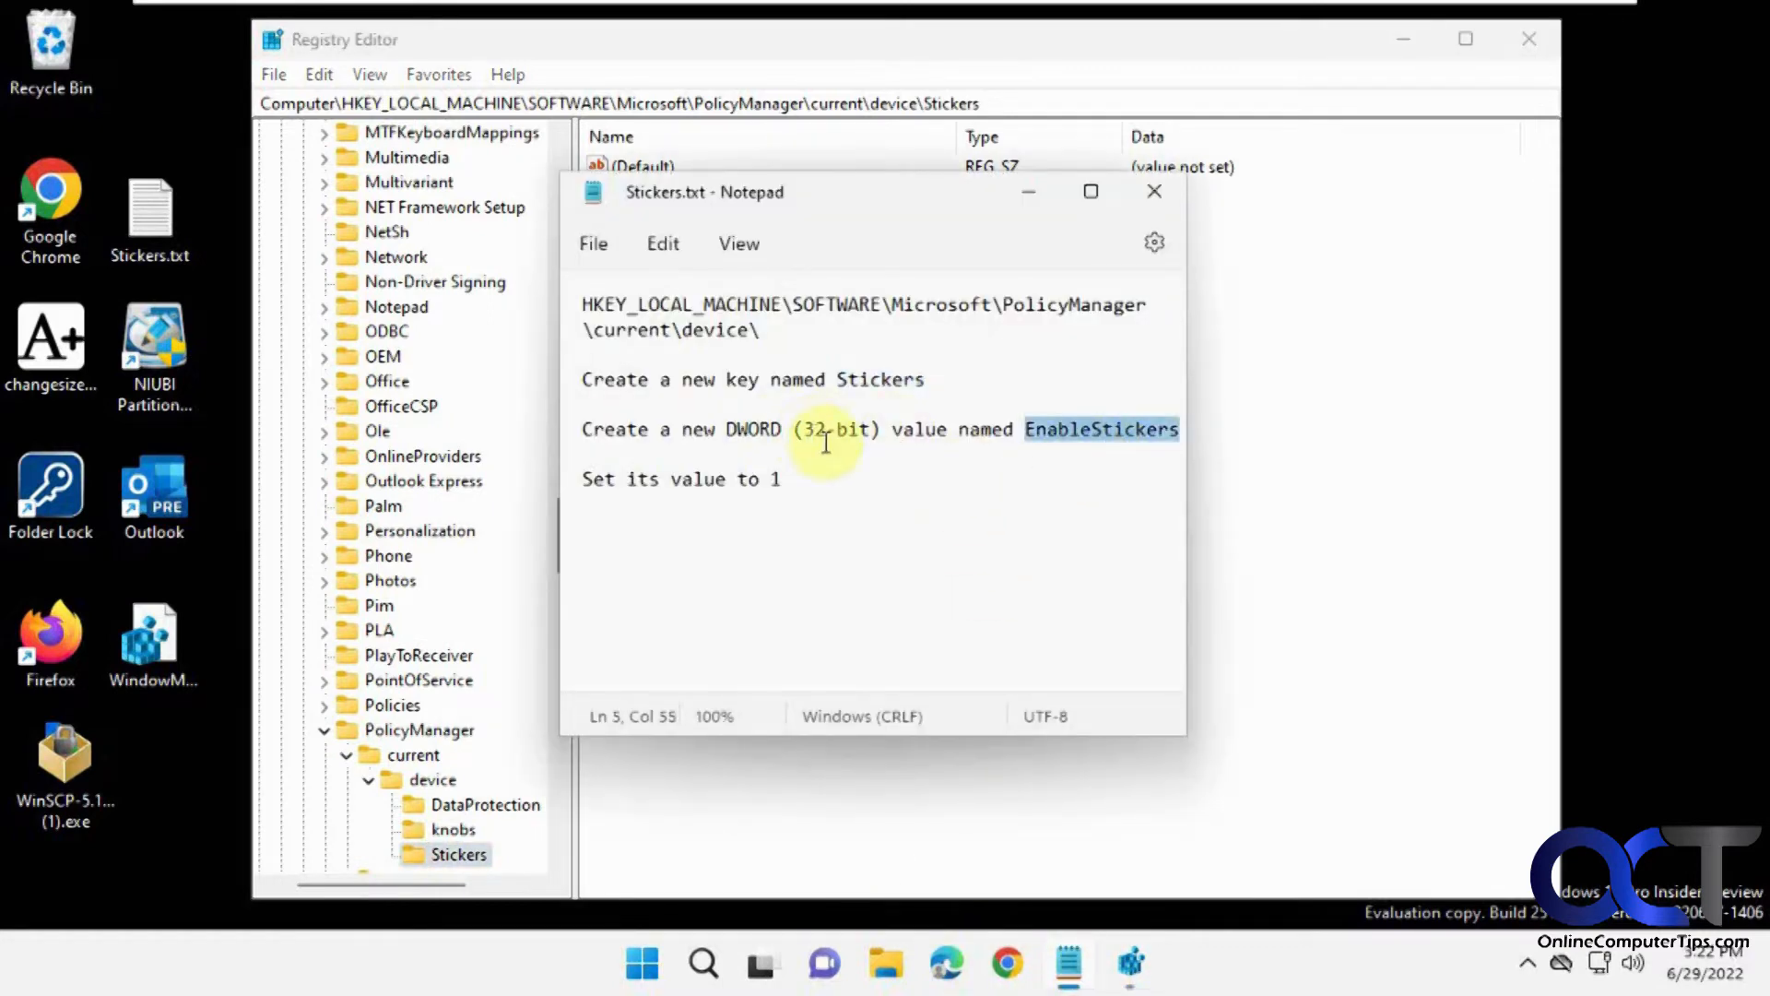
right_click(458, 854)
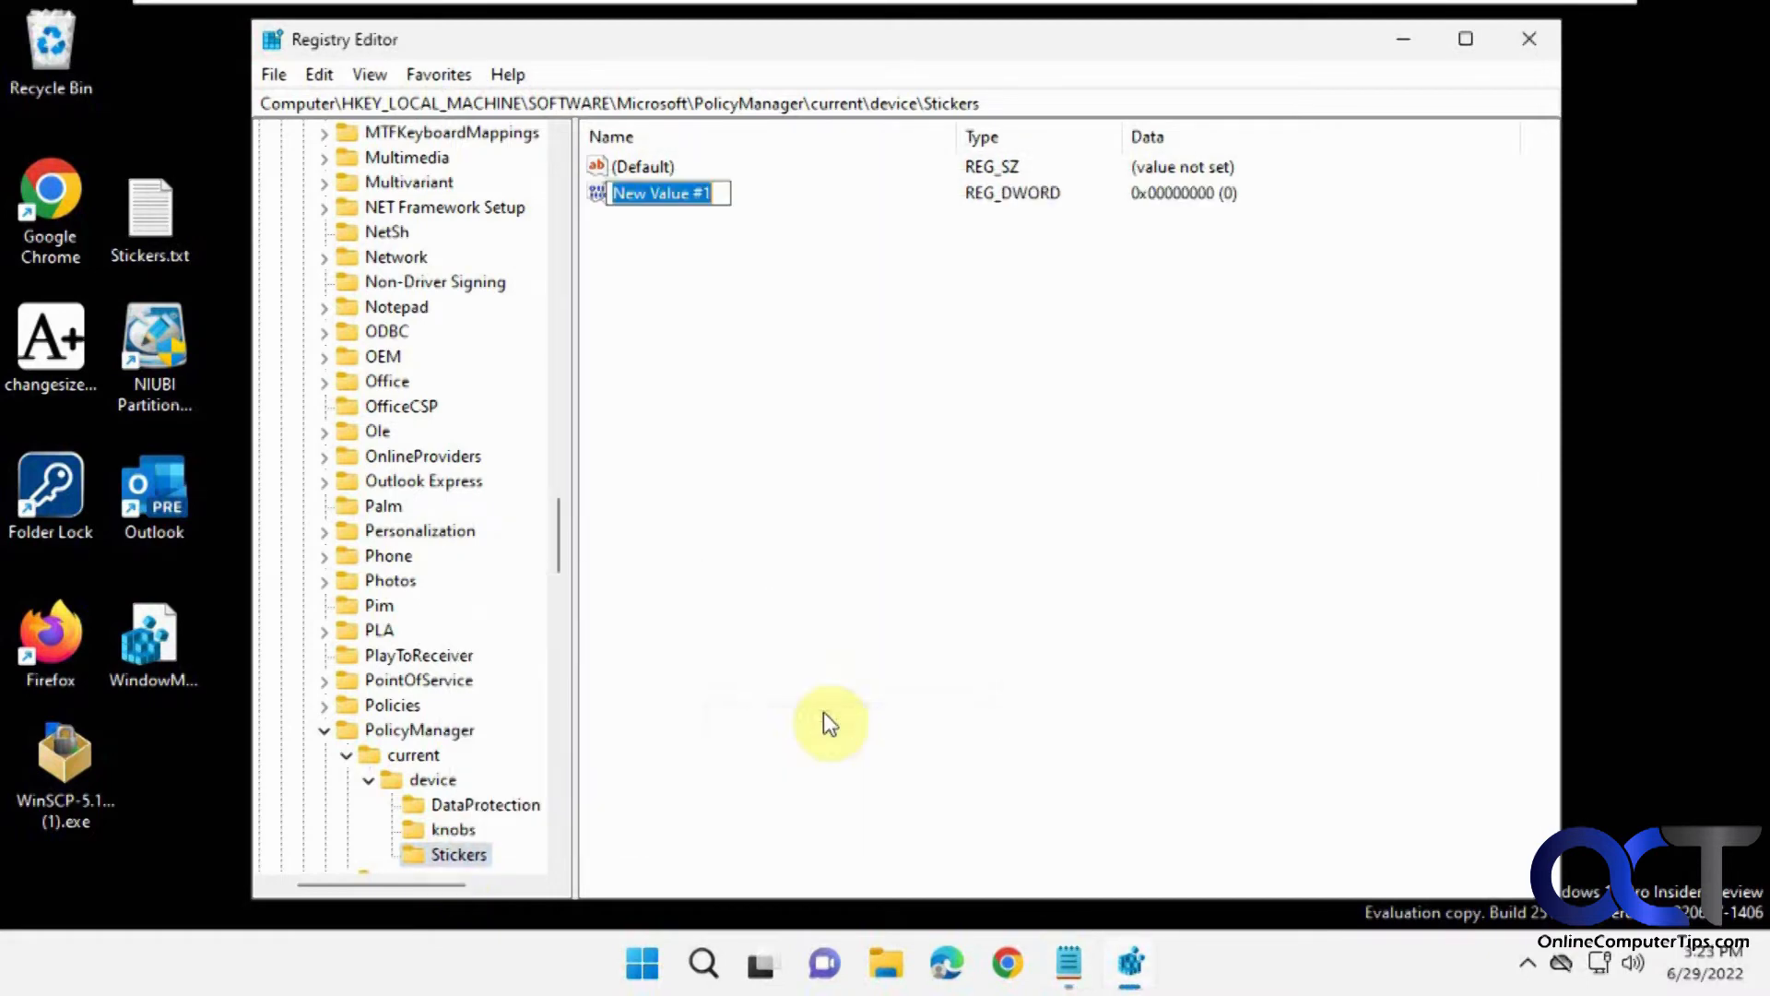
type("EnableStickers")
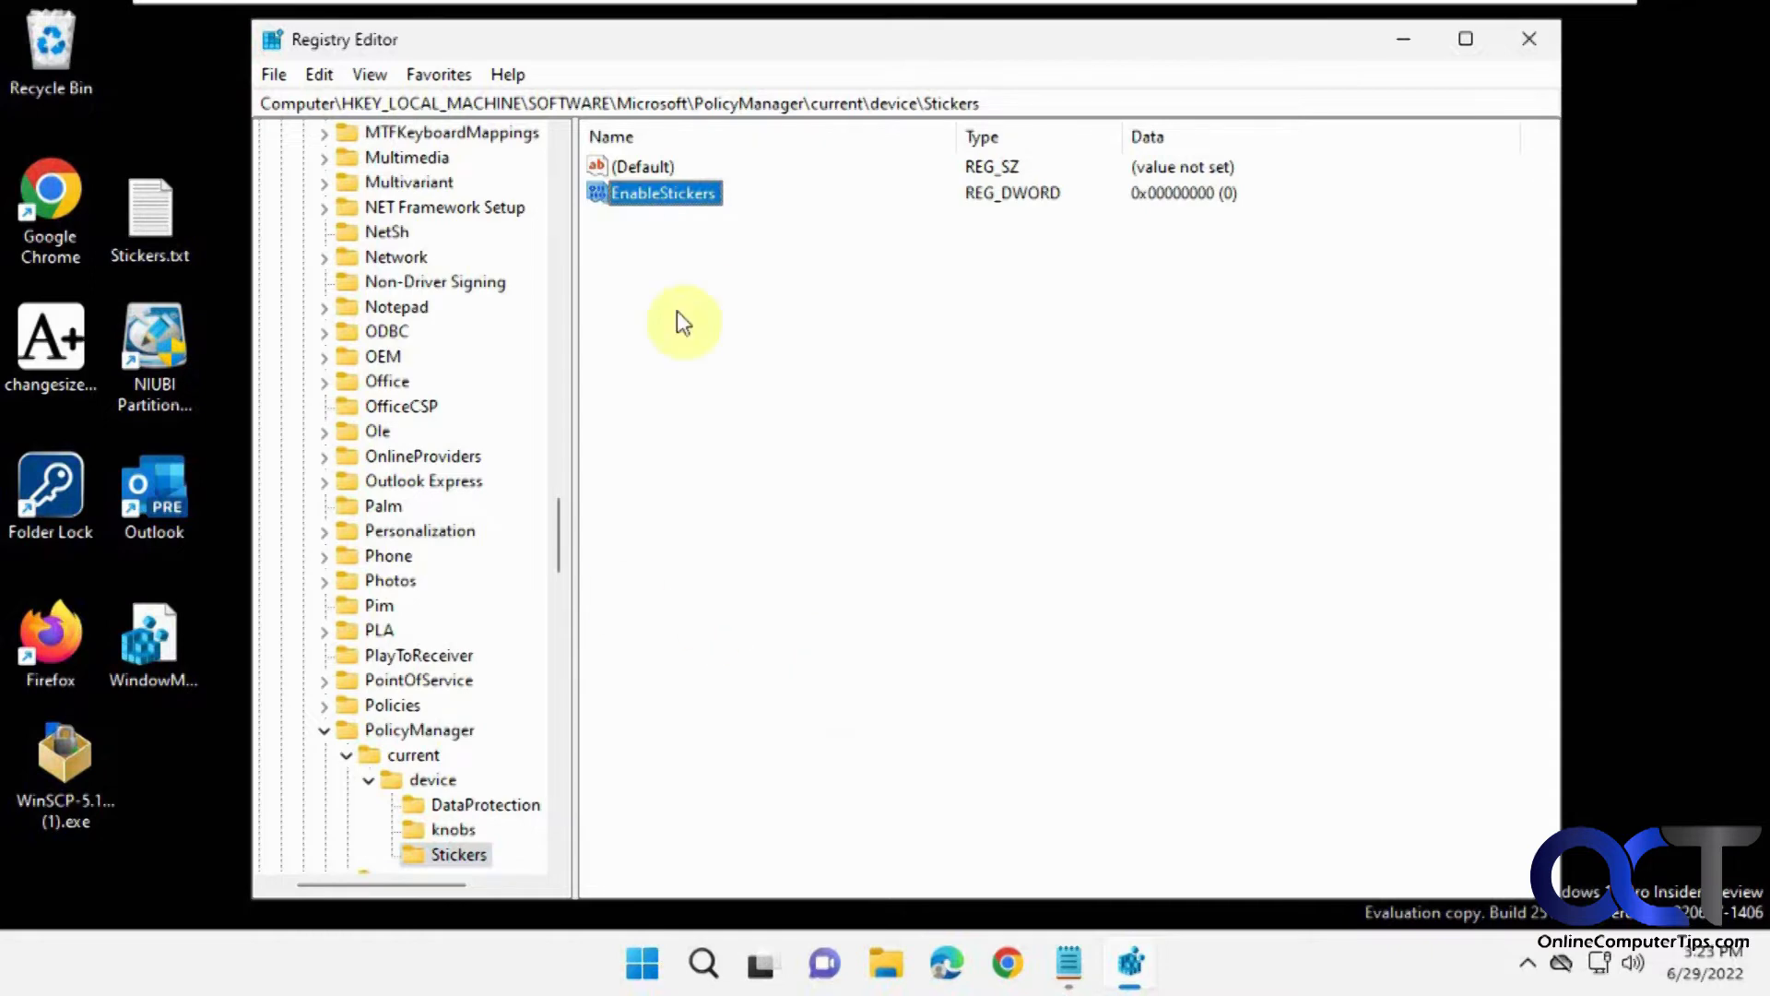
Set the EnableStickers value data to 1
double_click(663, 191)
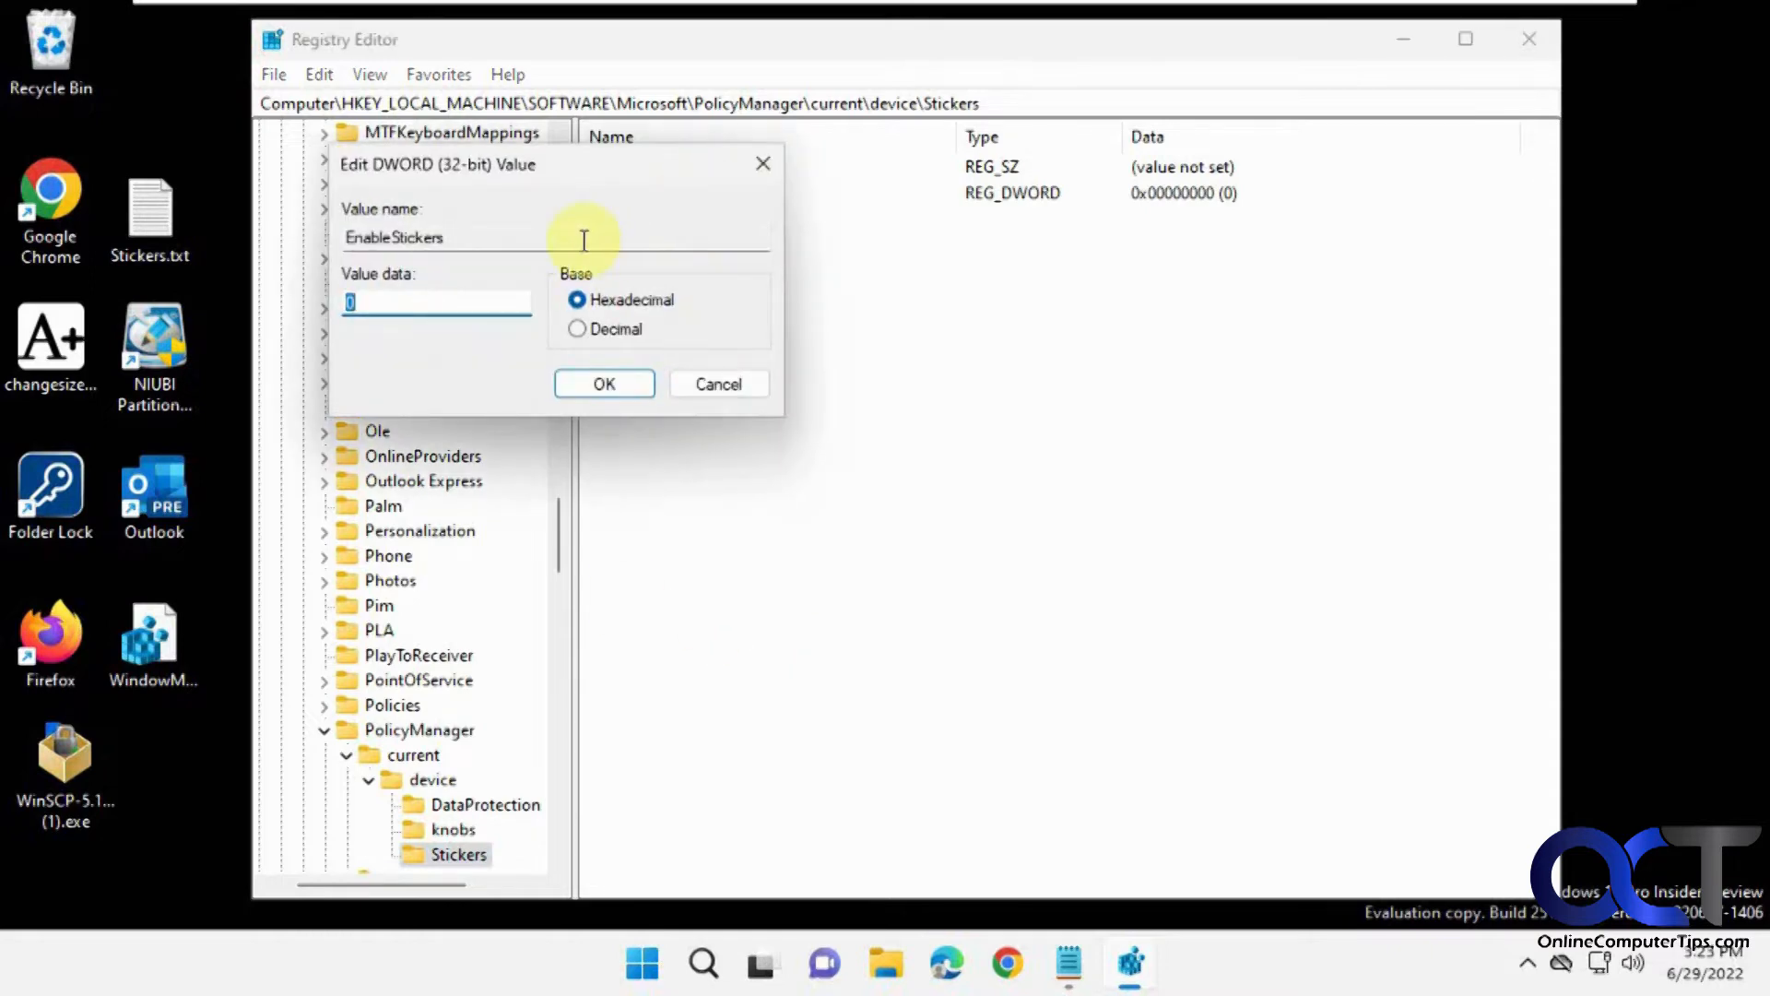
type("1")
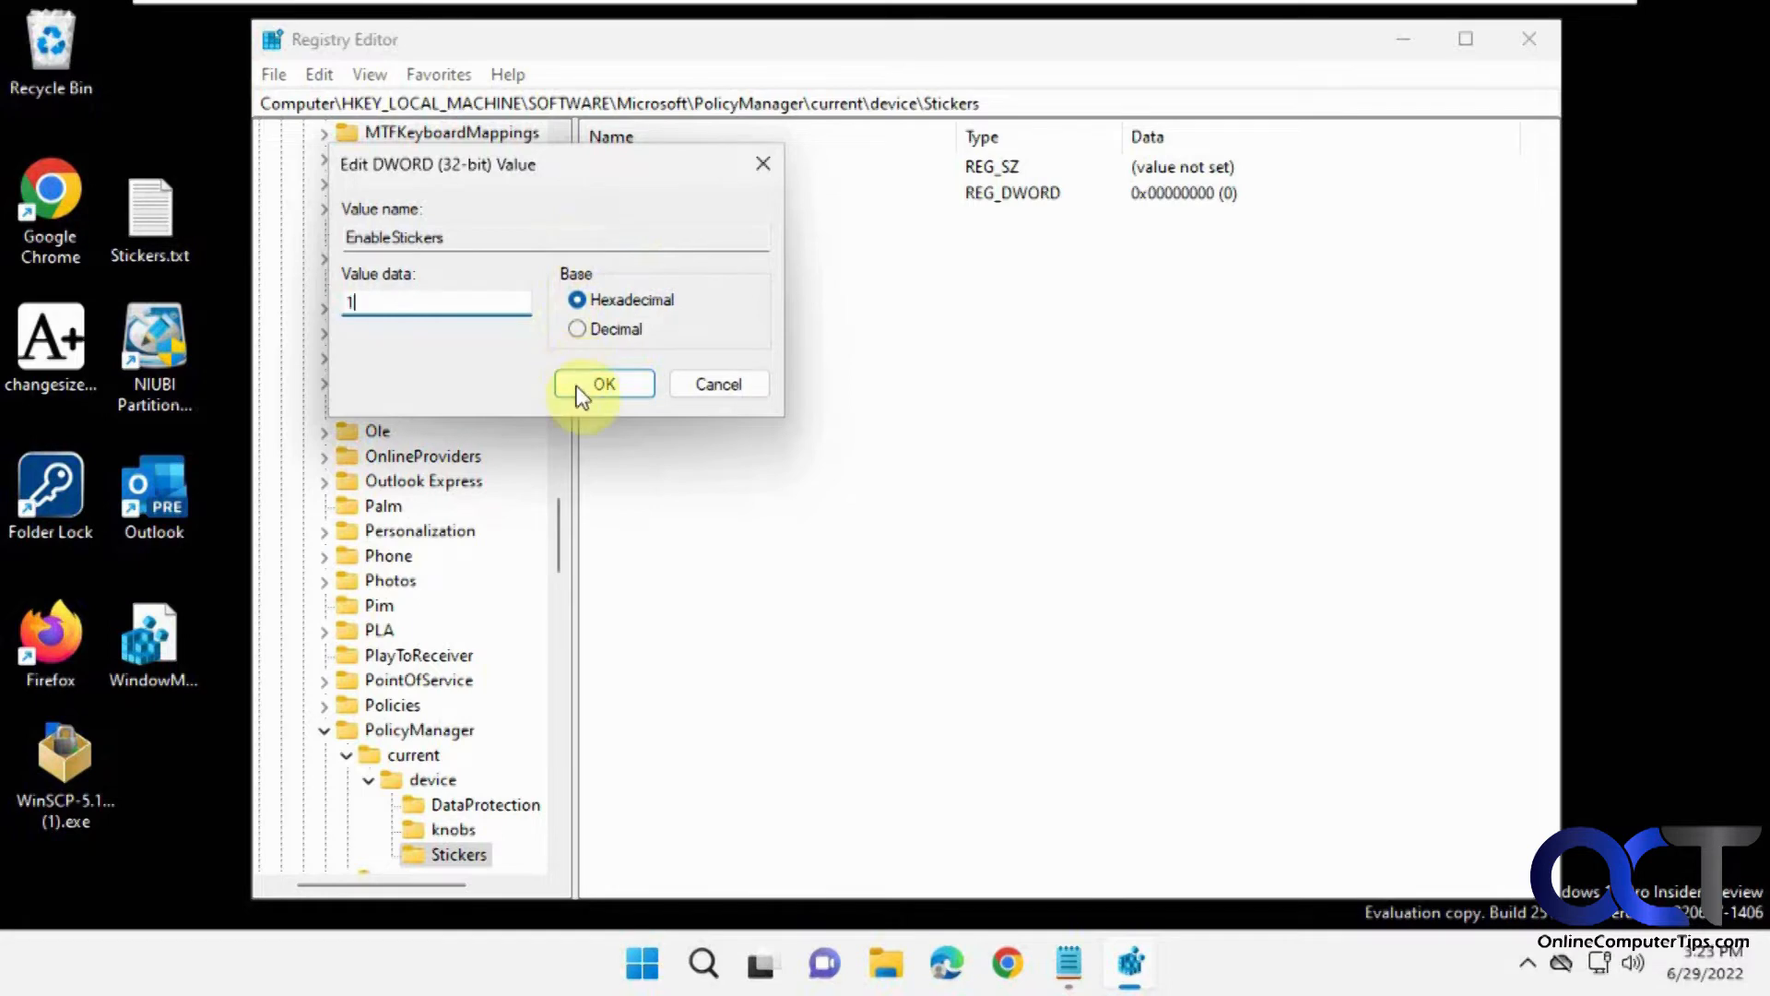
left_click(603, 384)
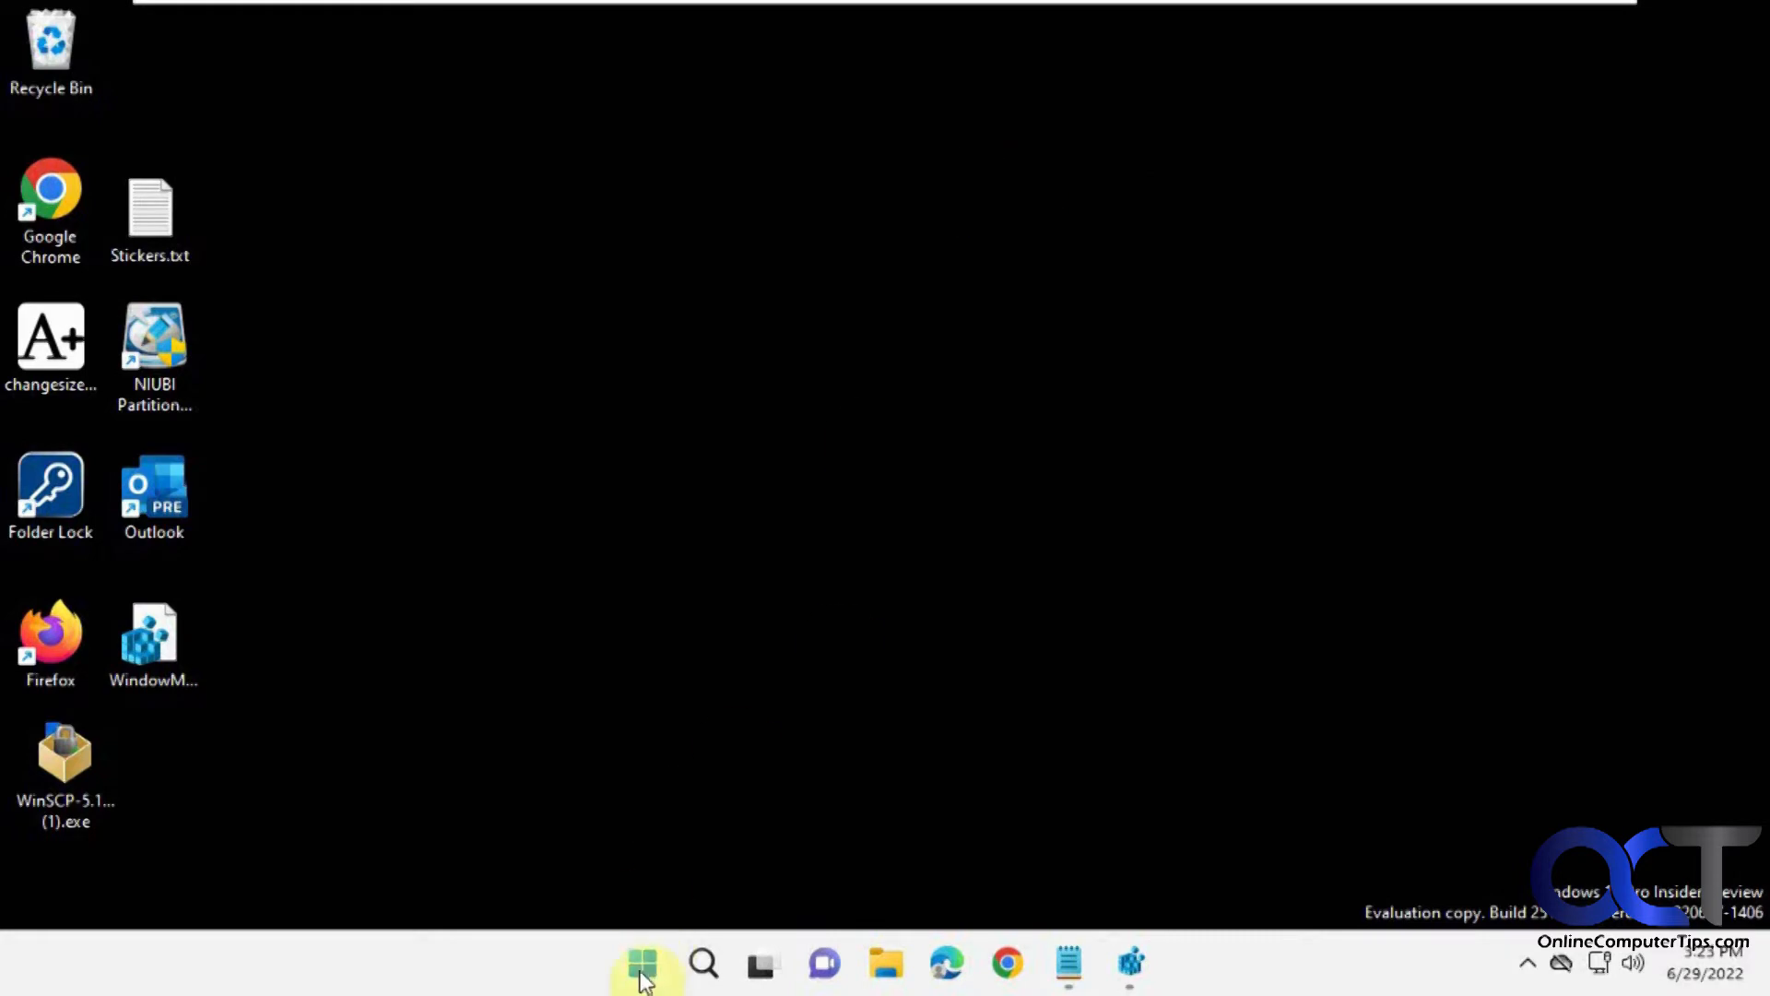
Restart the Windows Explorer process from Task Manager, opened via the Start menu
right_click(643, 963)
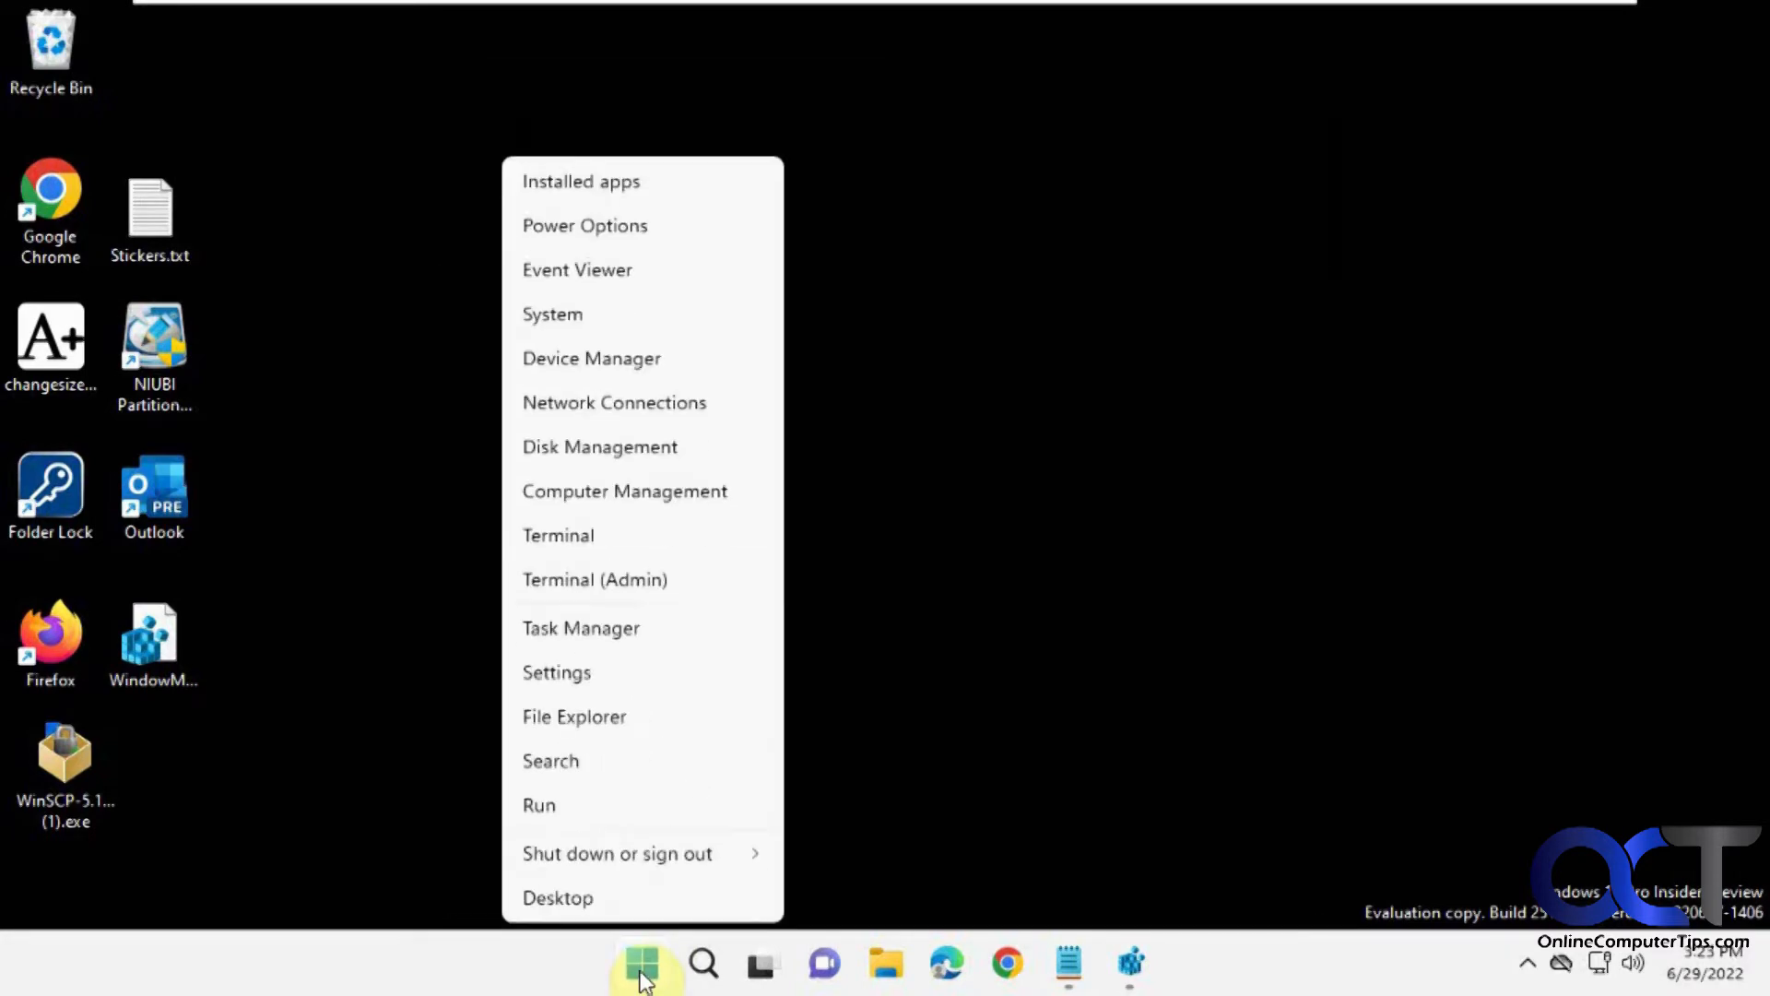
left_click(608, 638)
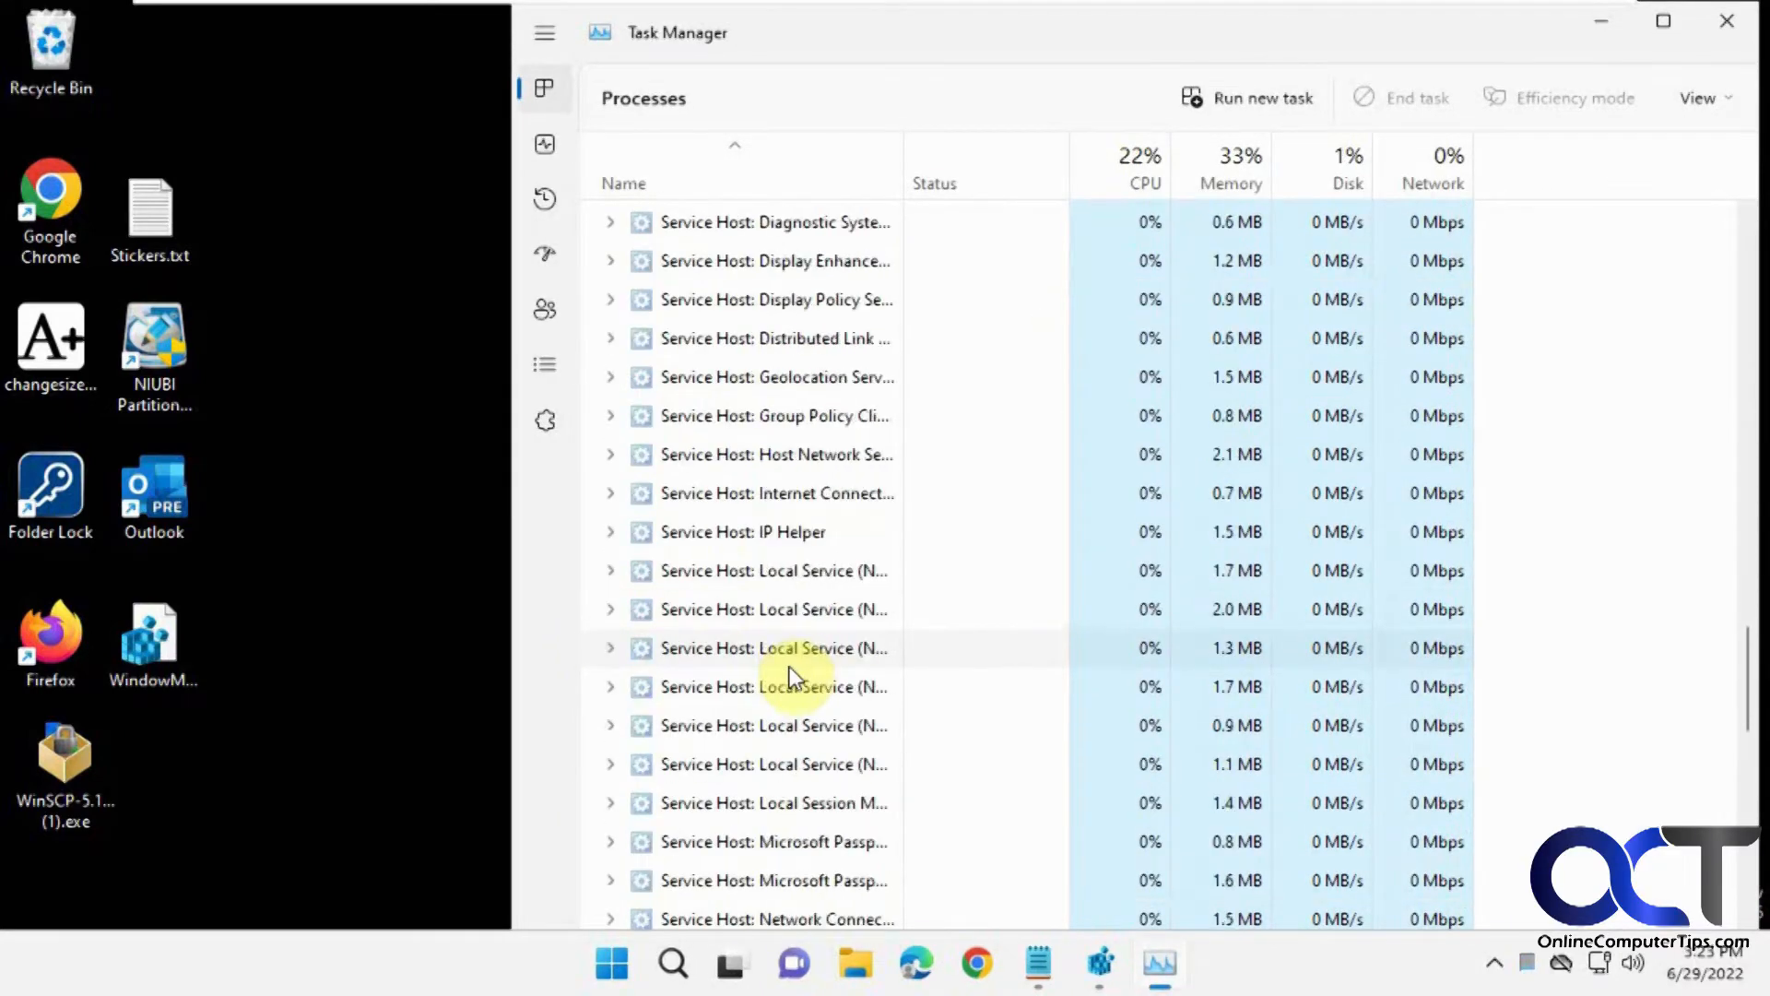
scroll("down", 3)
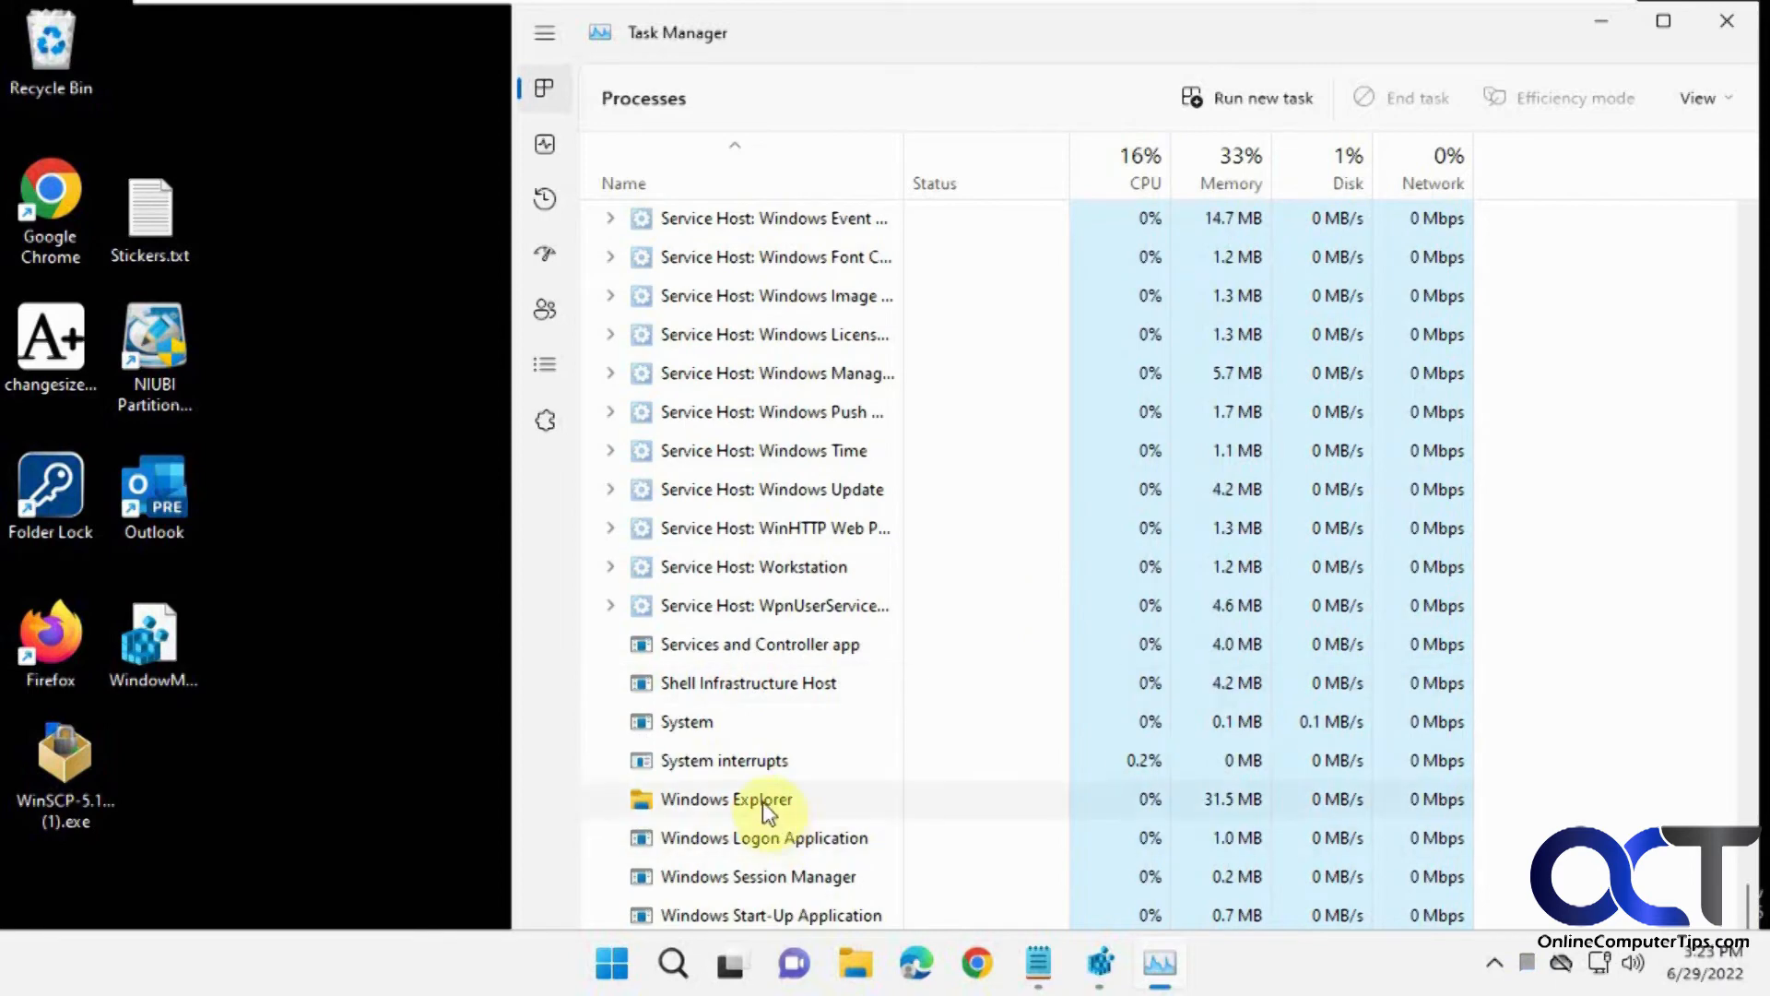
right_click(725, 798)
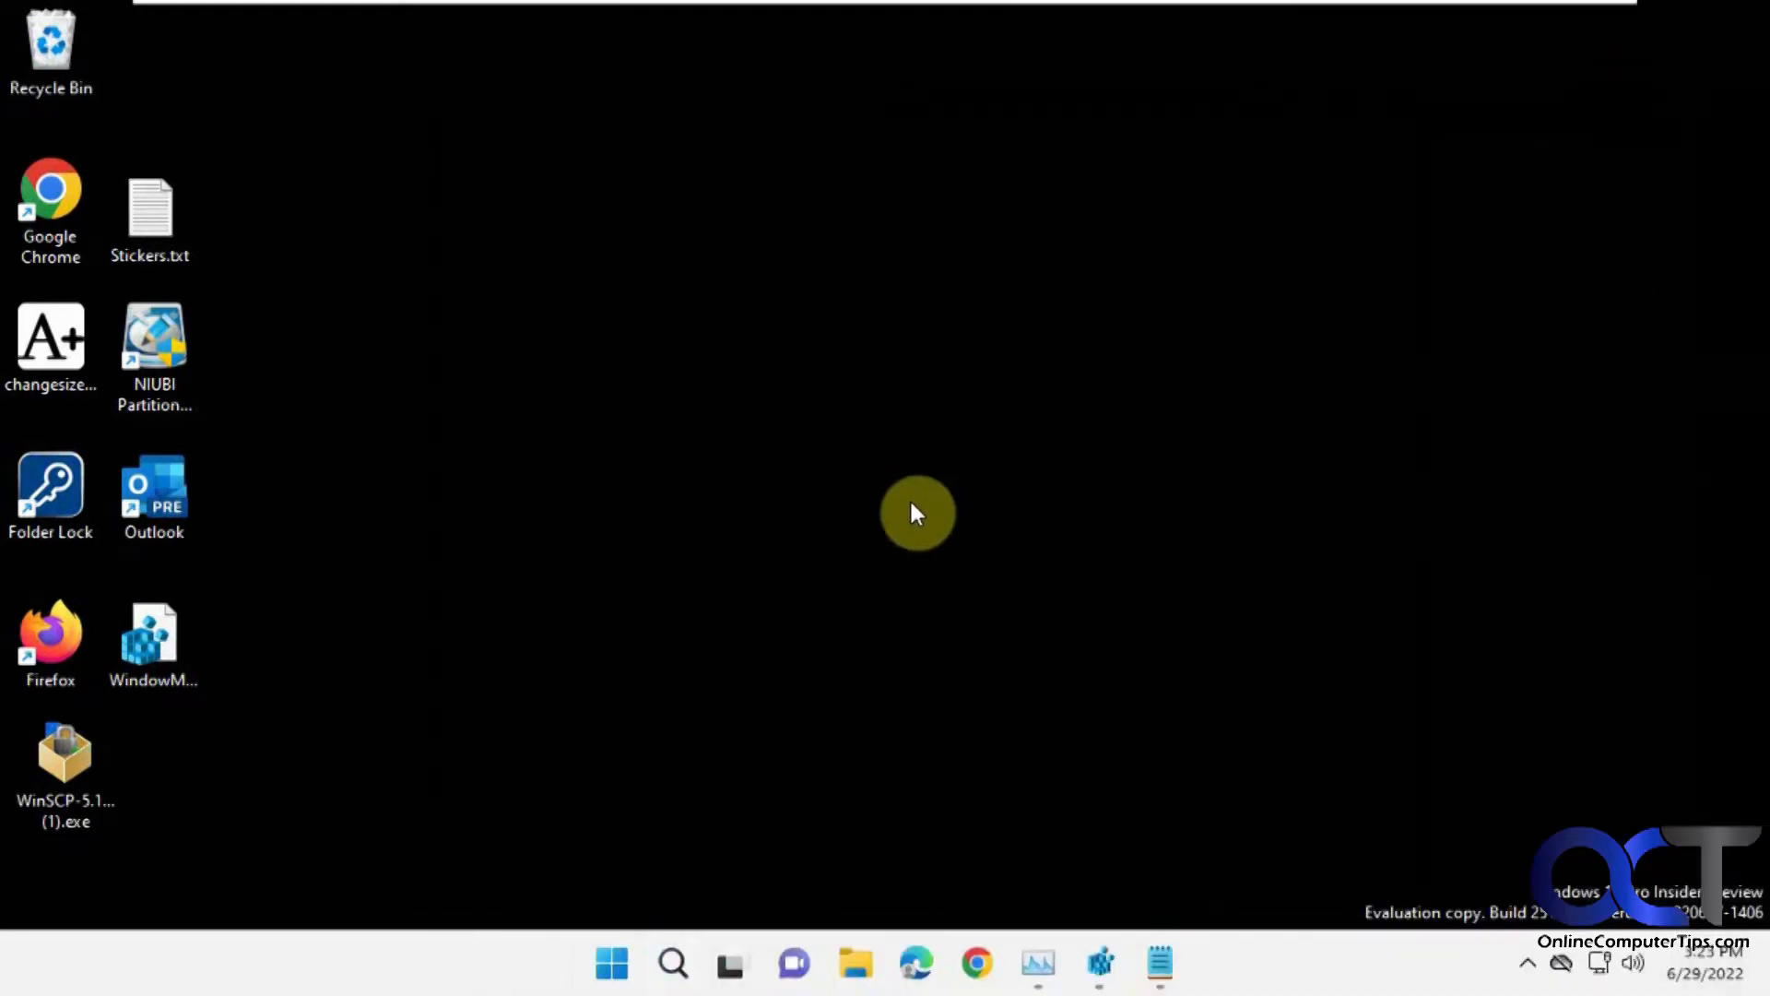
Go to Personalization > Background settings from the desktop context menu
right_click(915, 513)
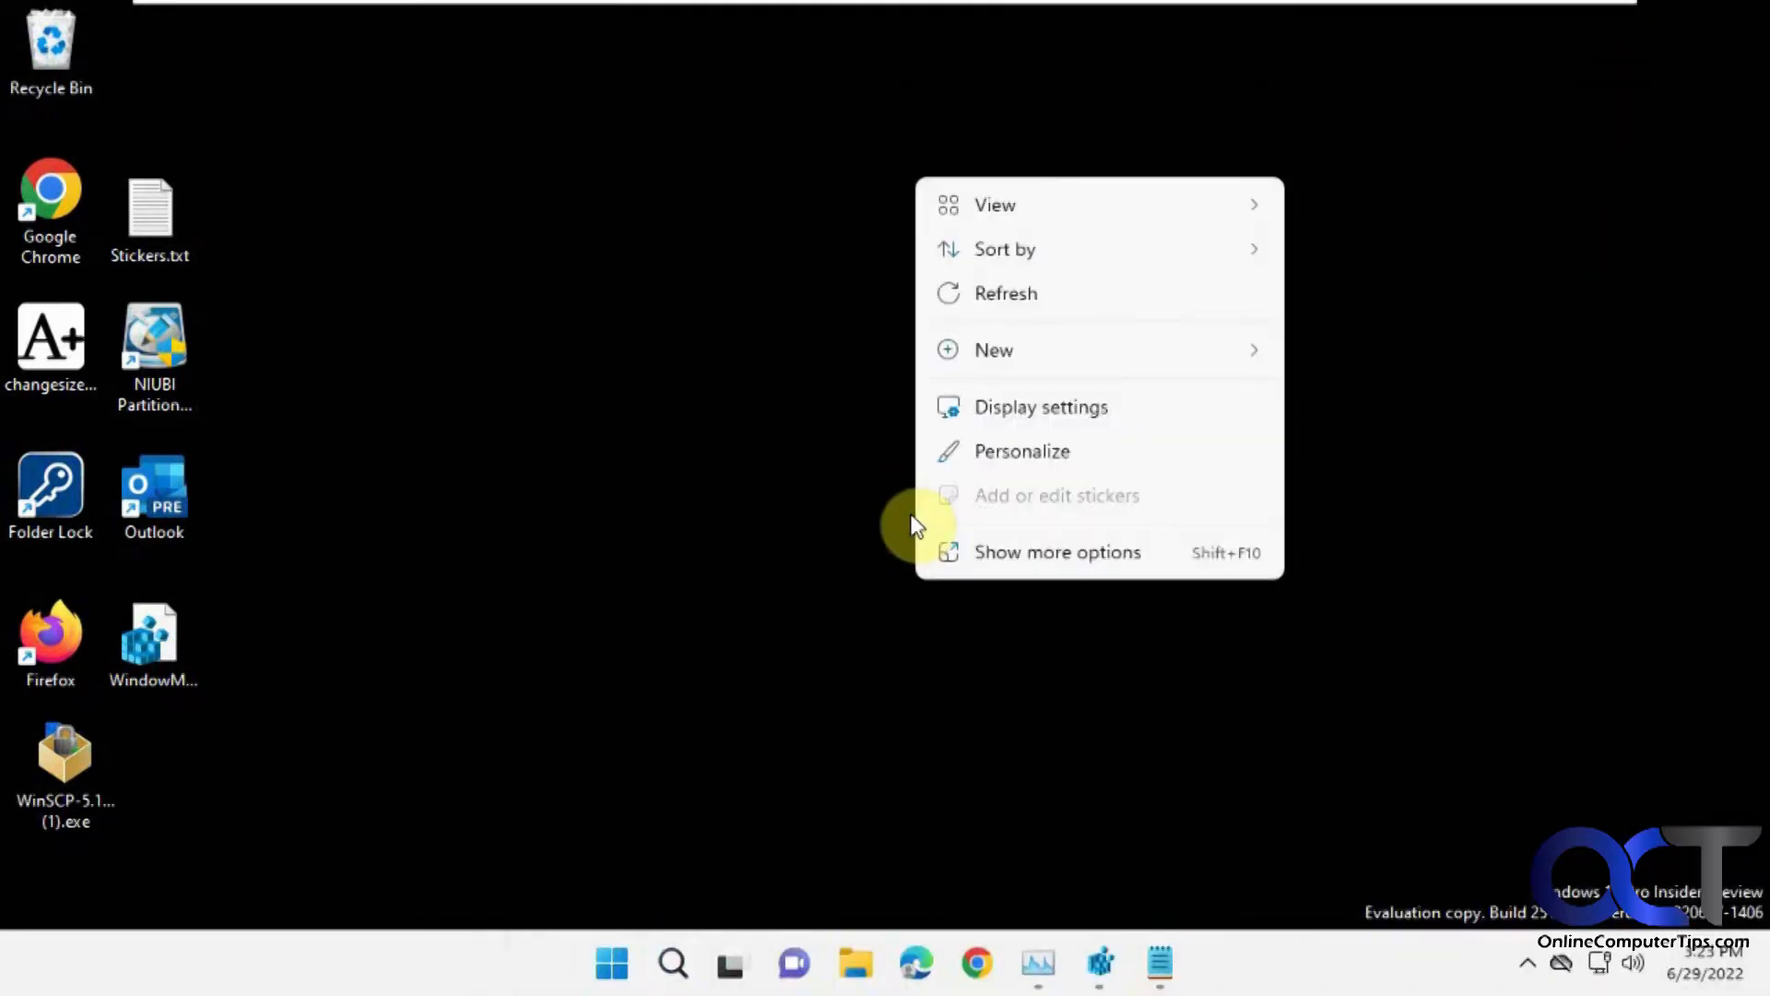
left_click(1021, 451)
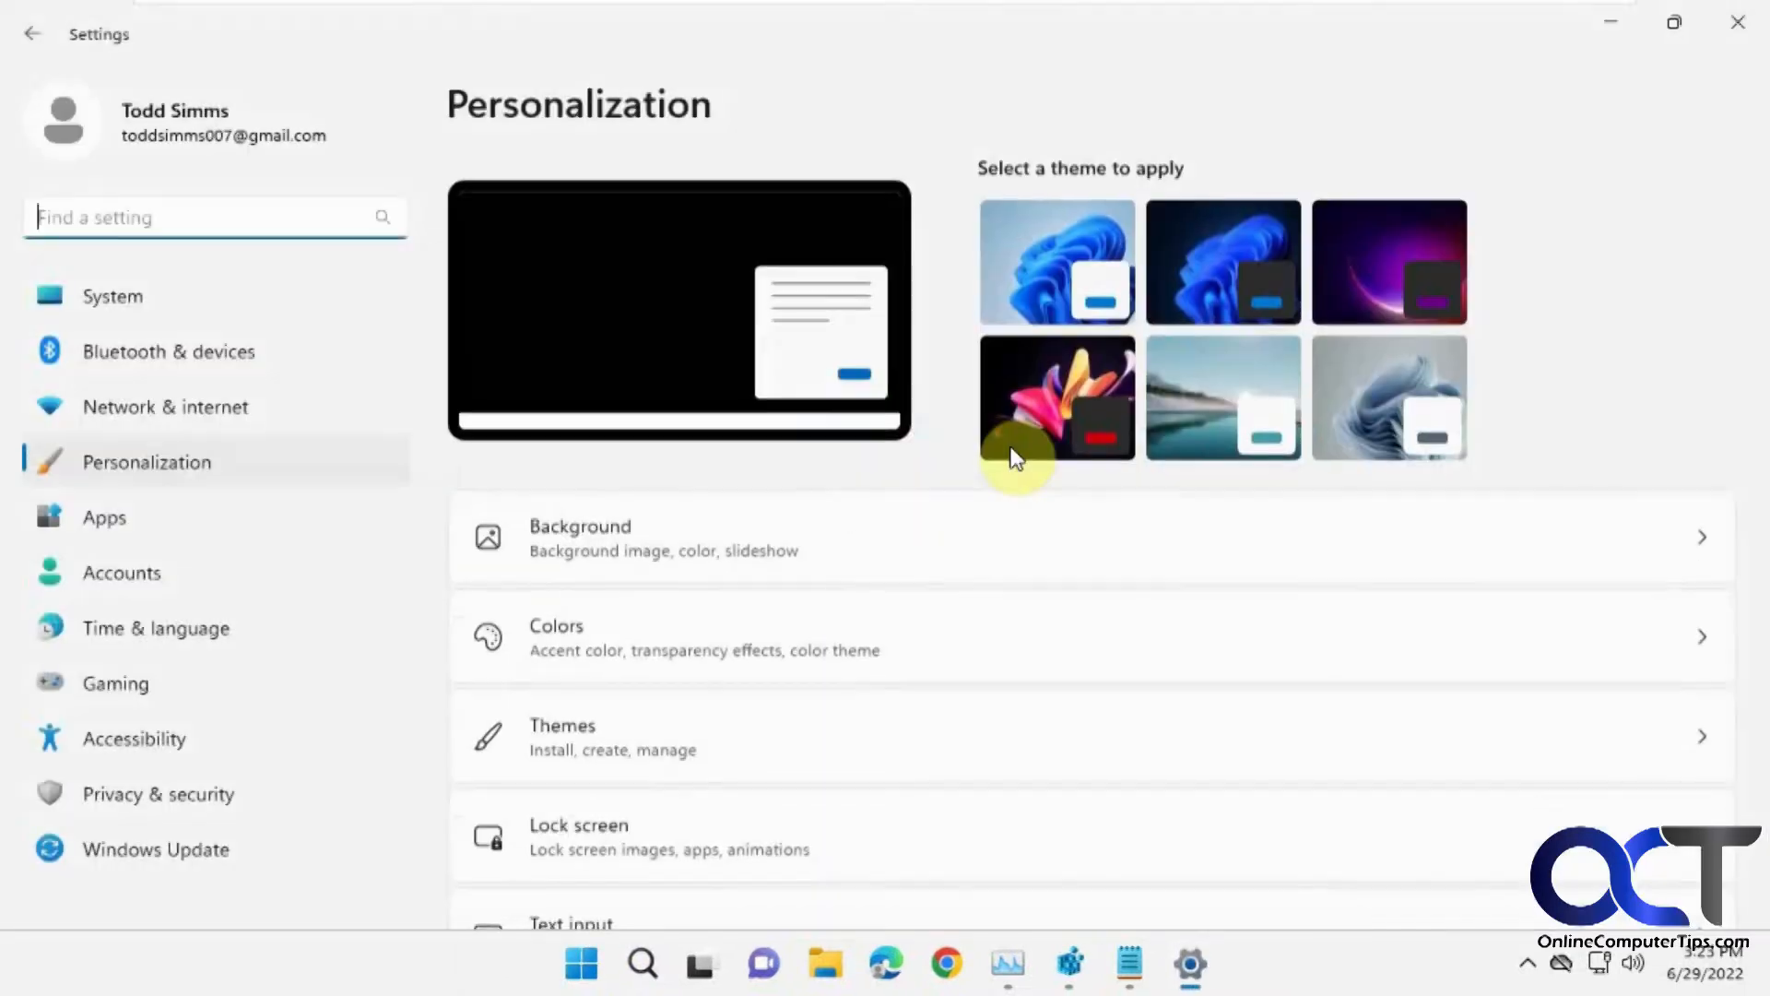
left_click(579, 537)
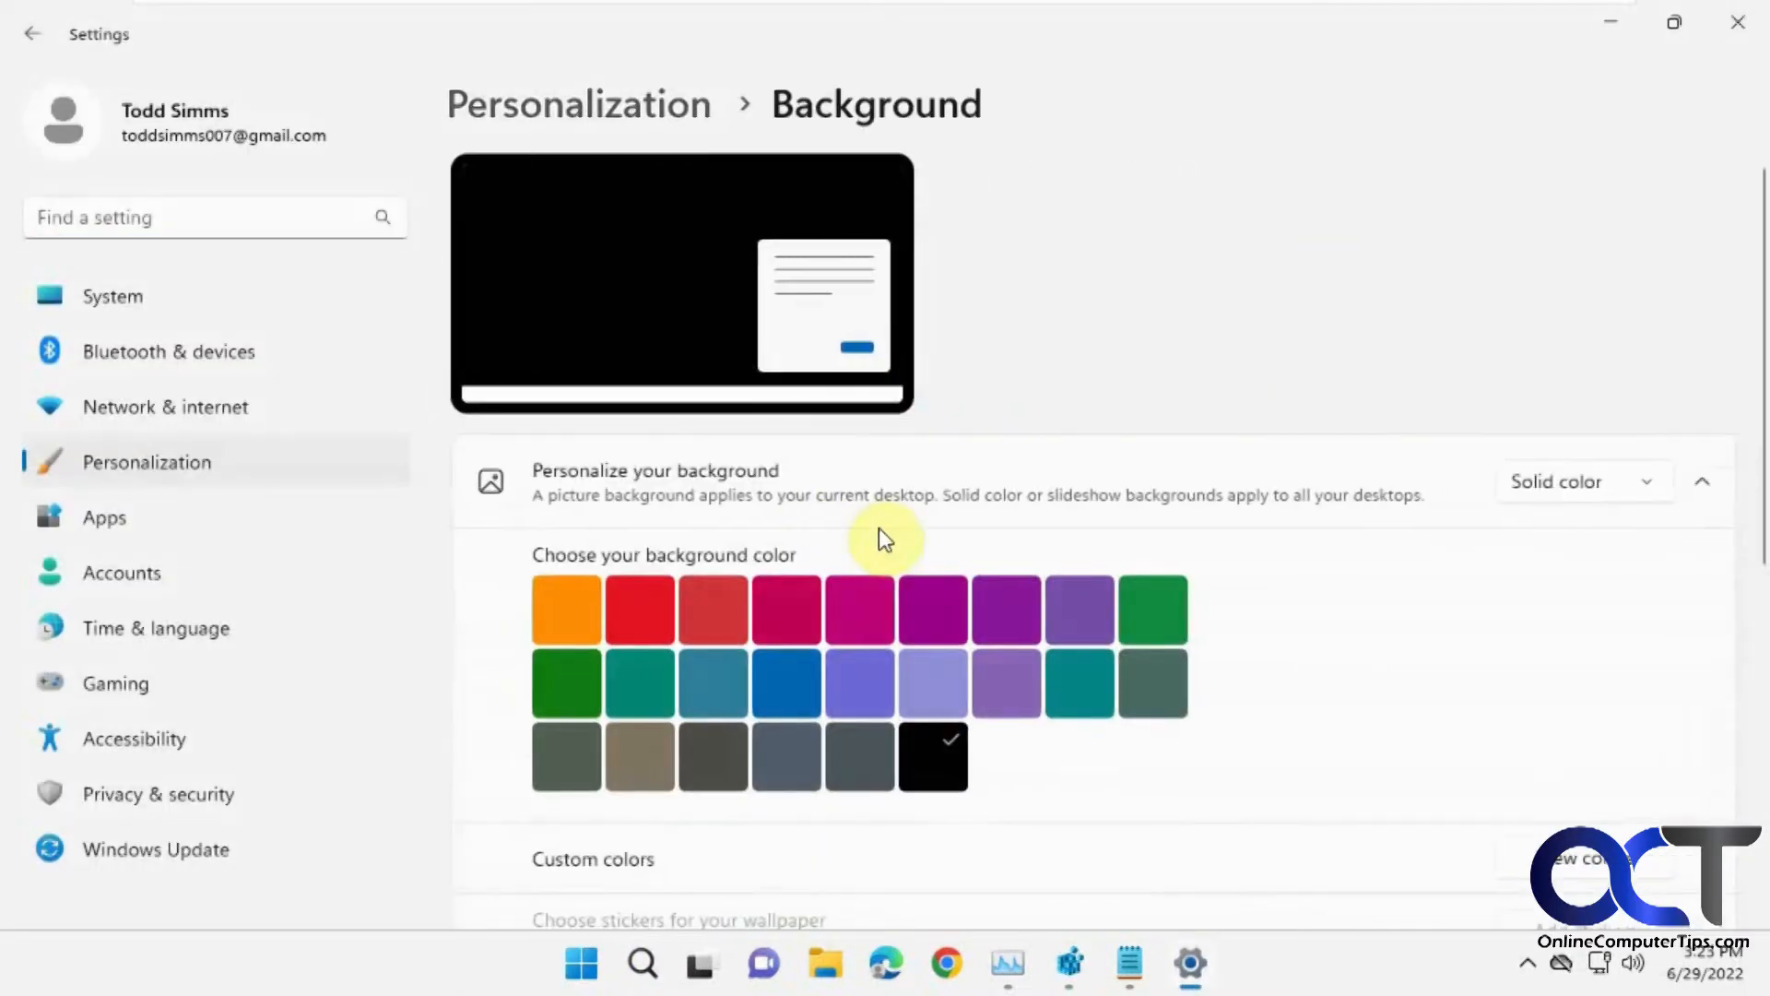
scroll("down", 3)
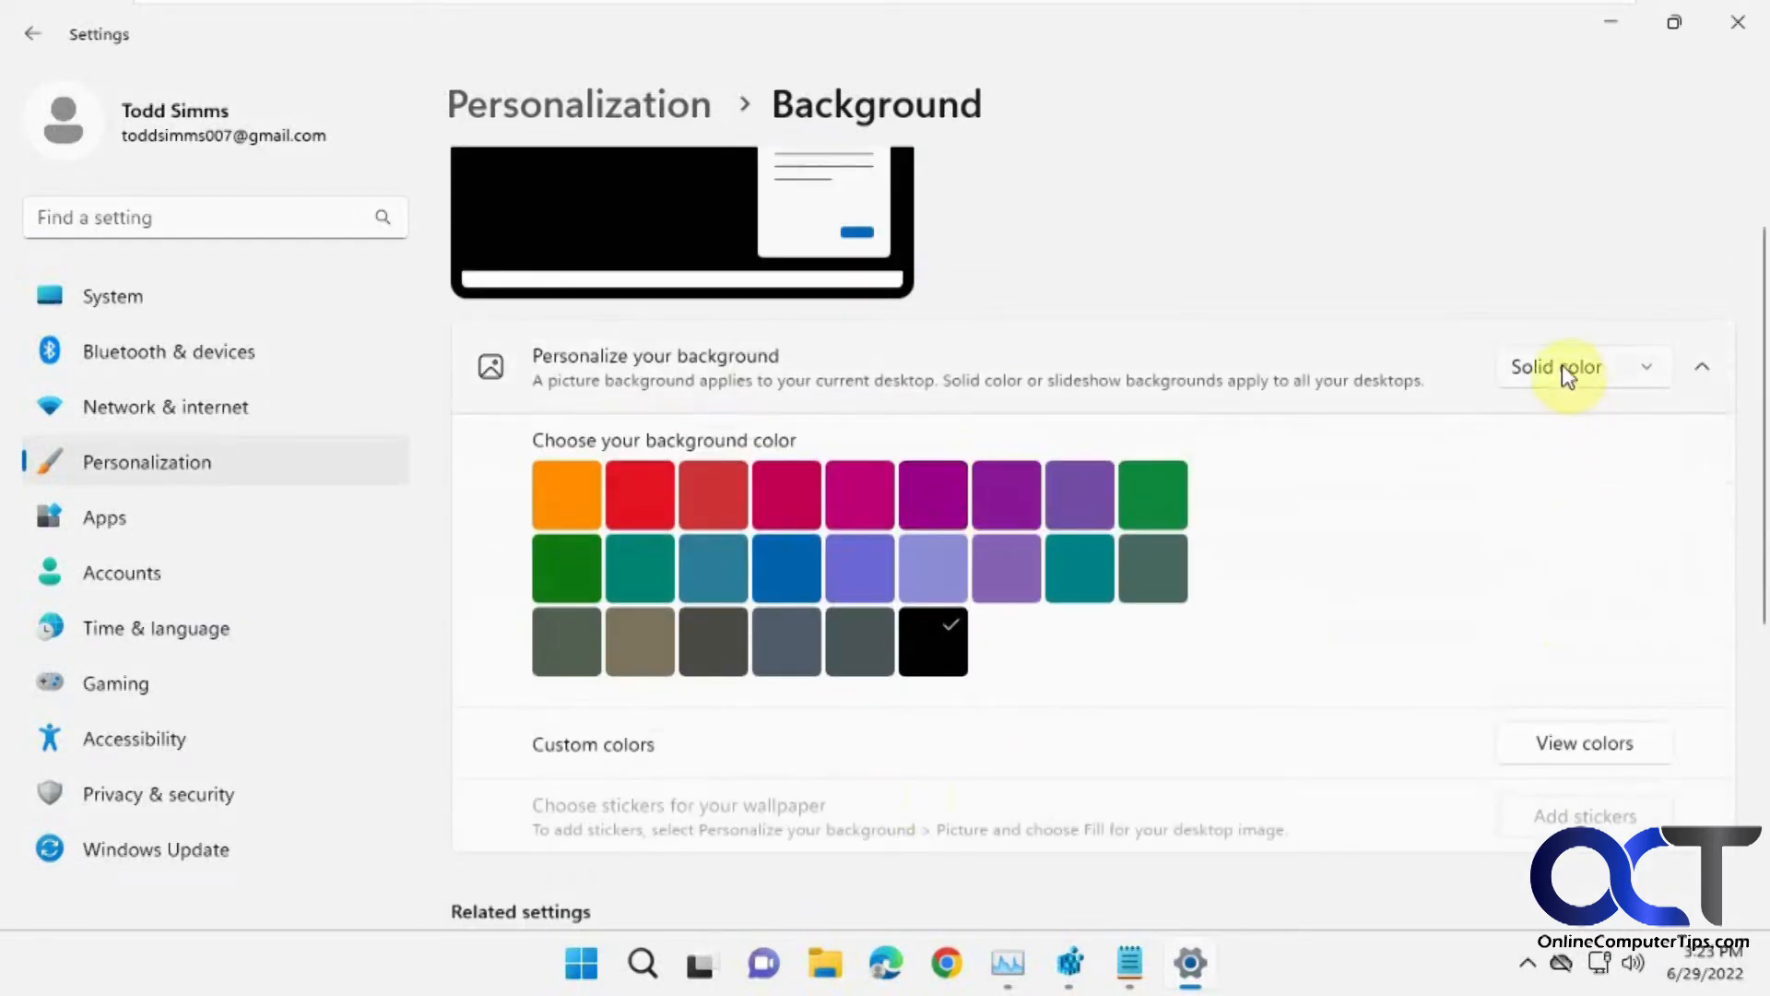
Switch the background to the blue bloom picture and check it on the desktop
left_click(1580, 366)
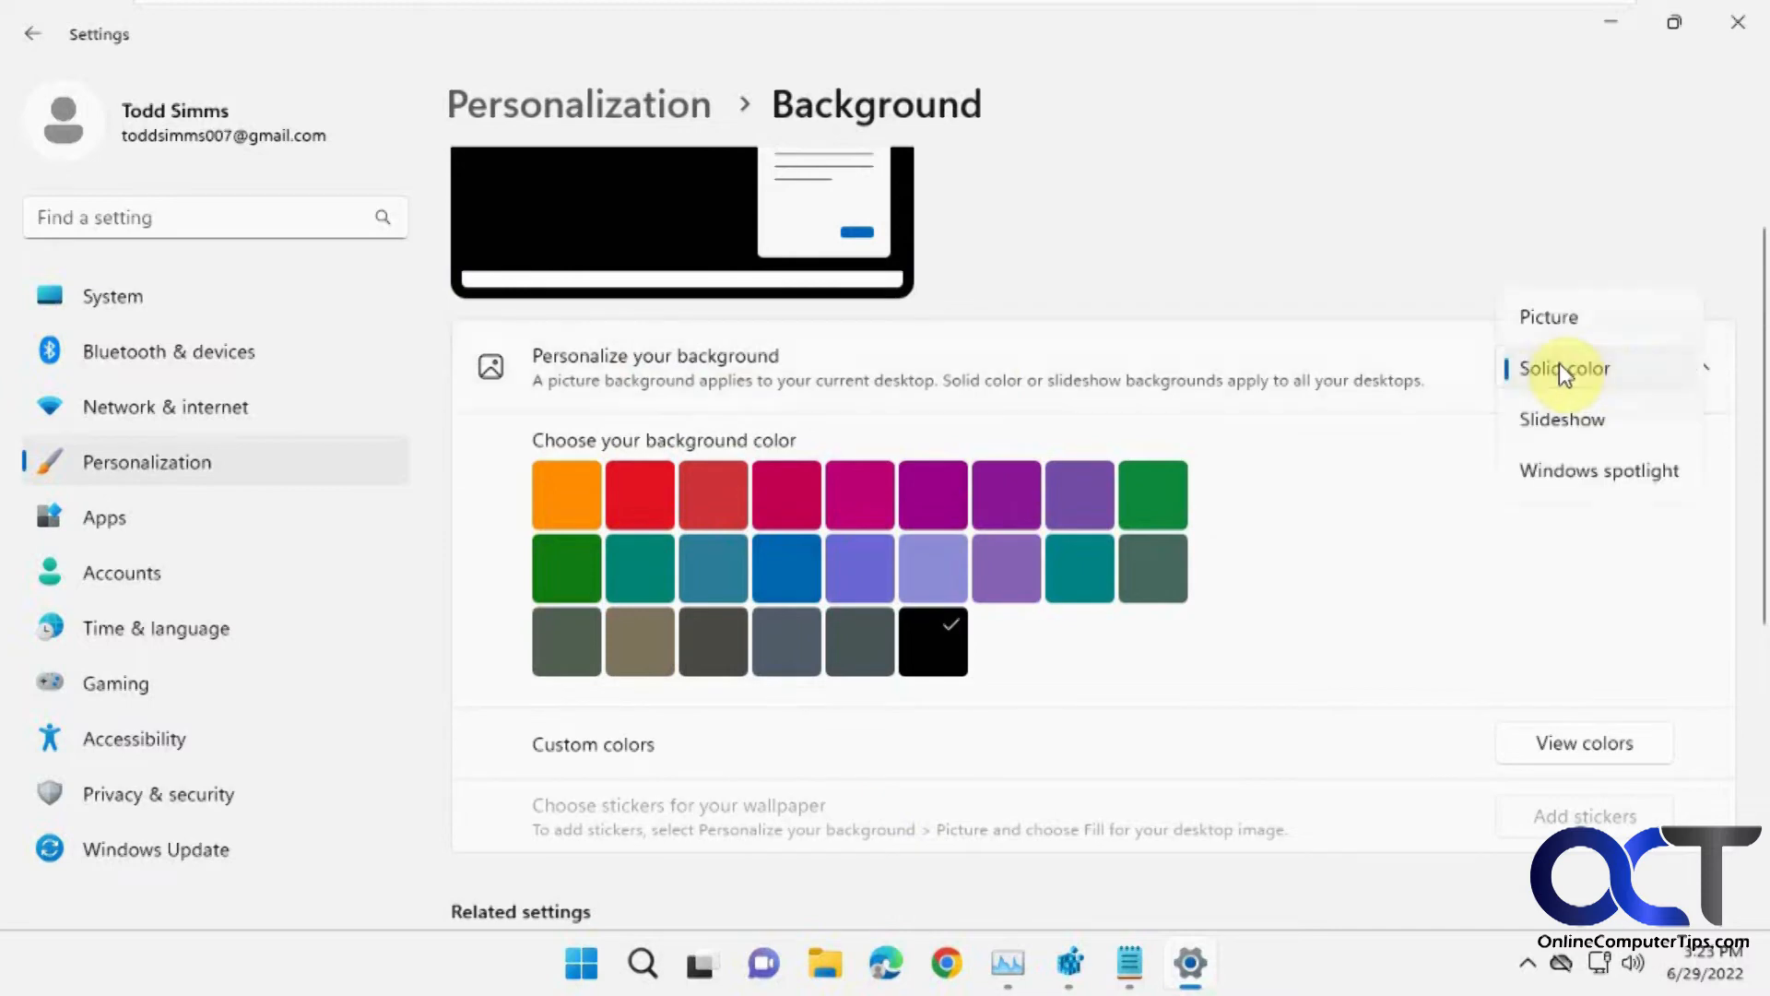
left_click(1548, 317)
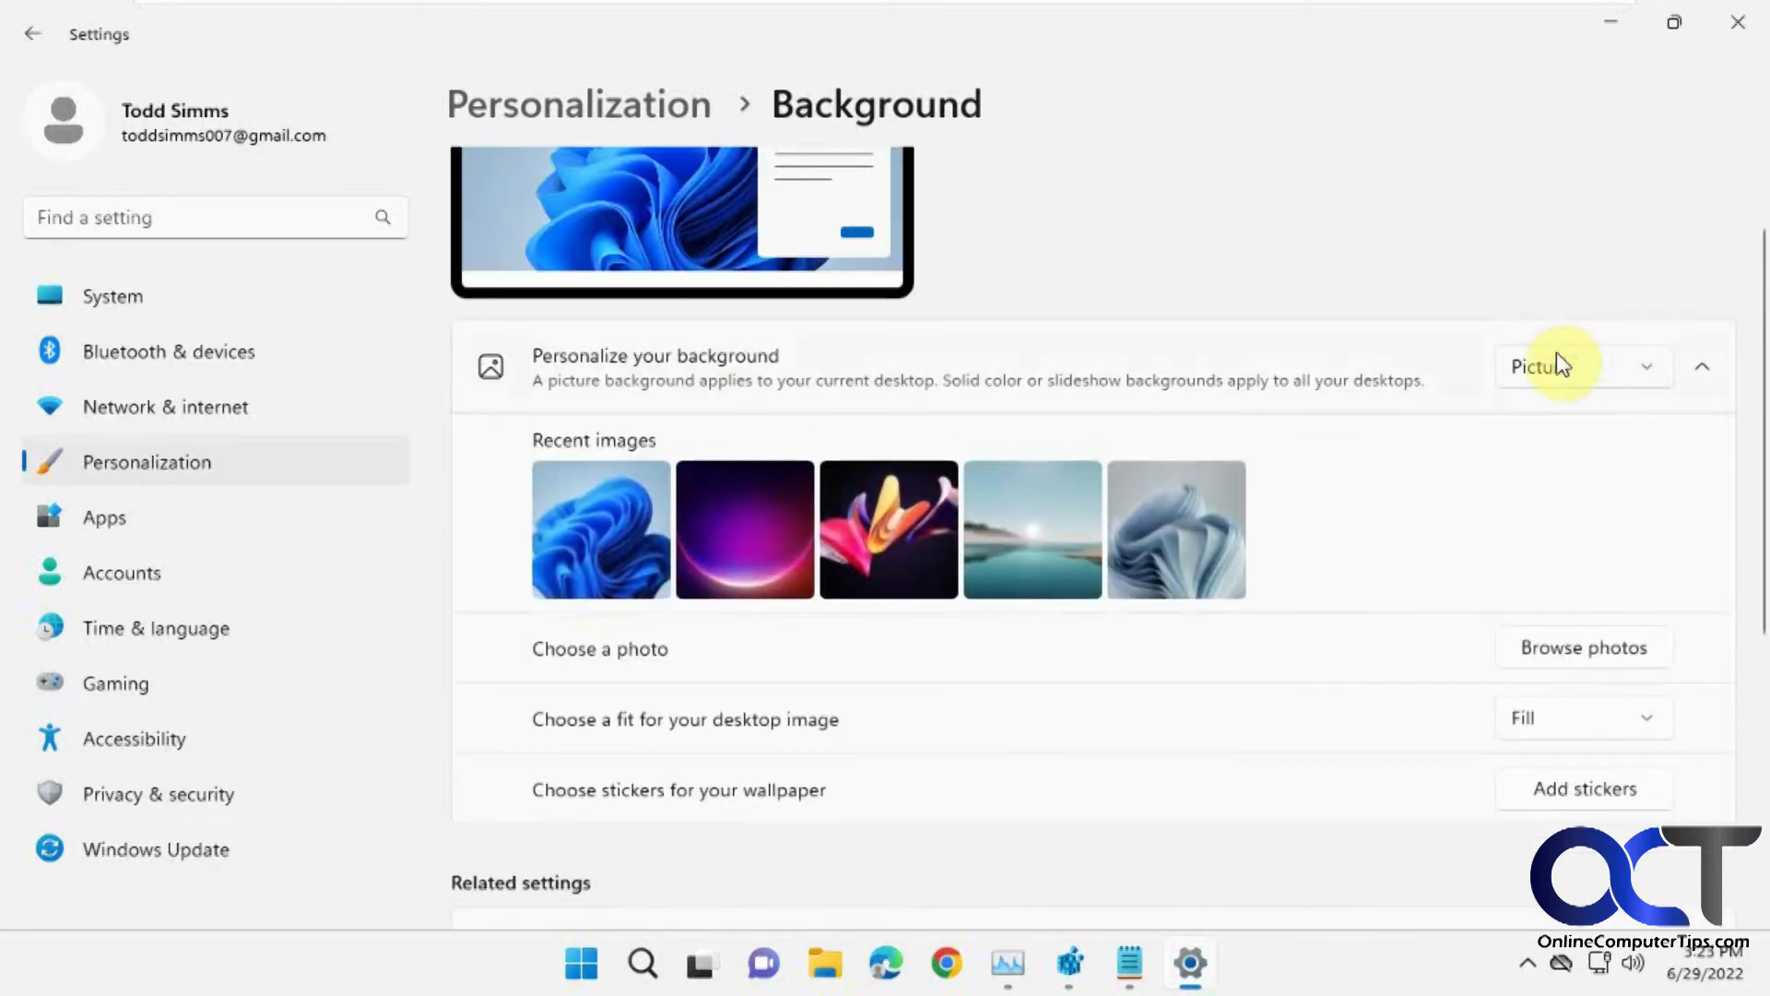
mouse_move(1529, 719)
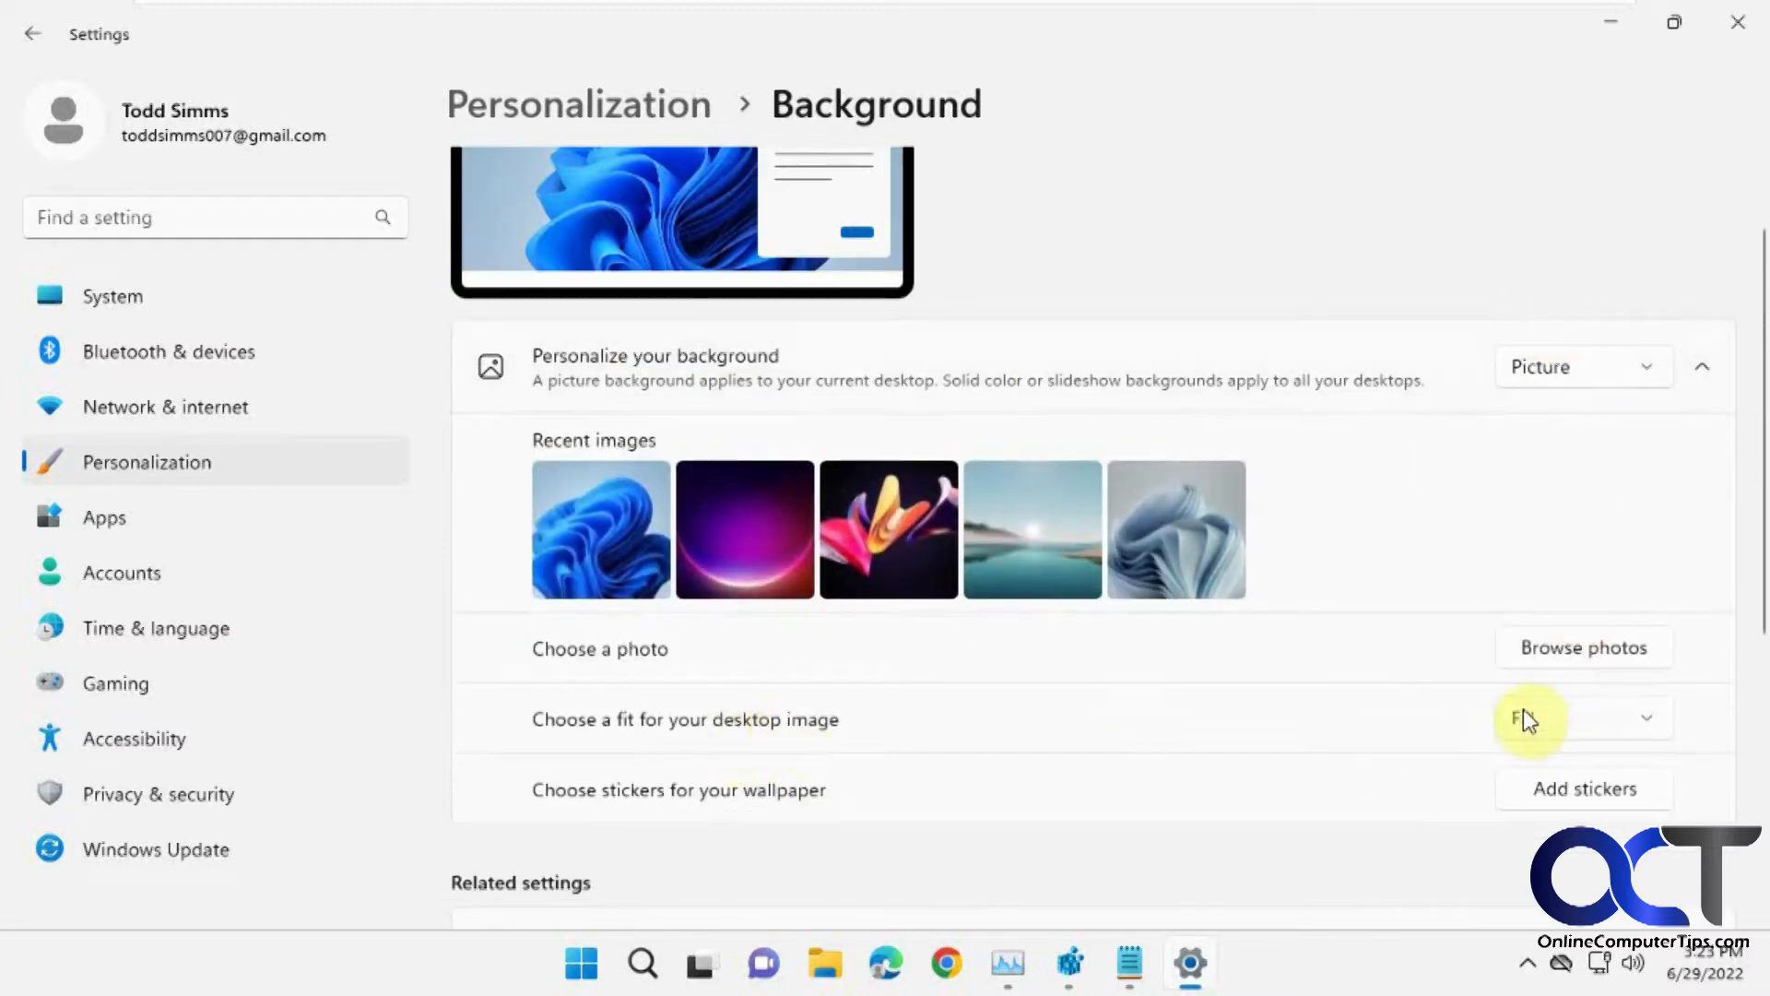
left_click(600, 530)
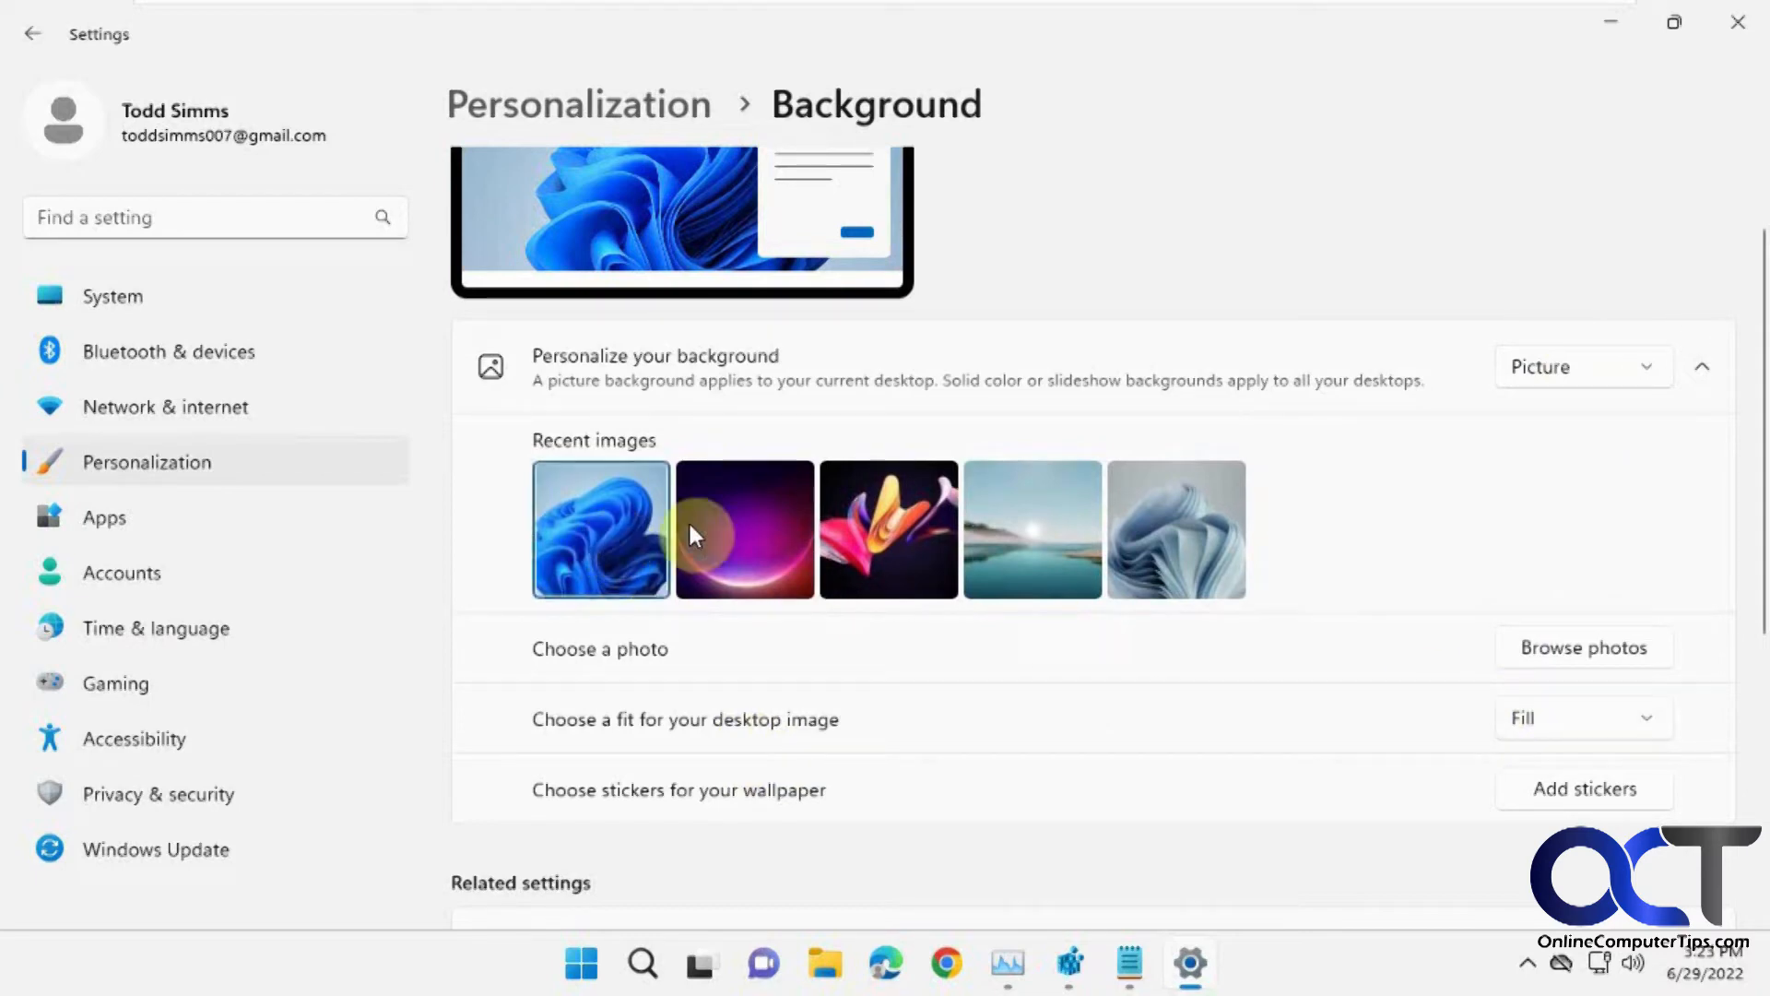
left_click(1610, 22)
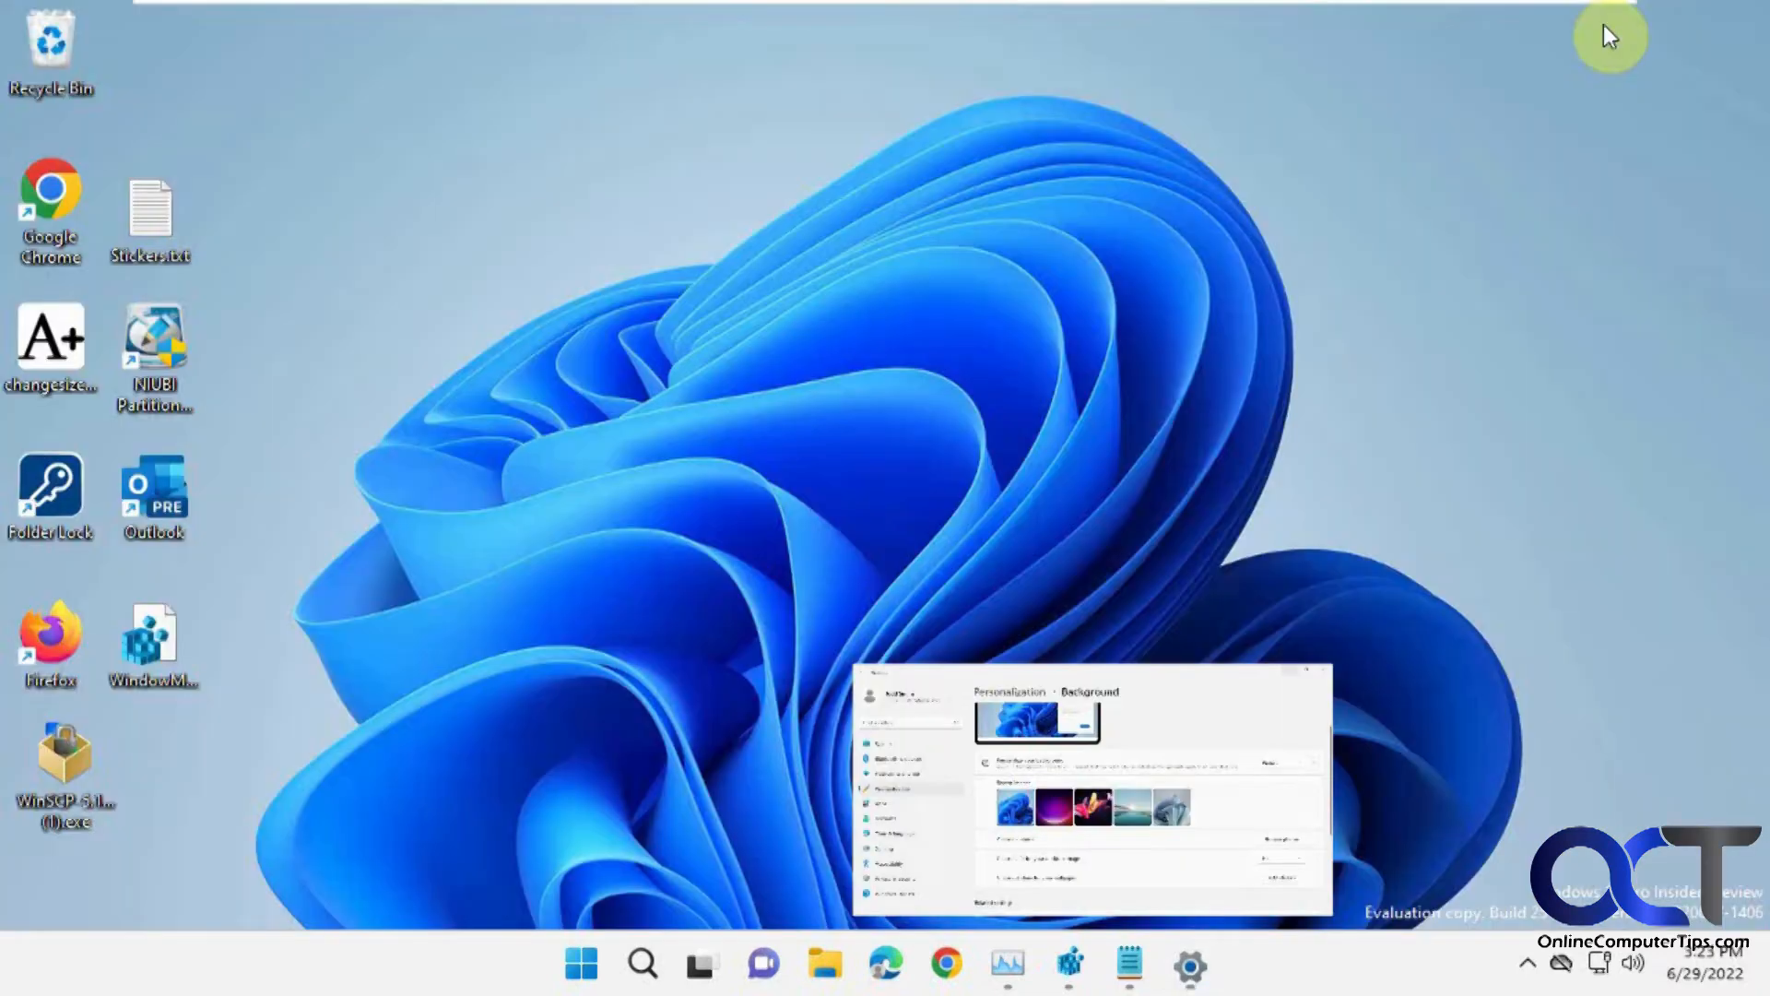
left_click(1190, 965)
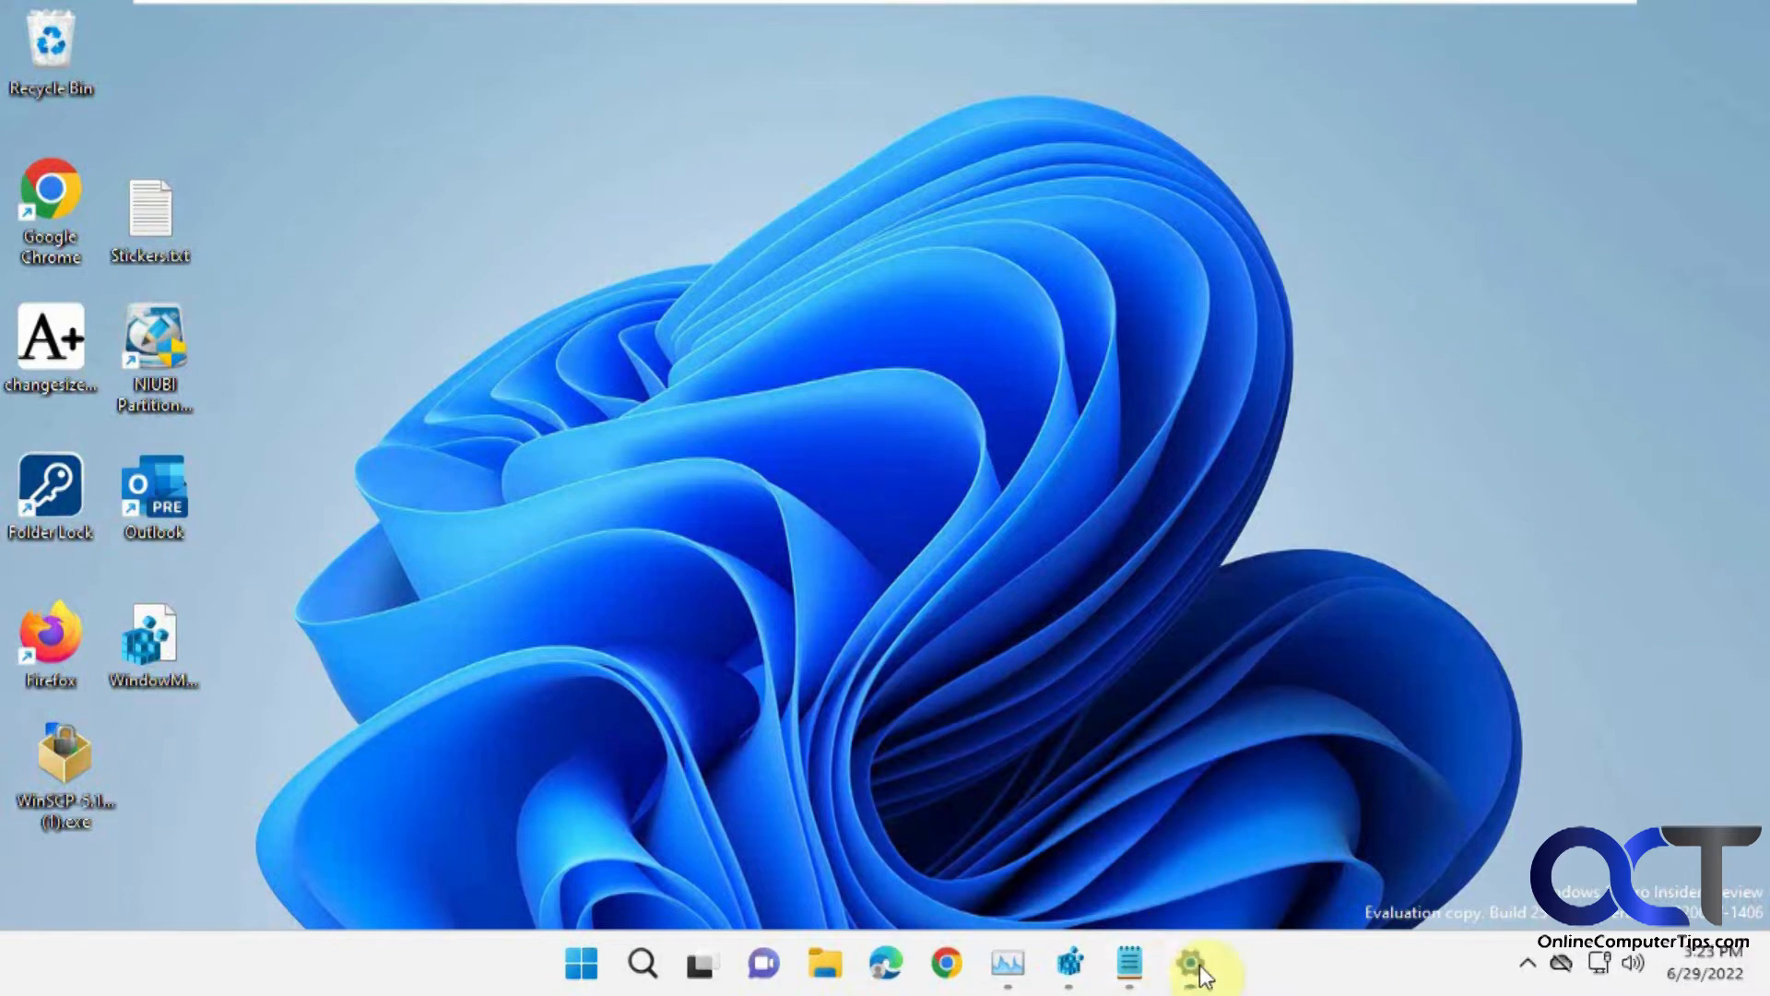
left_click(1206, 965)
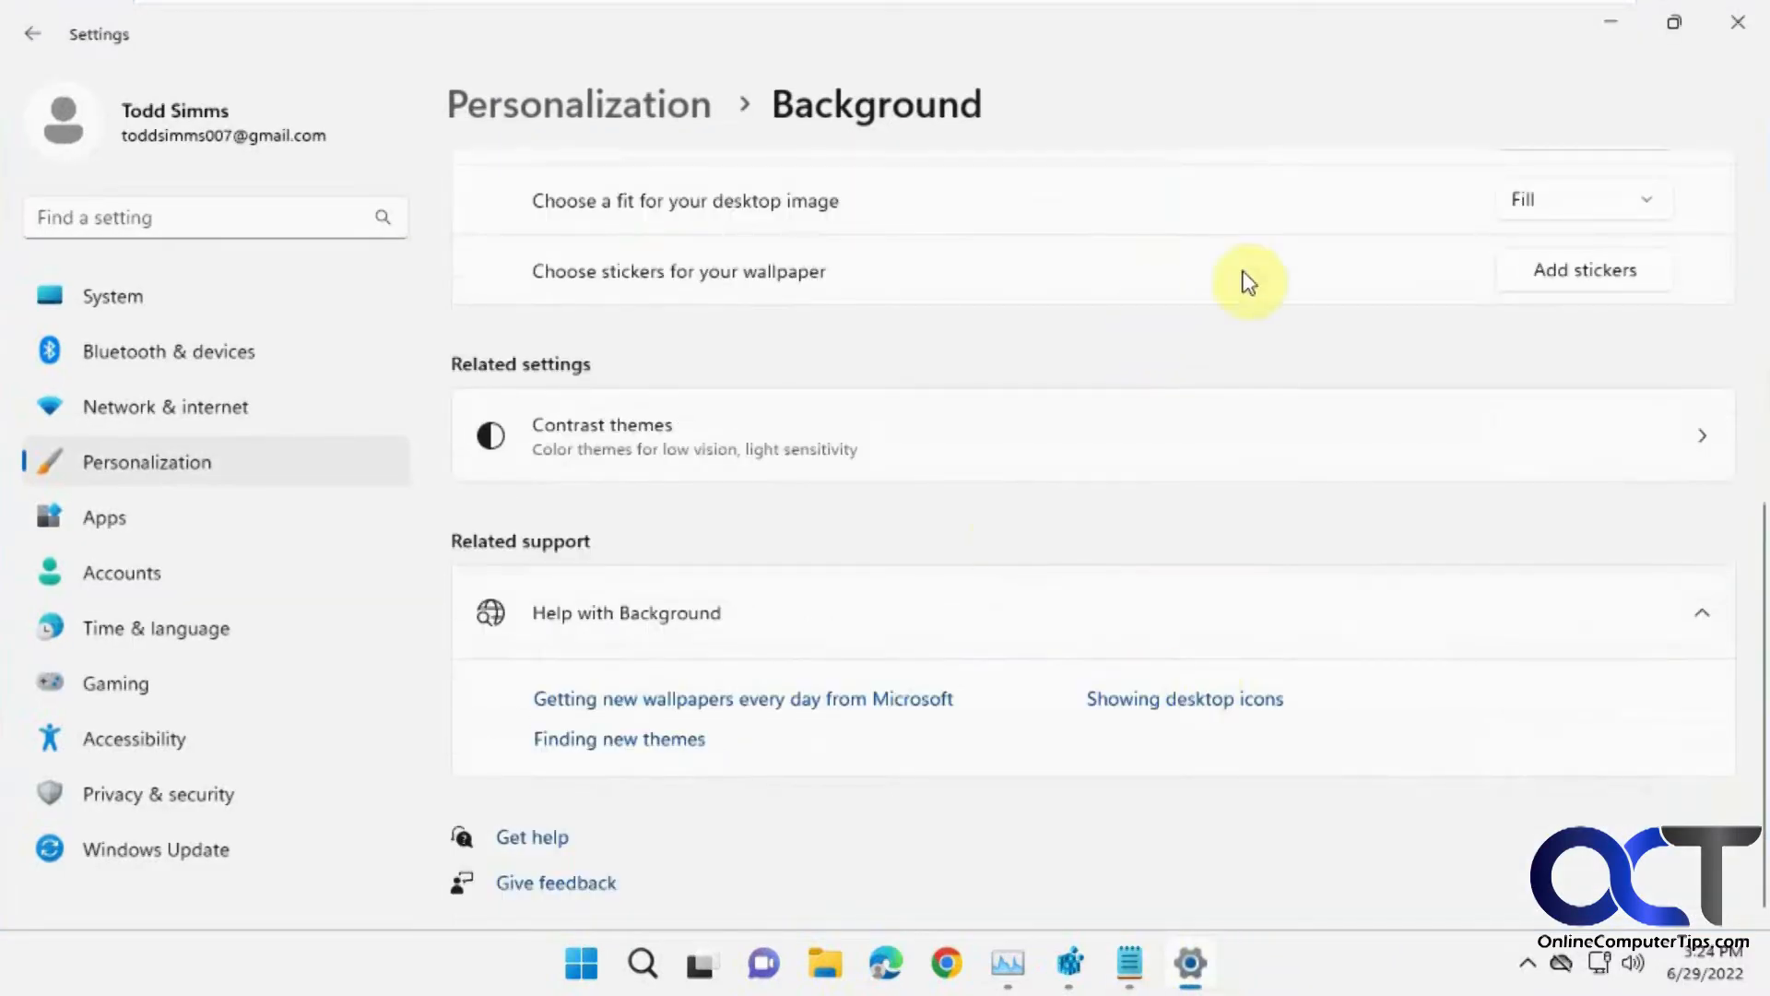
Add a cat sticker and a hot dog cart sticker to the wallpaper
left_click(1582, 270)
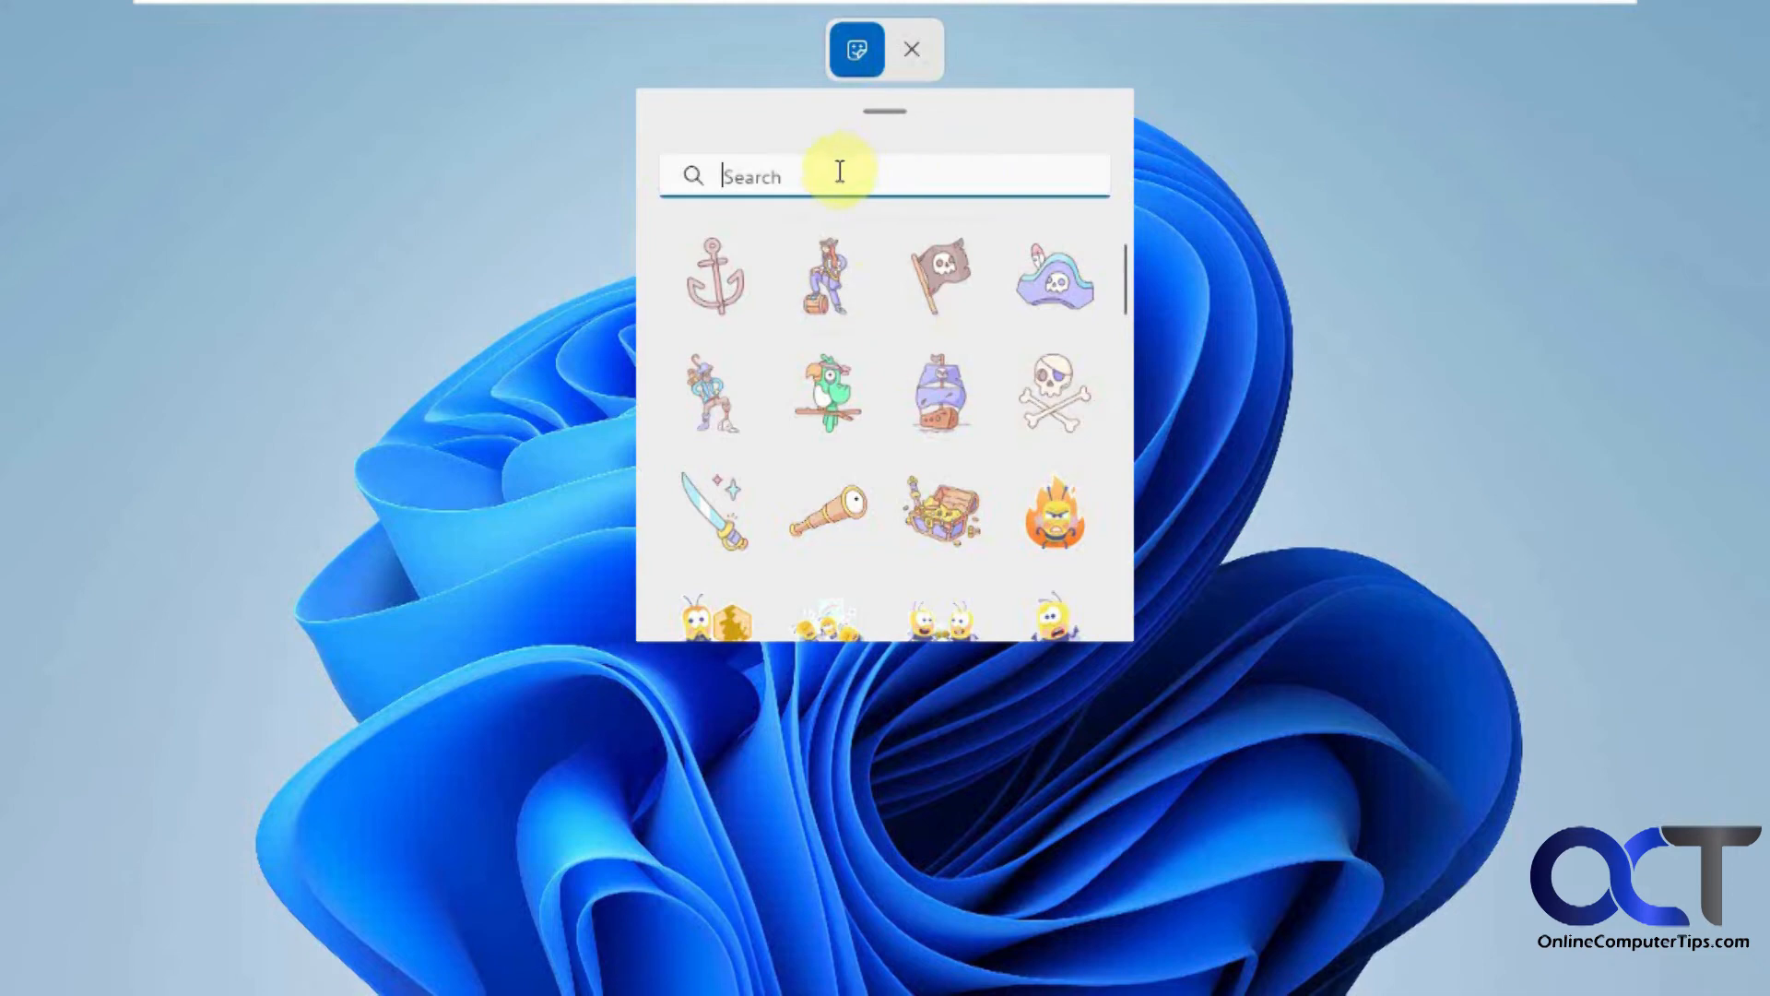
type("cat")
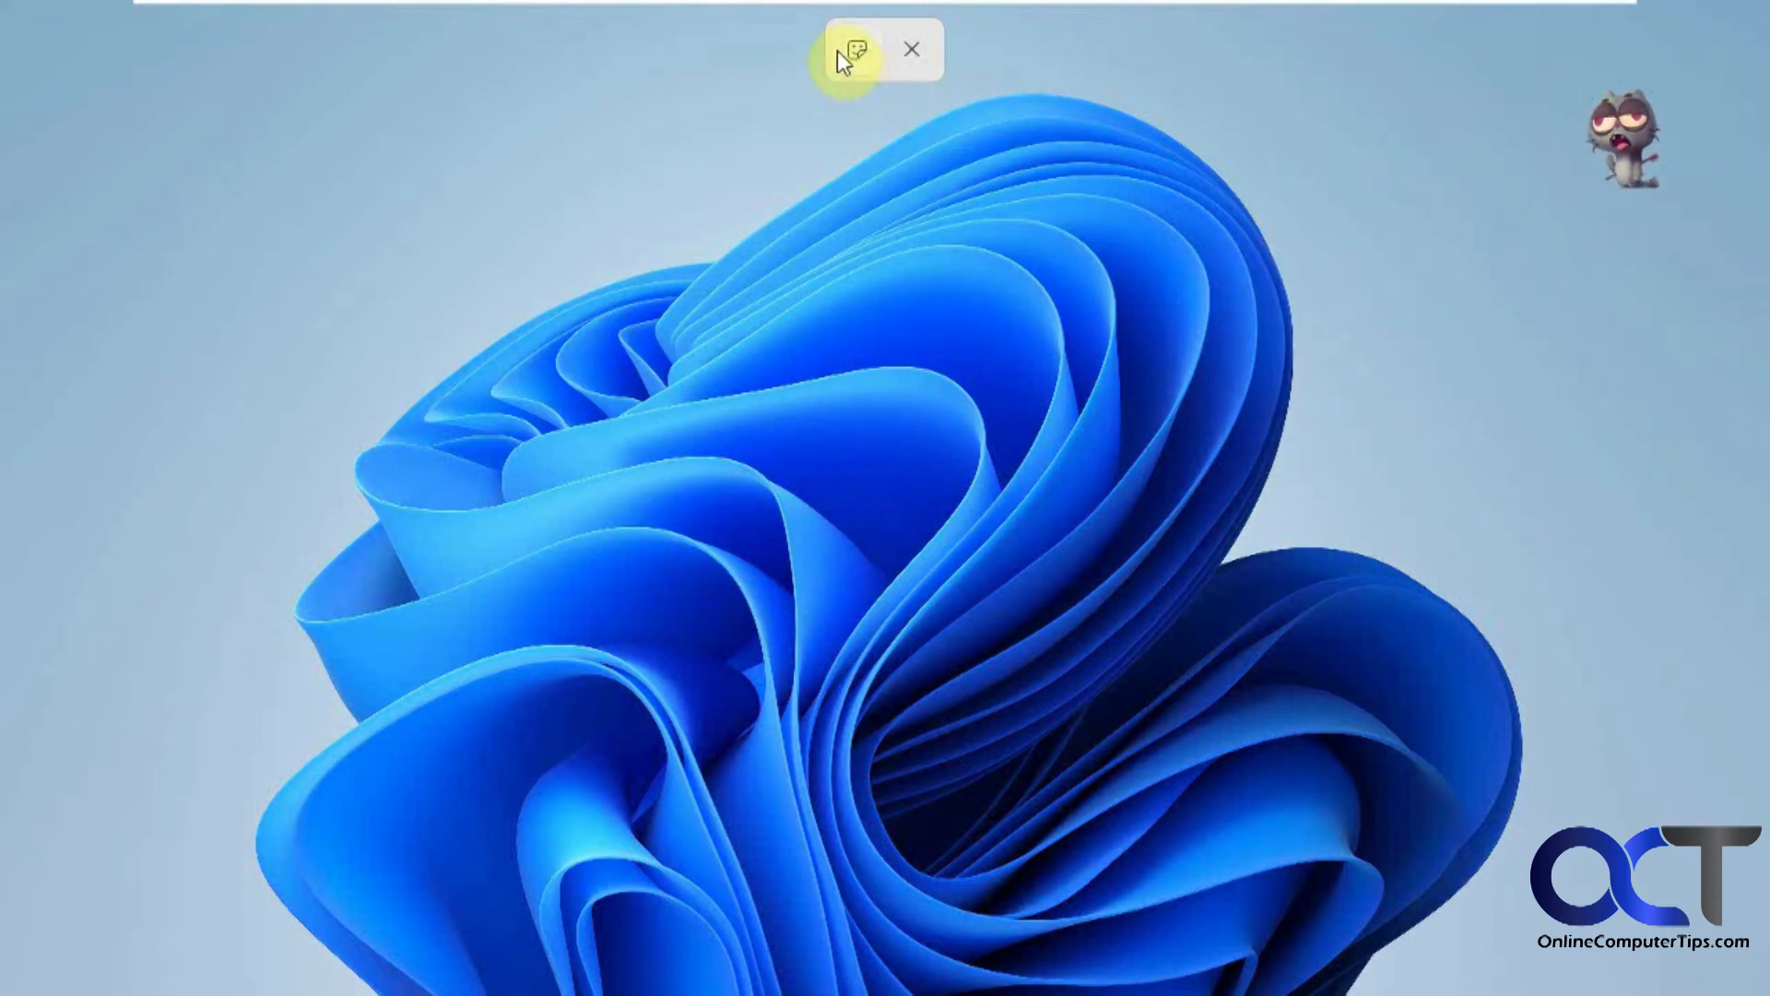
left_click(856, 49)
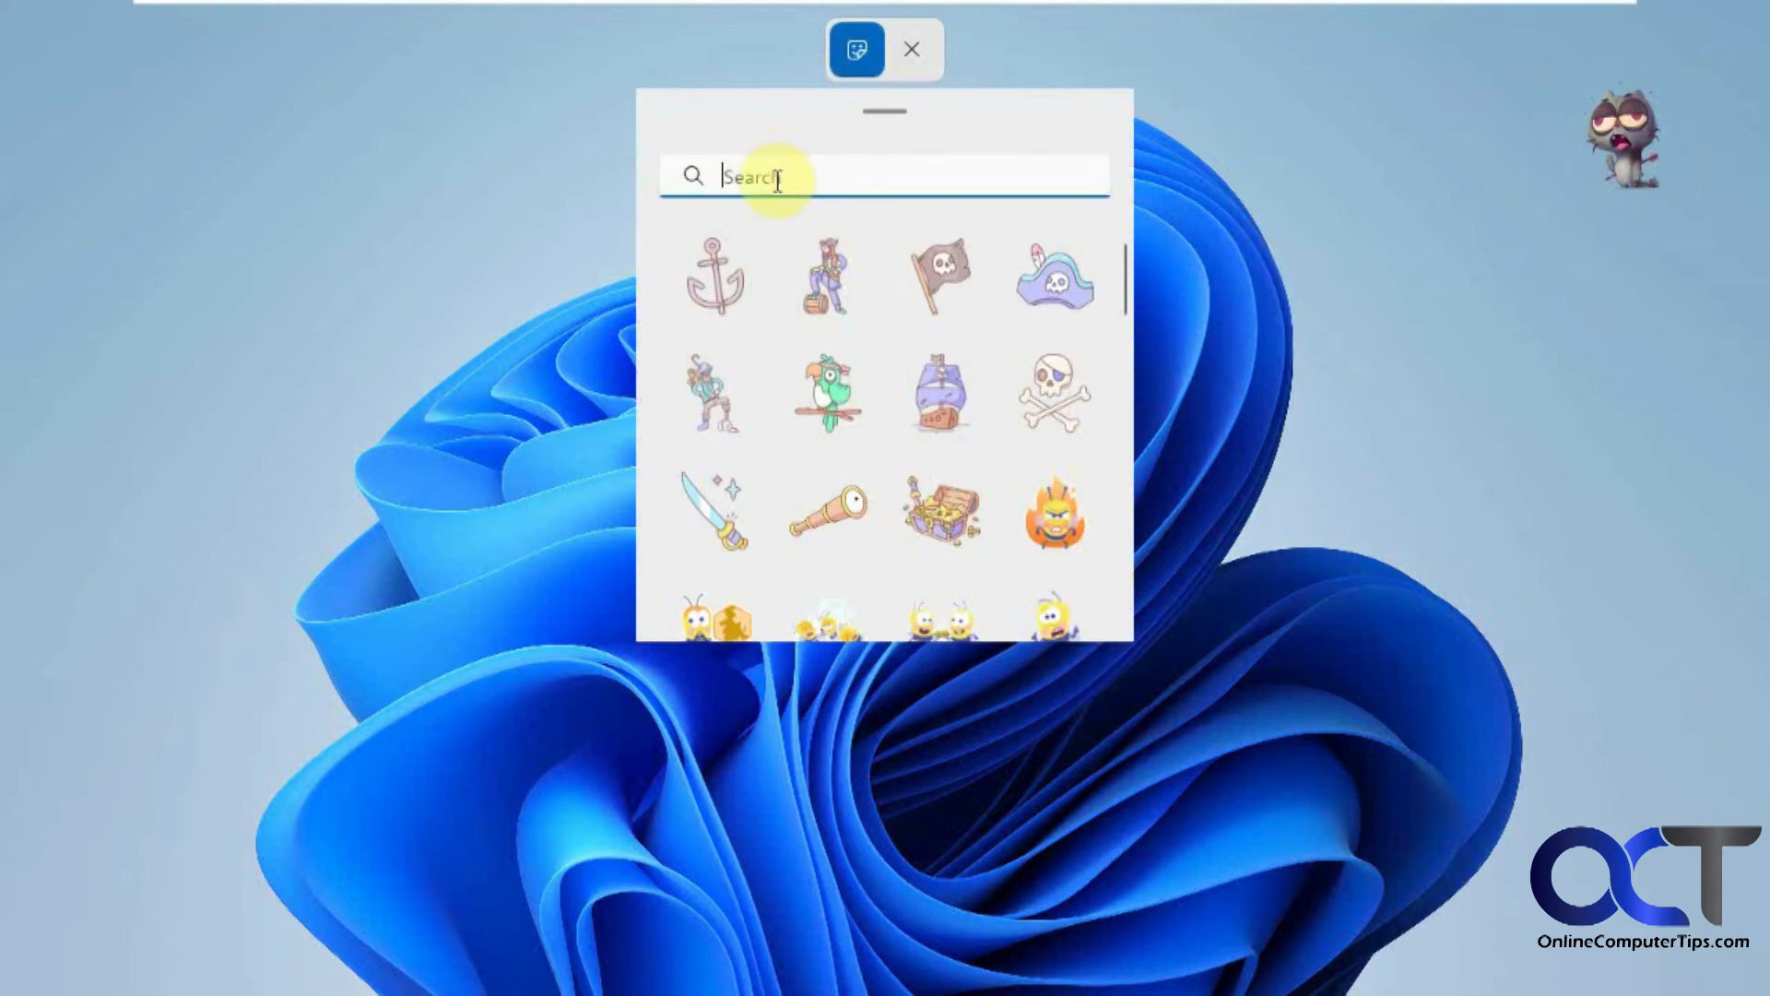
type("dog")
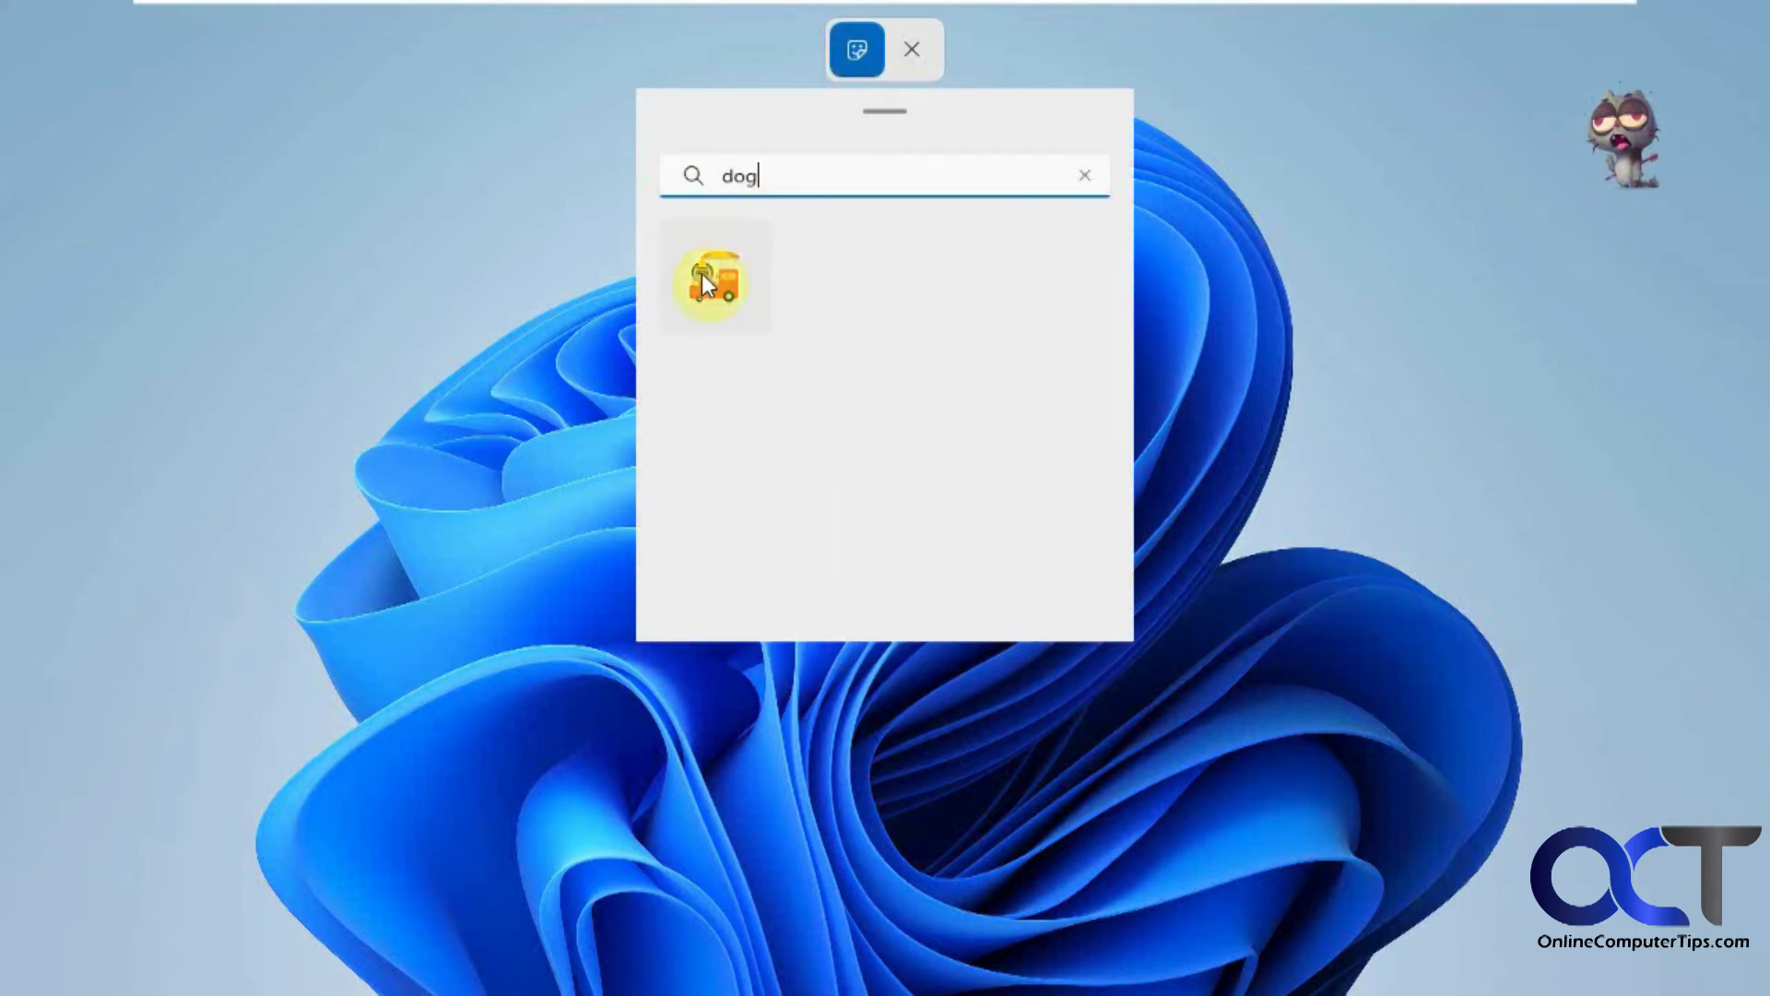
left_click(713, 281)
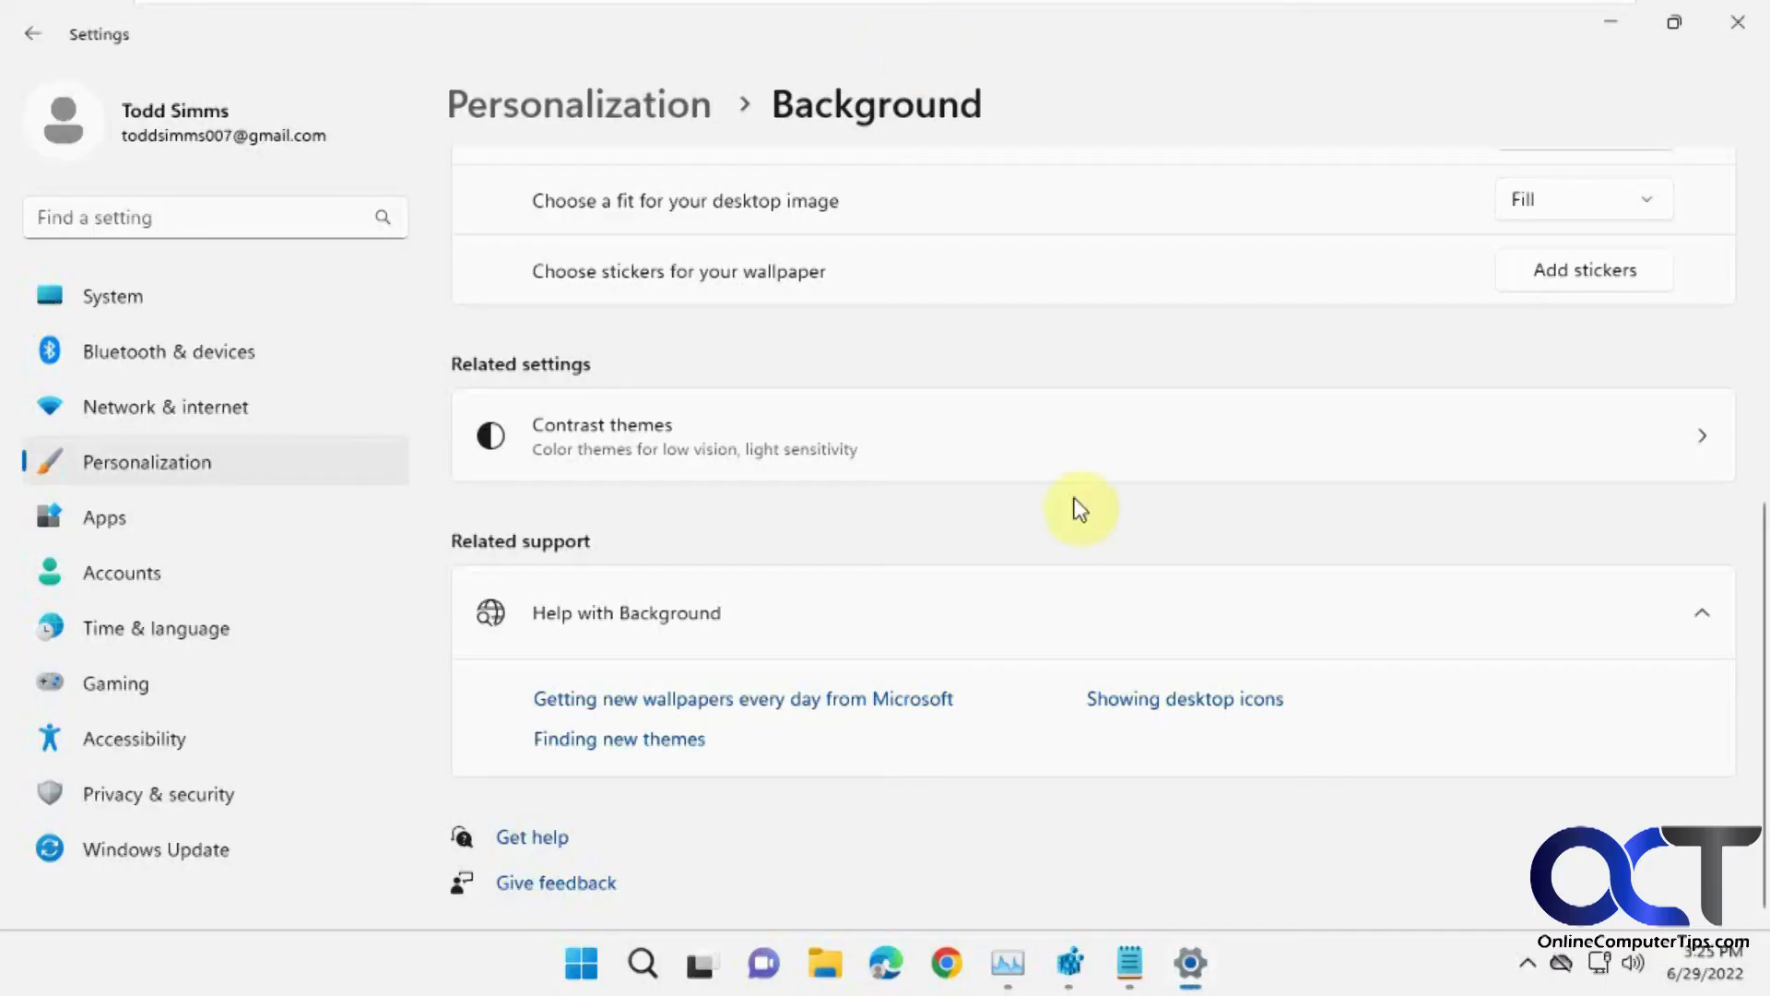
mouse_move(1619, 32)
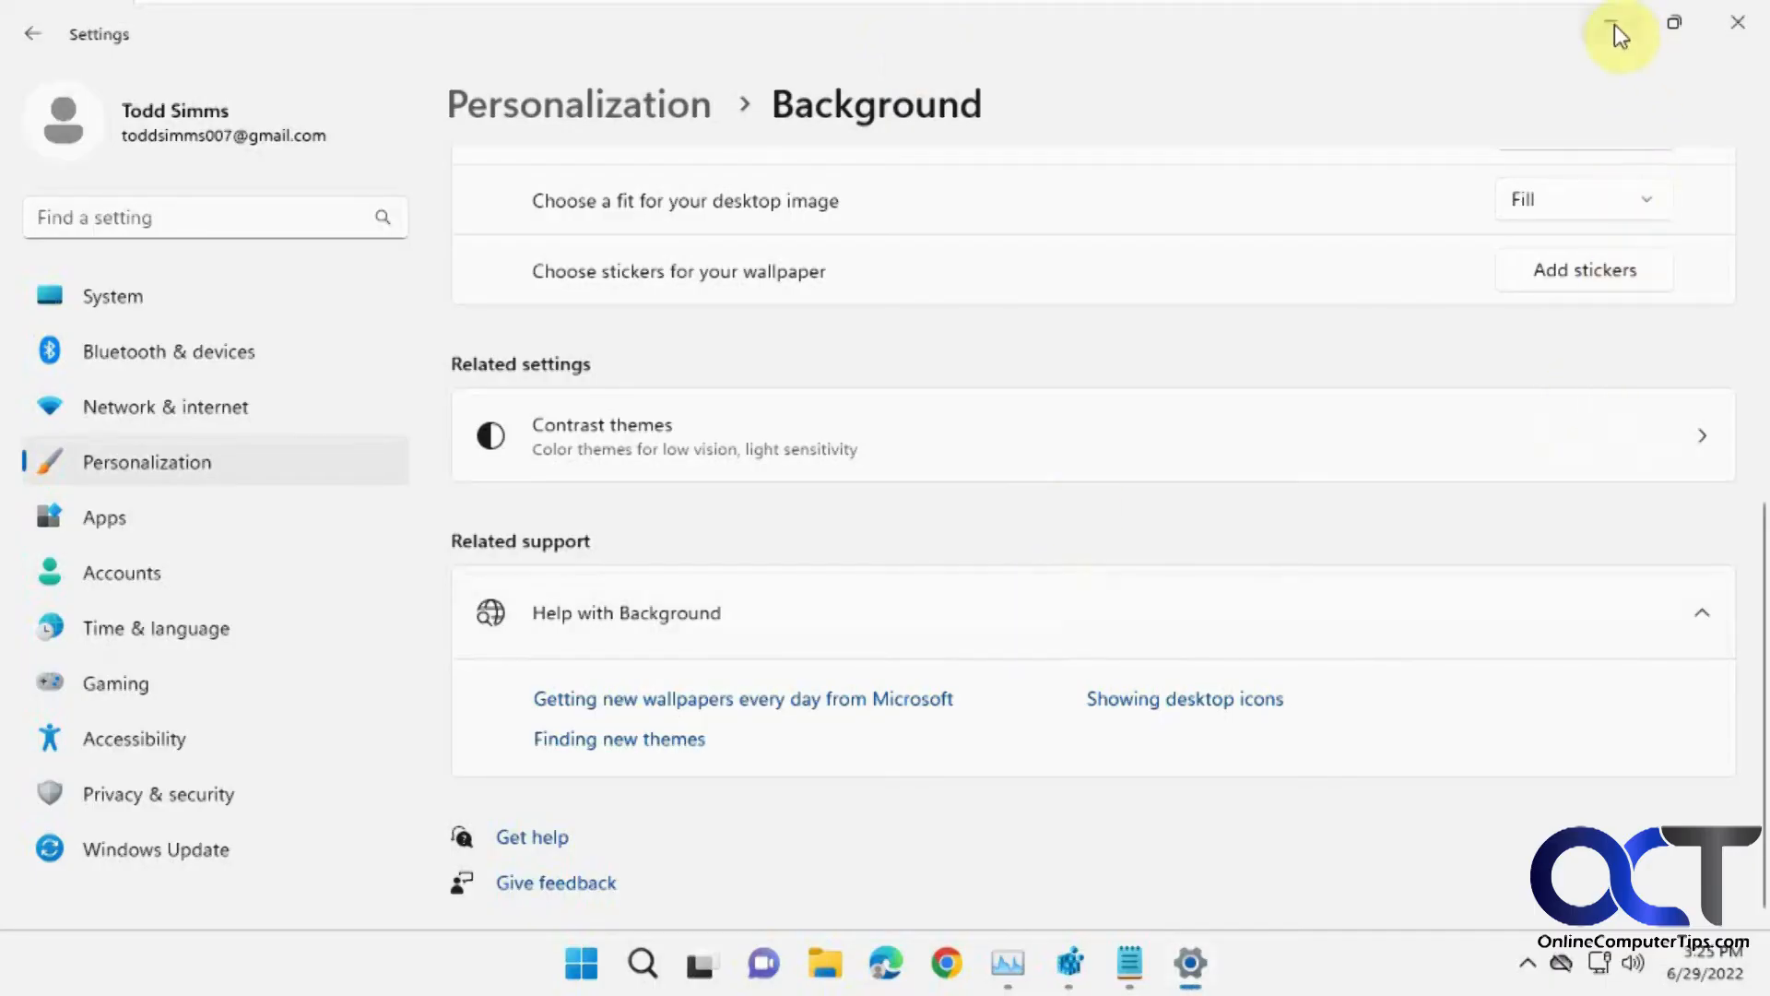
View the stickered desktop, then reopen the sticker editor and select the hot dog cart
left_click(1736, 21)
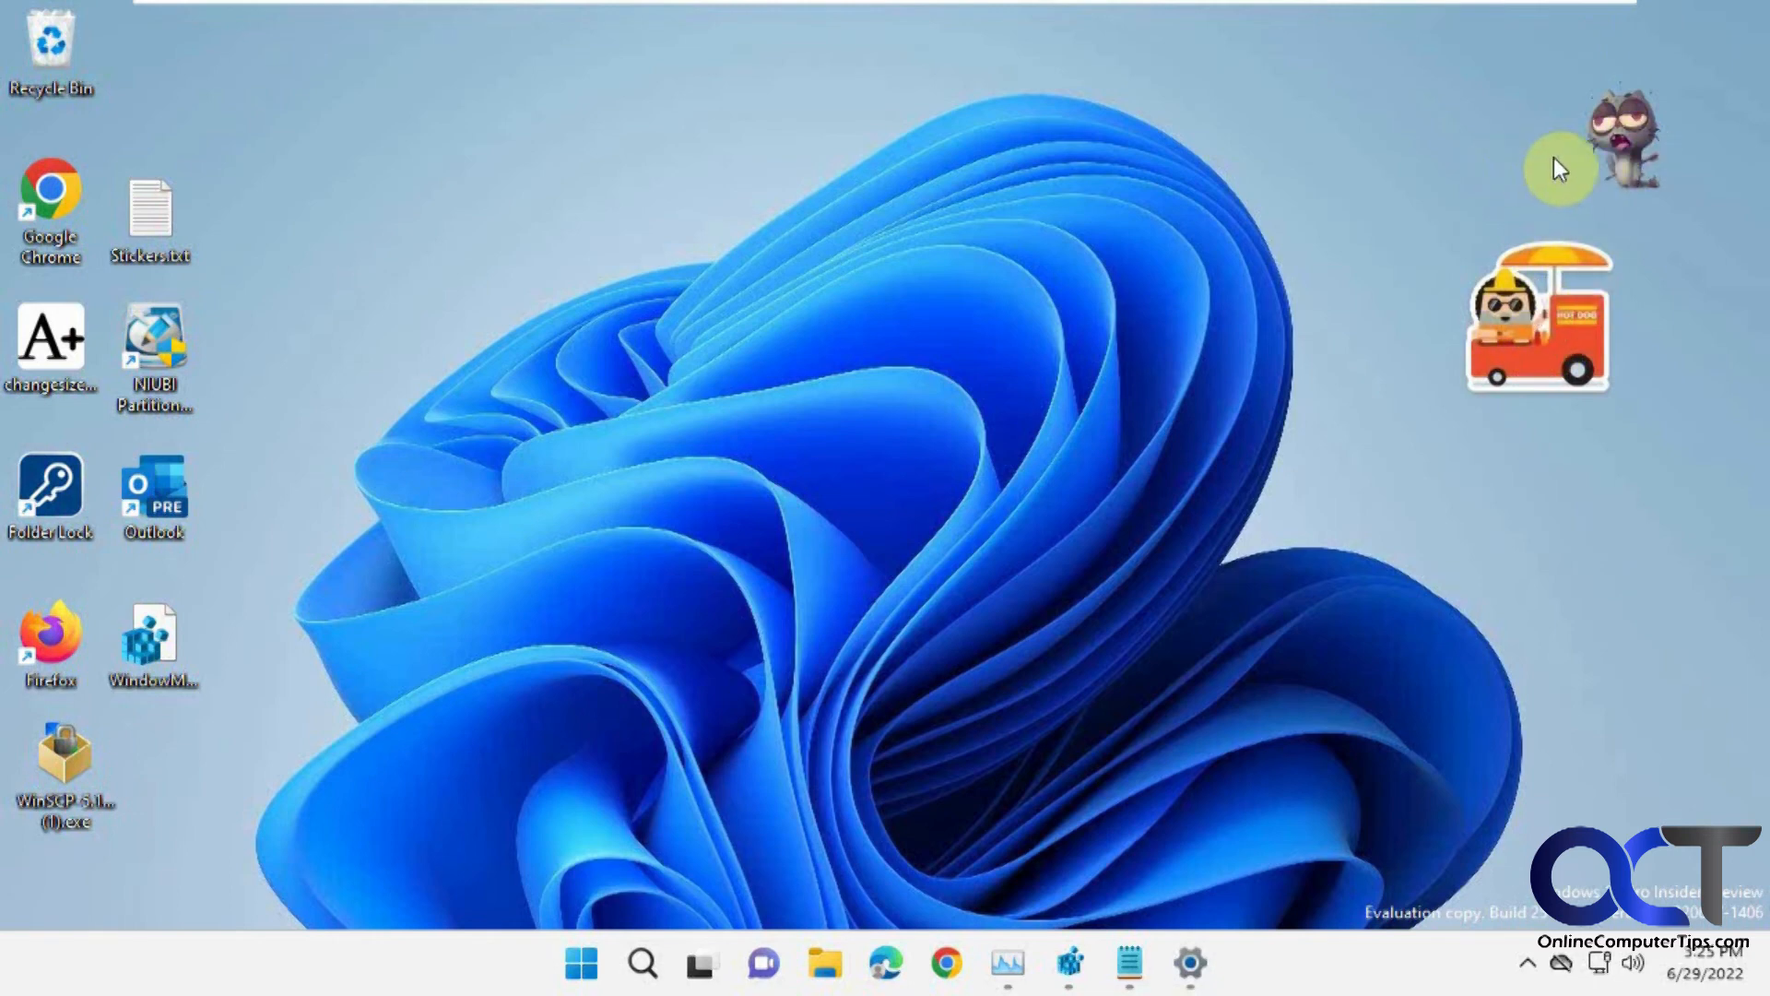
mouse_move(1596, 185)
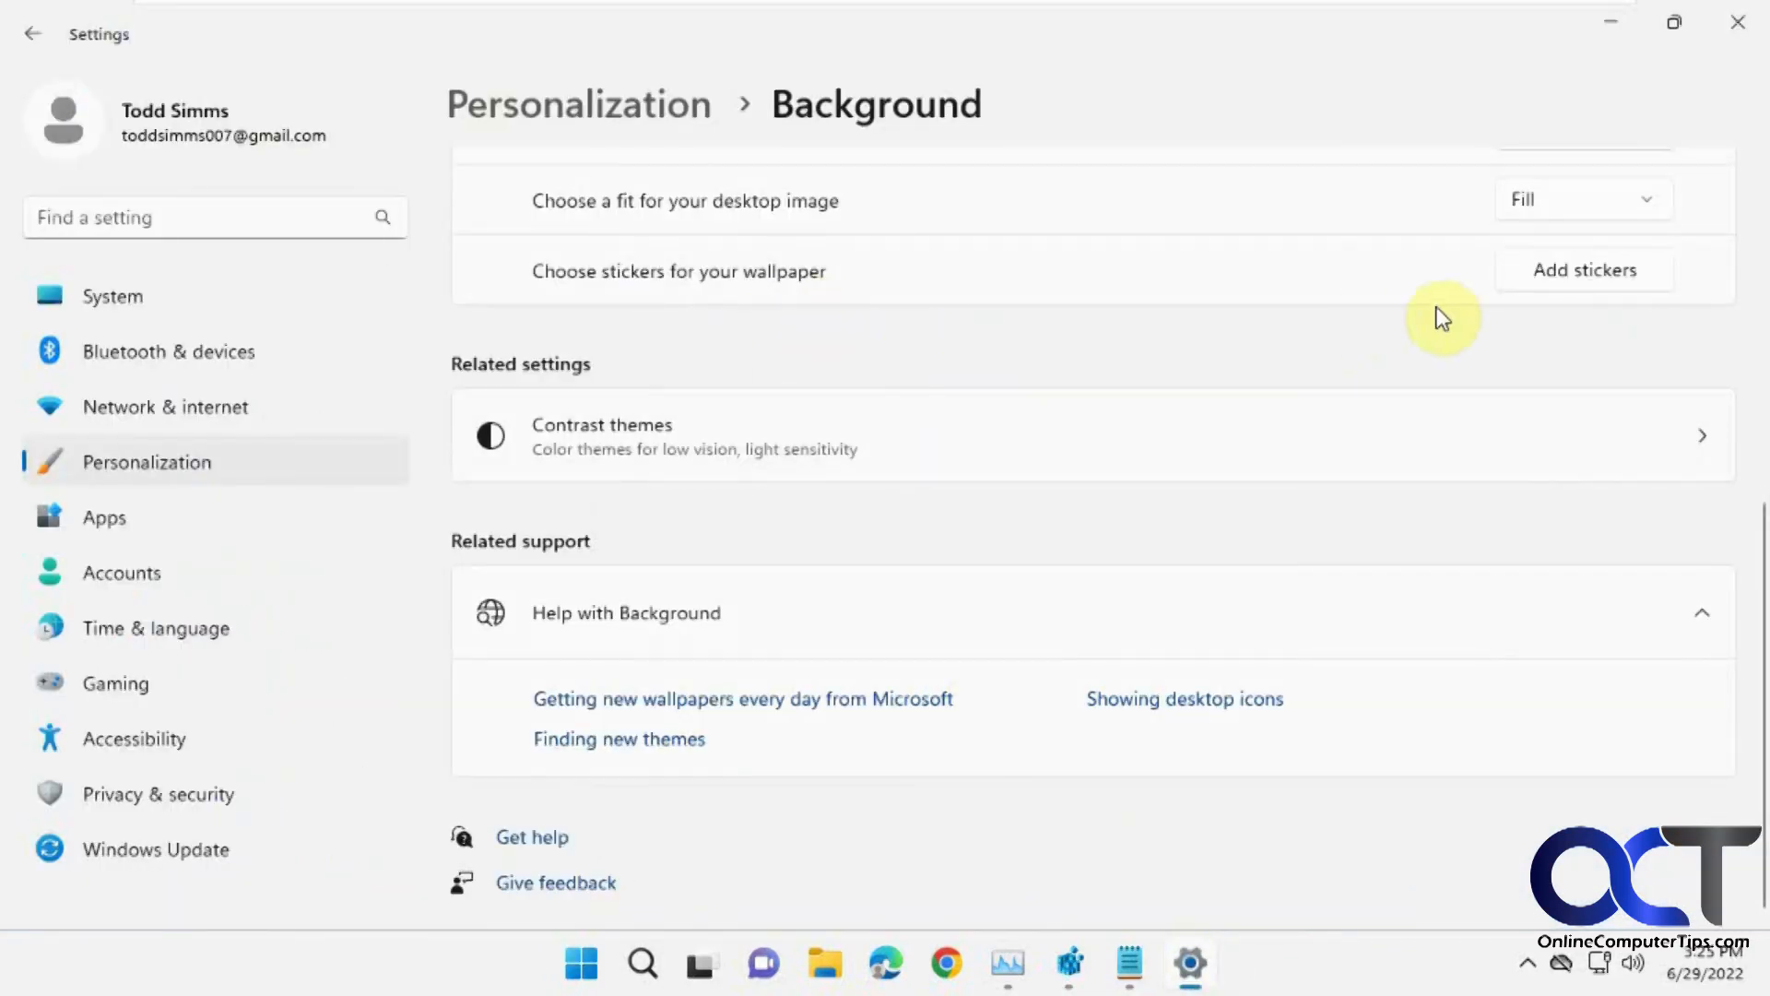
left_click(1583, 270)
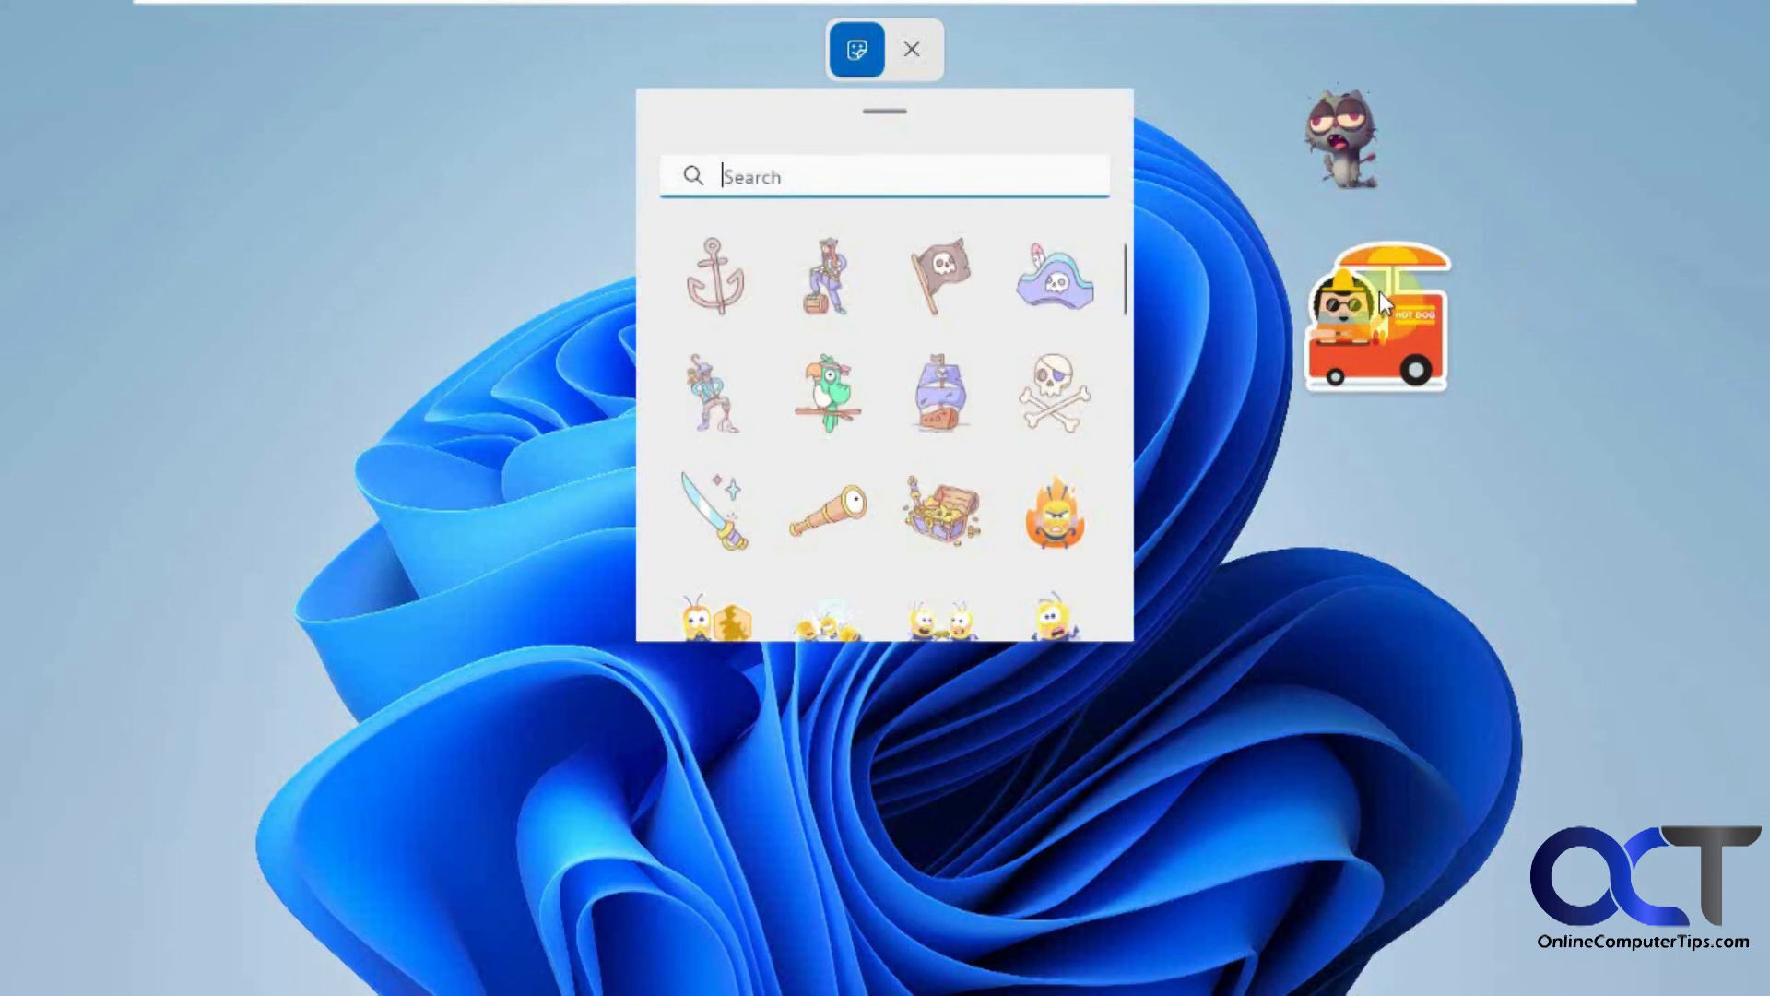
left_click(1374, 317)
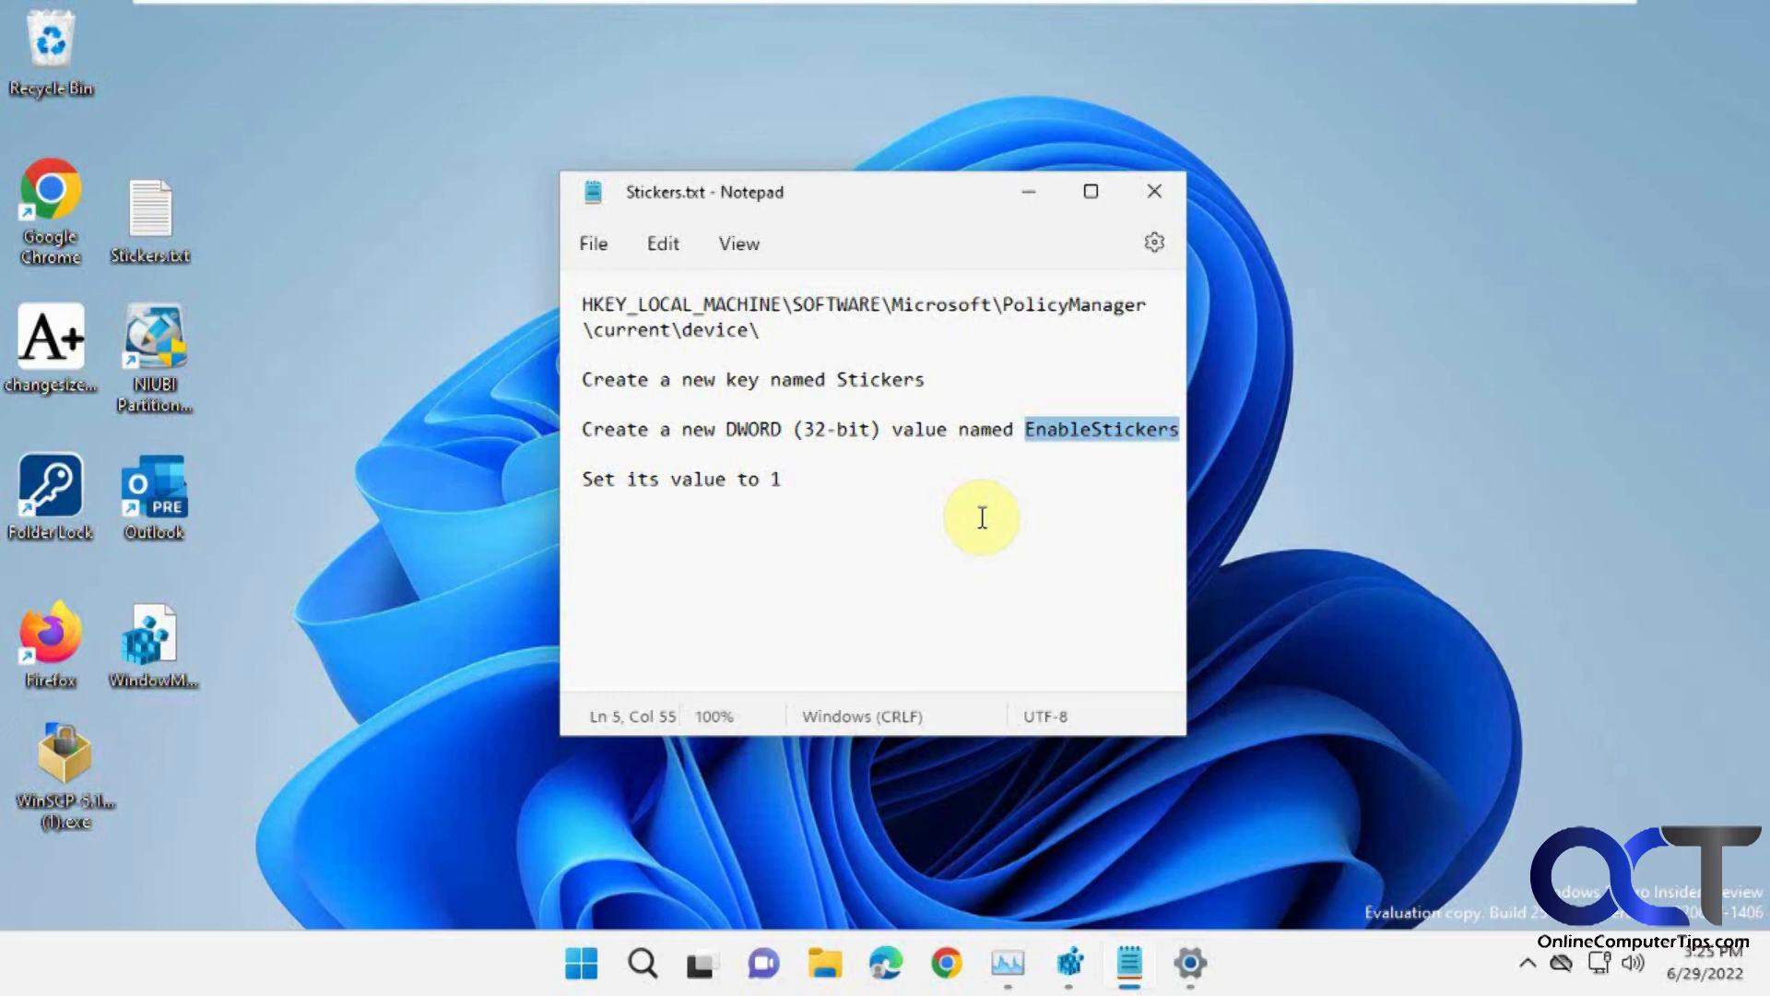
mouse_move(1358, 389)
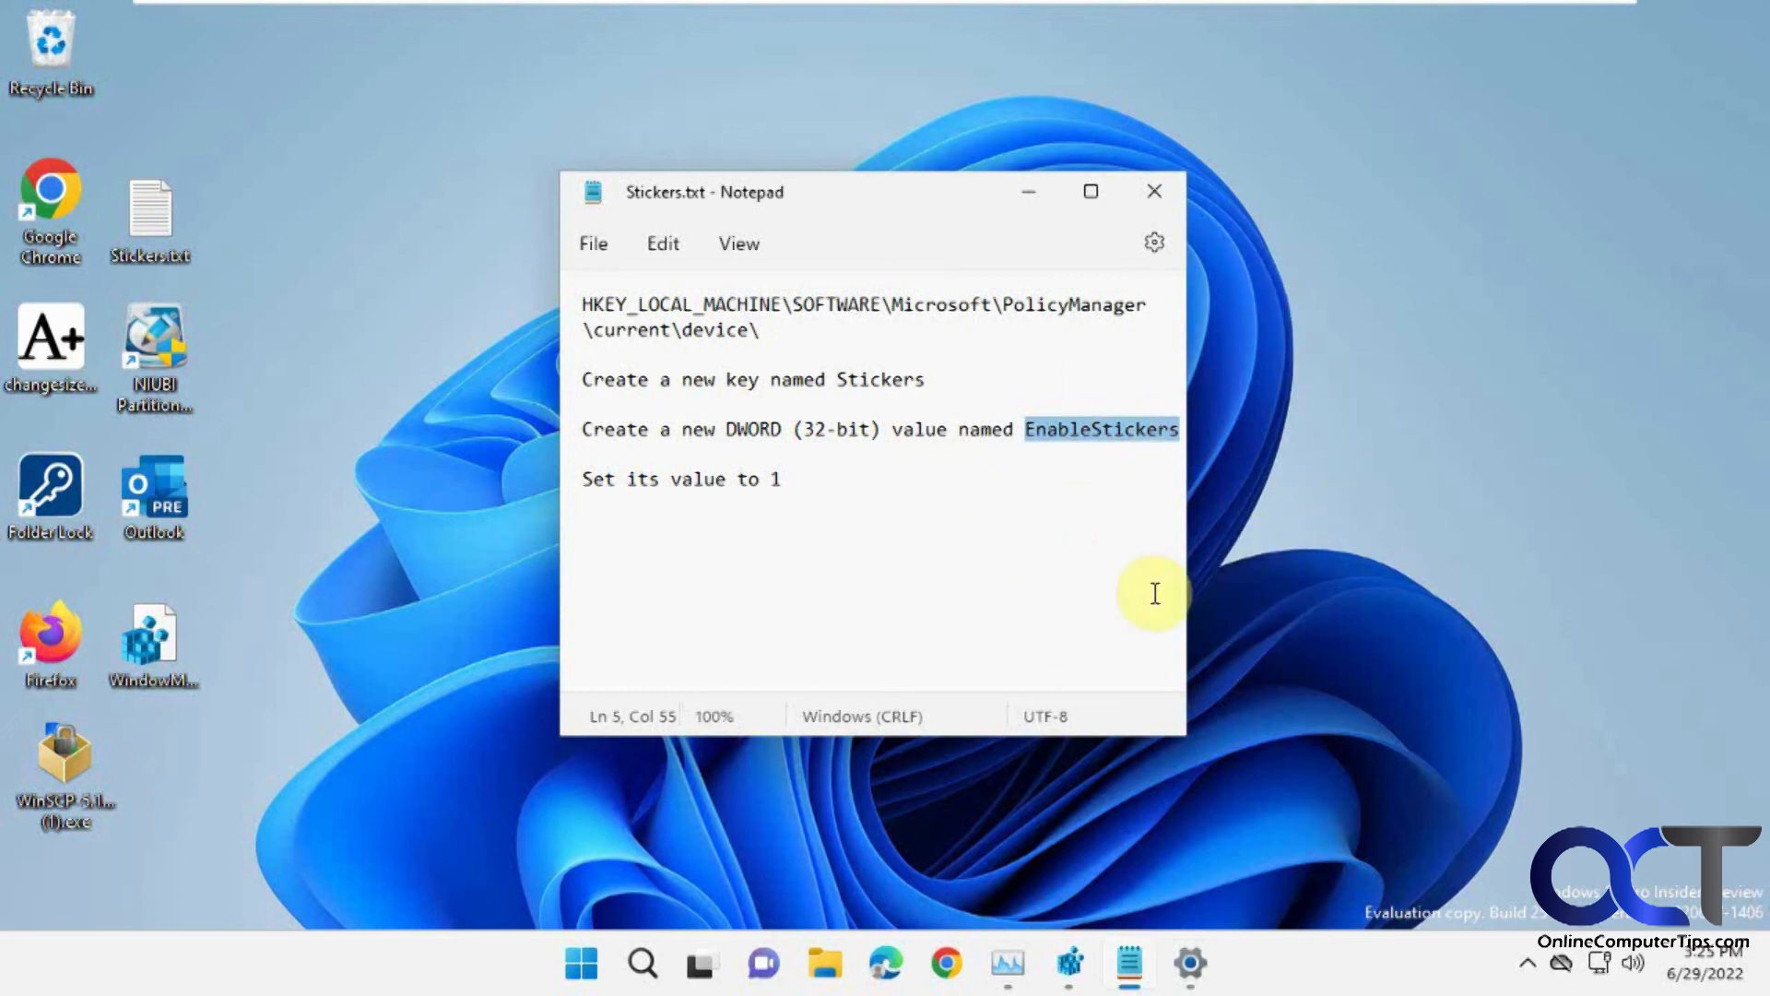
mouse_move(974, 544)
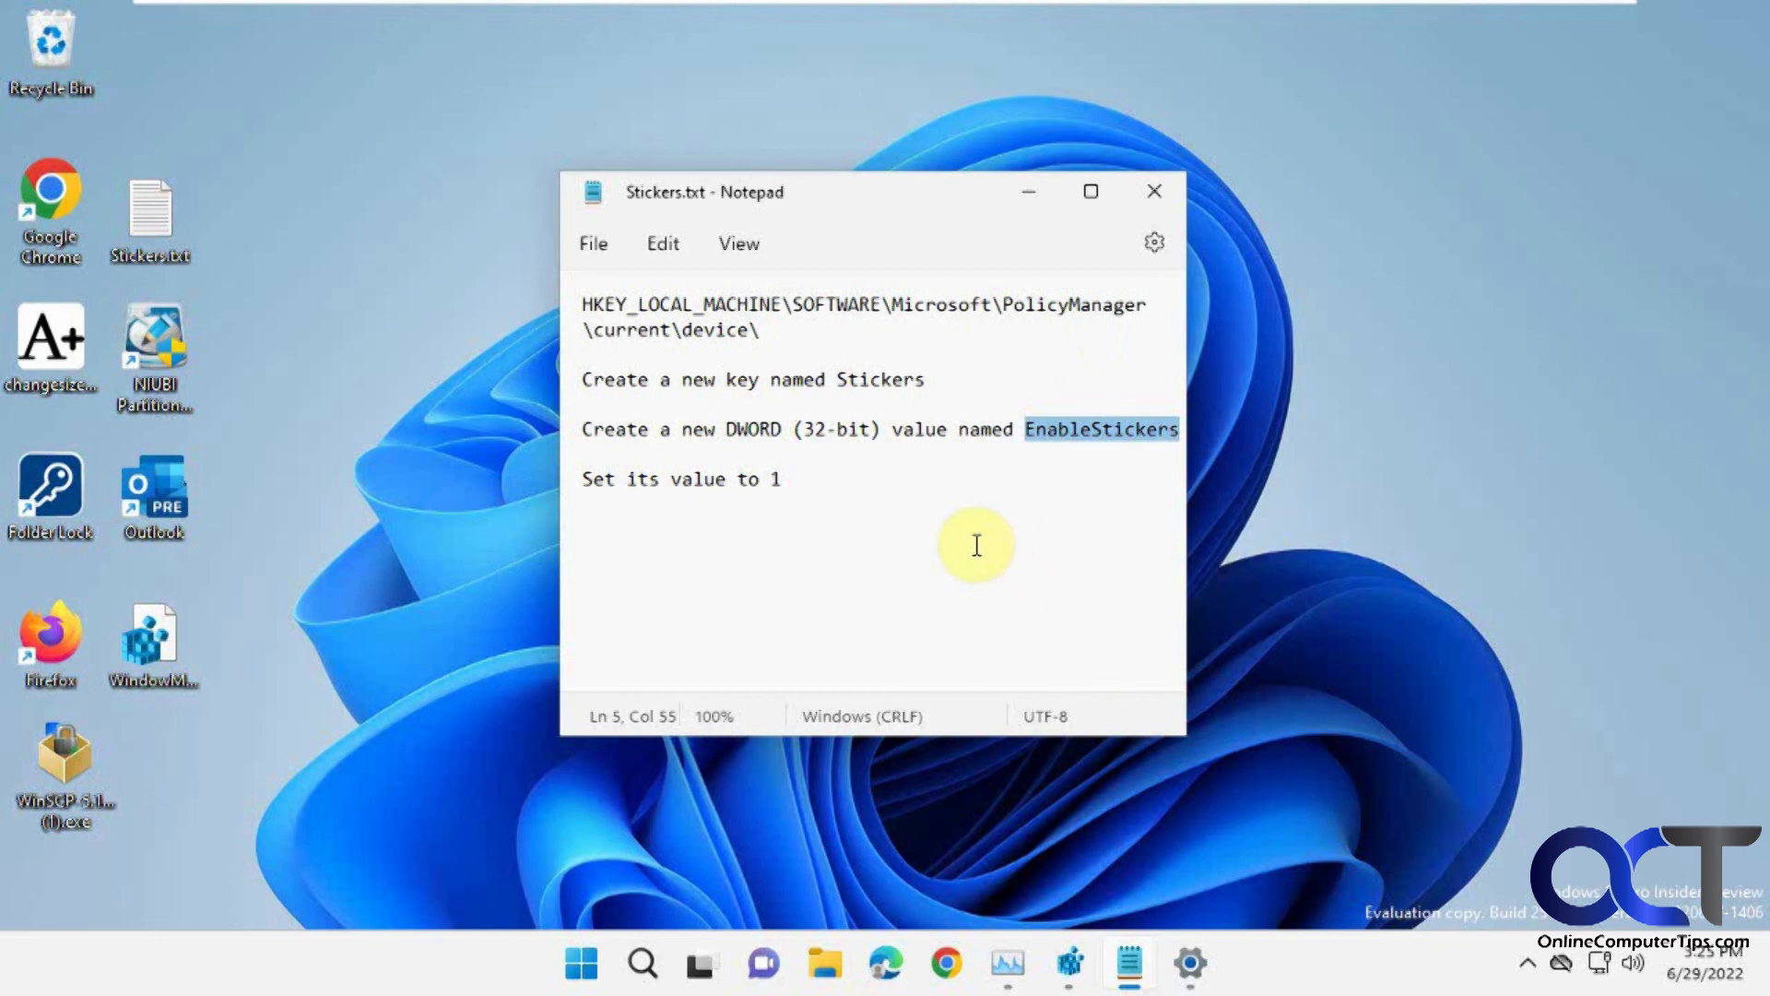
Select all the Stickers.txt instruction text with Ctrl+A
key("ctrl+a")
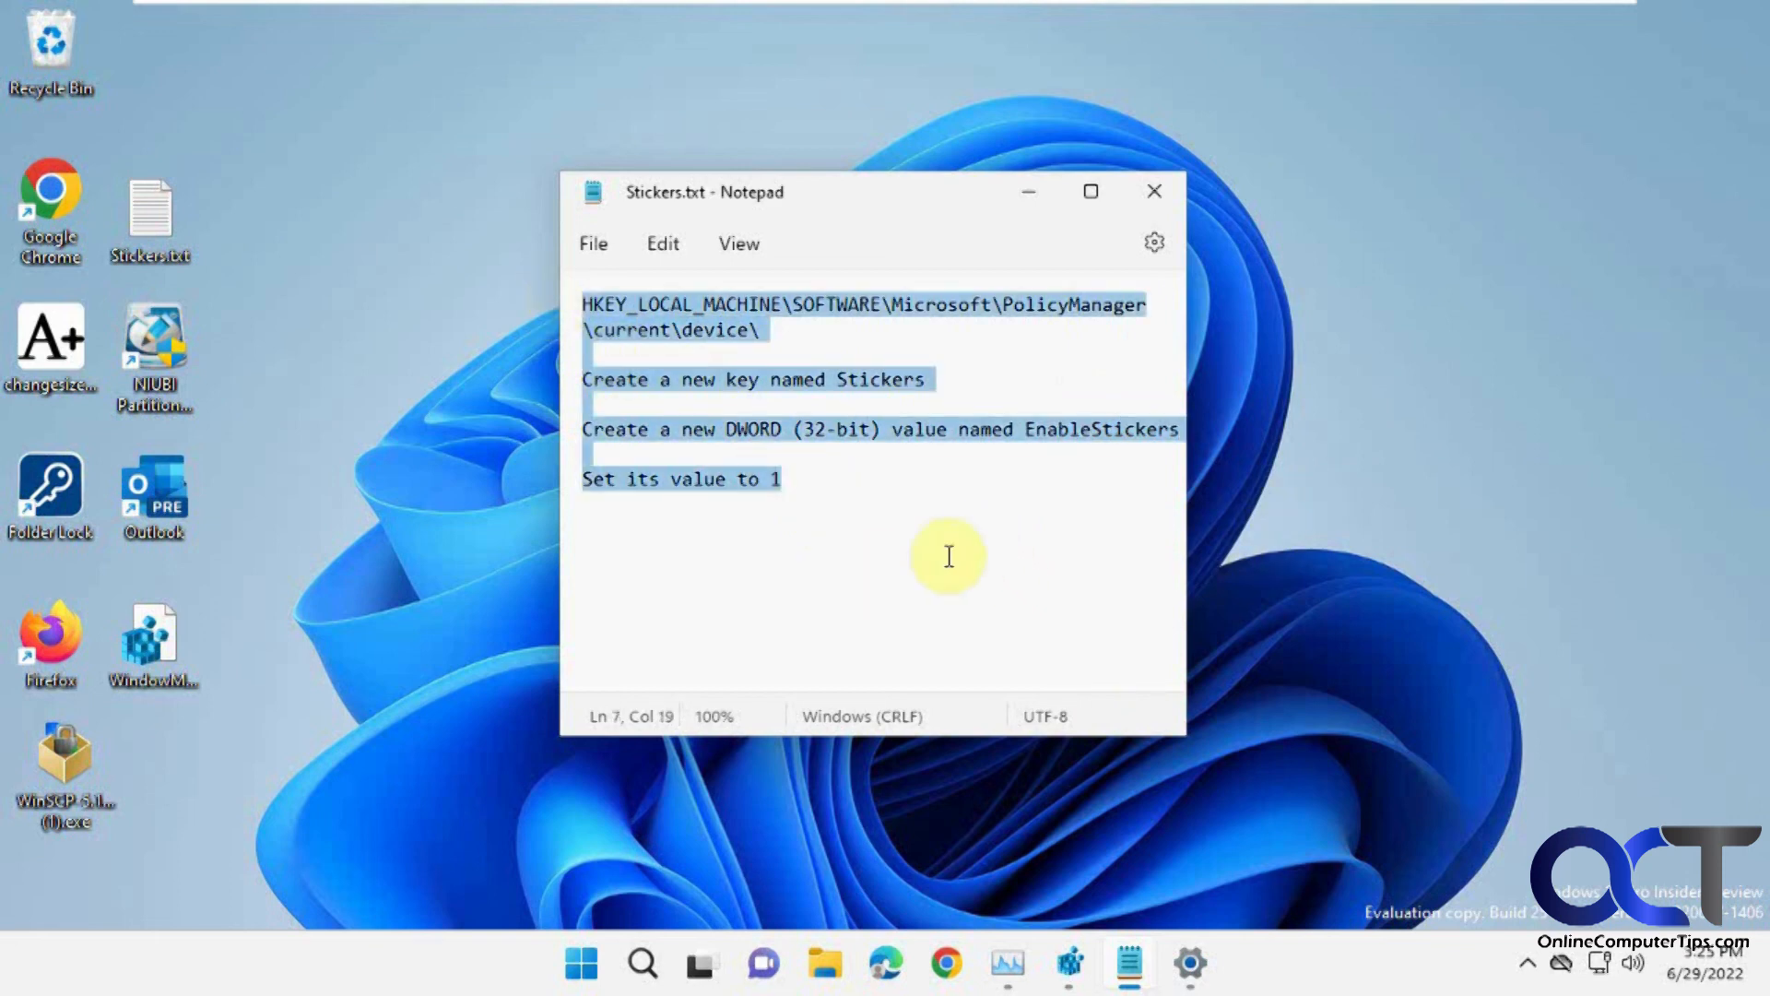